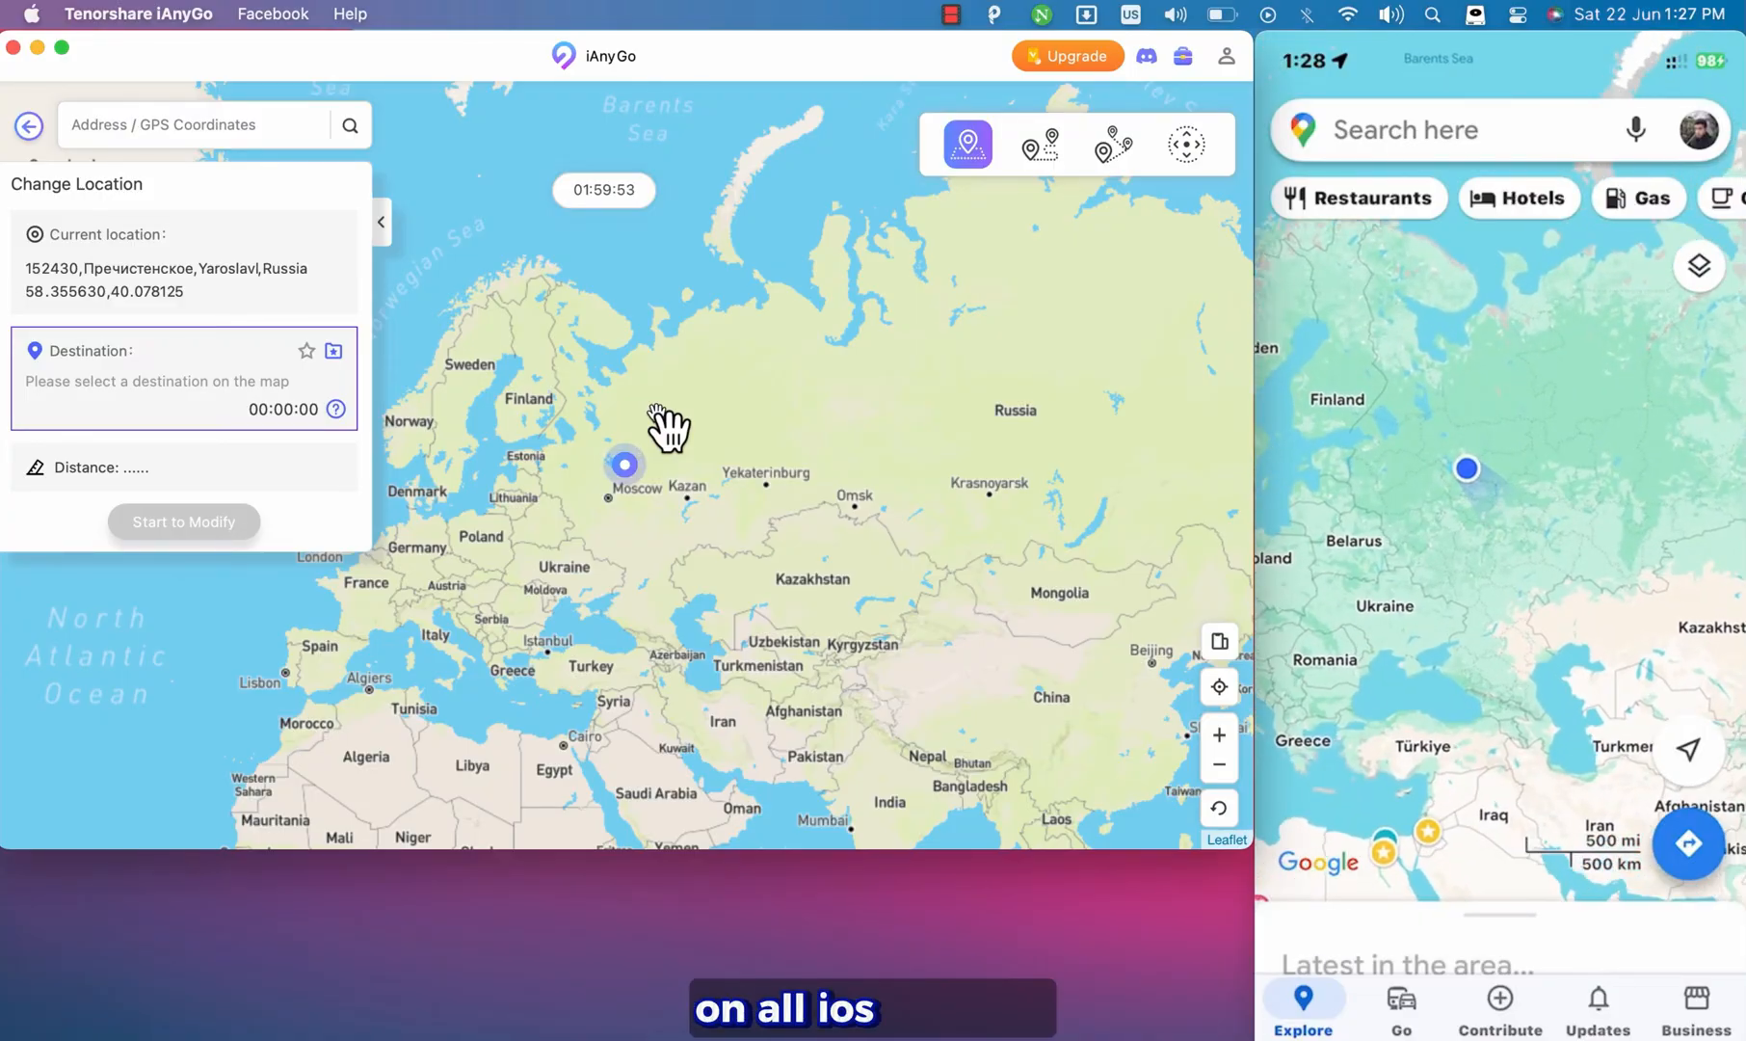
Step: Teleport the phone to northwest Russia, then to Stockton, New Jersey, and switch to joystick mode
left_click(684, 405)
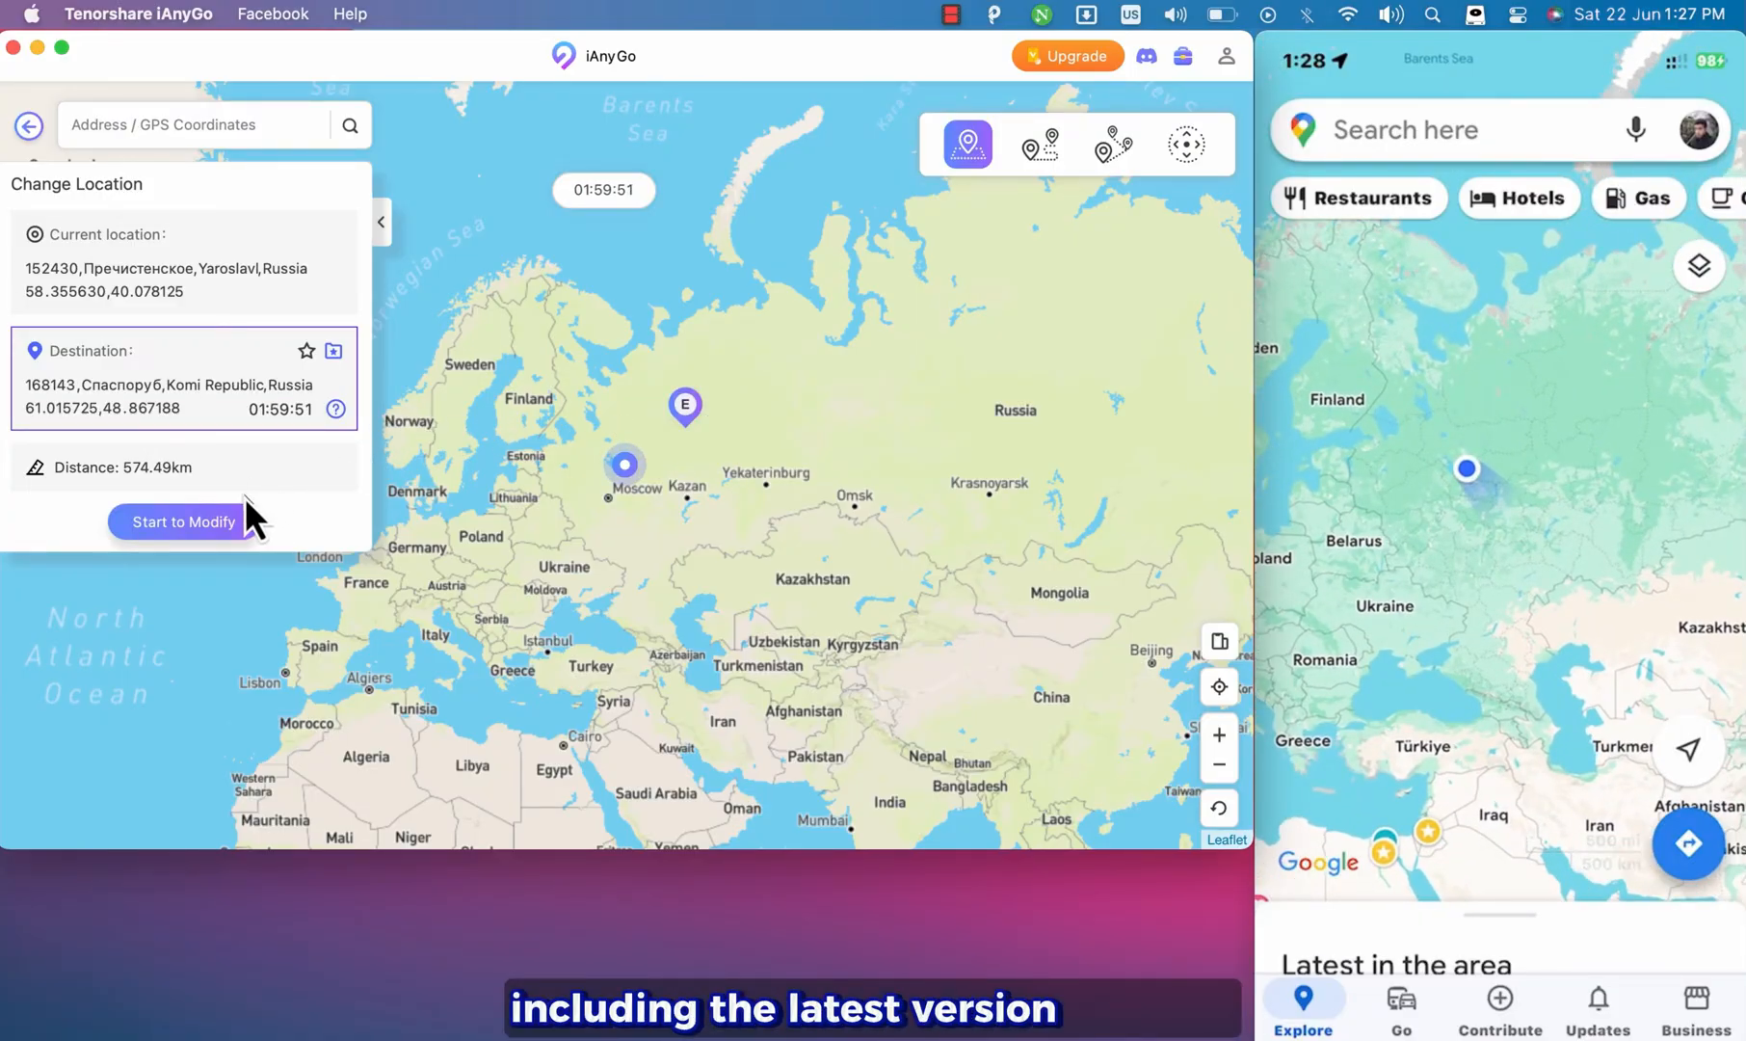
left_click(183, 523)
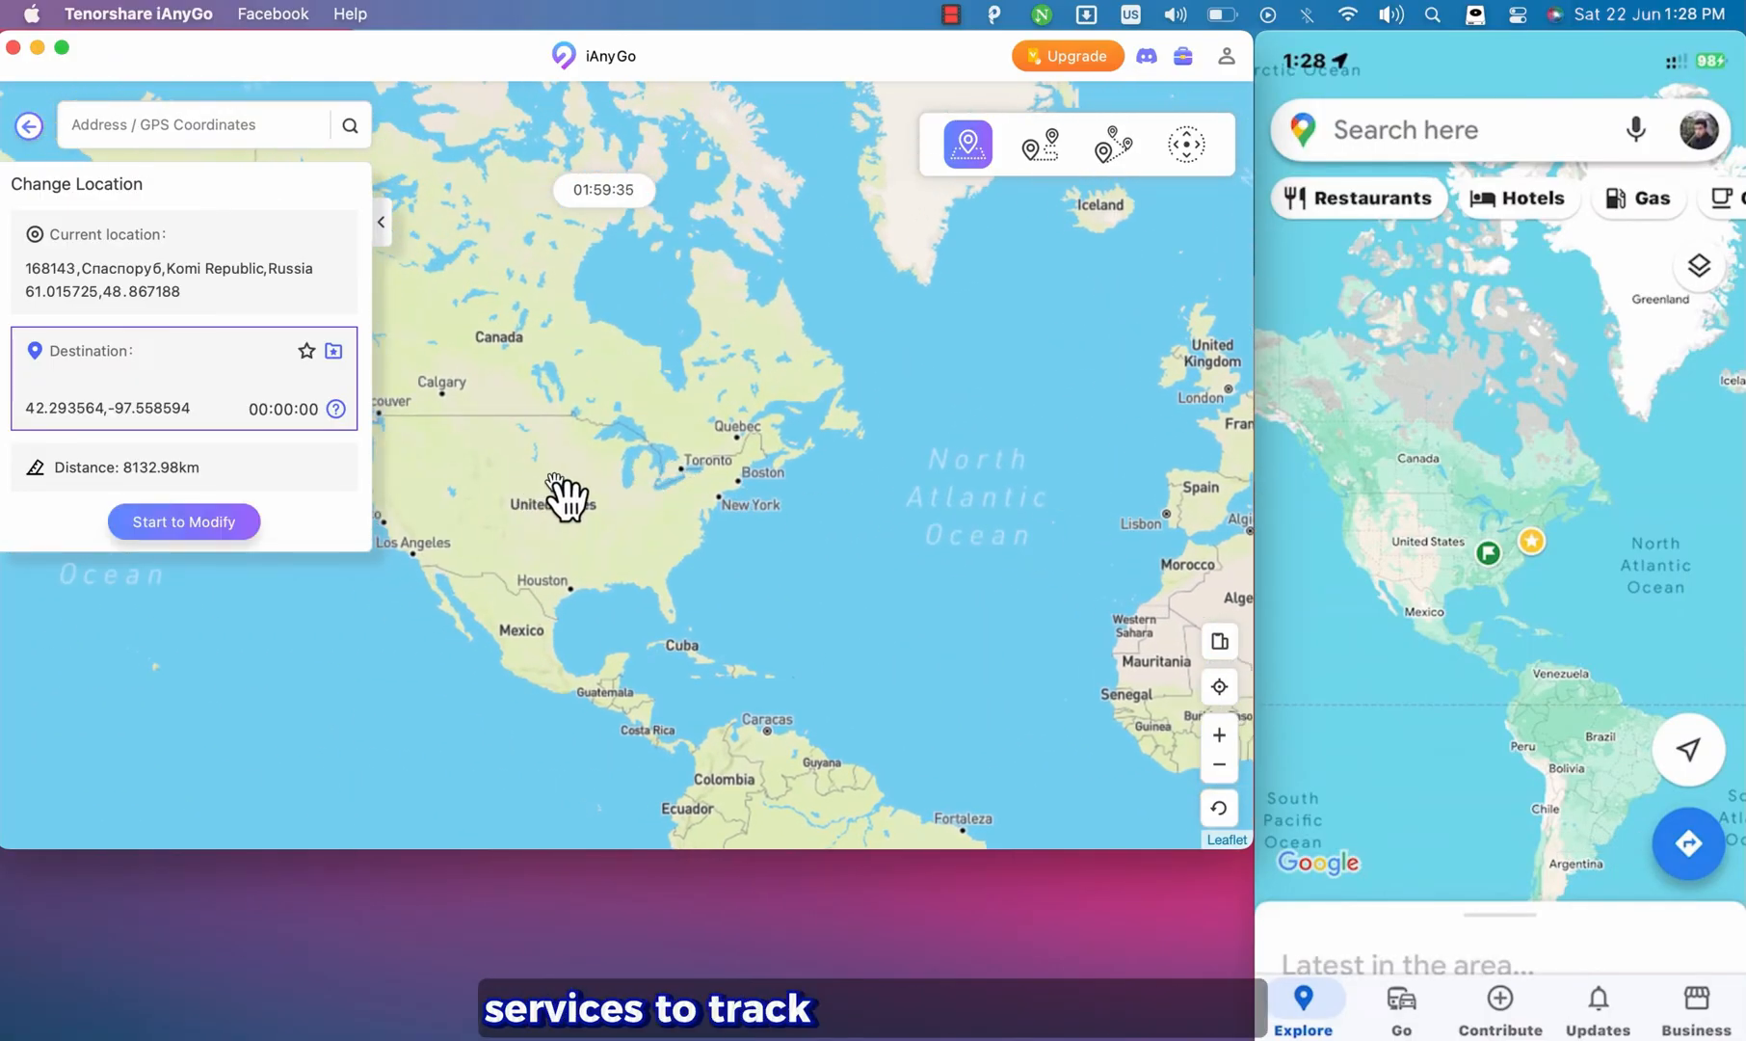
left_click(717, 479)
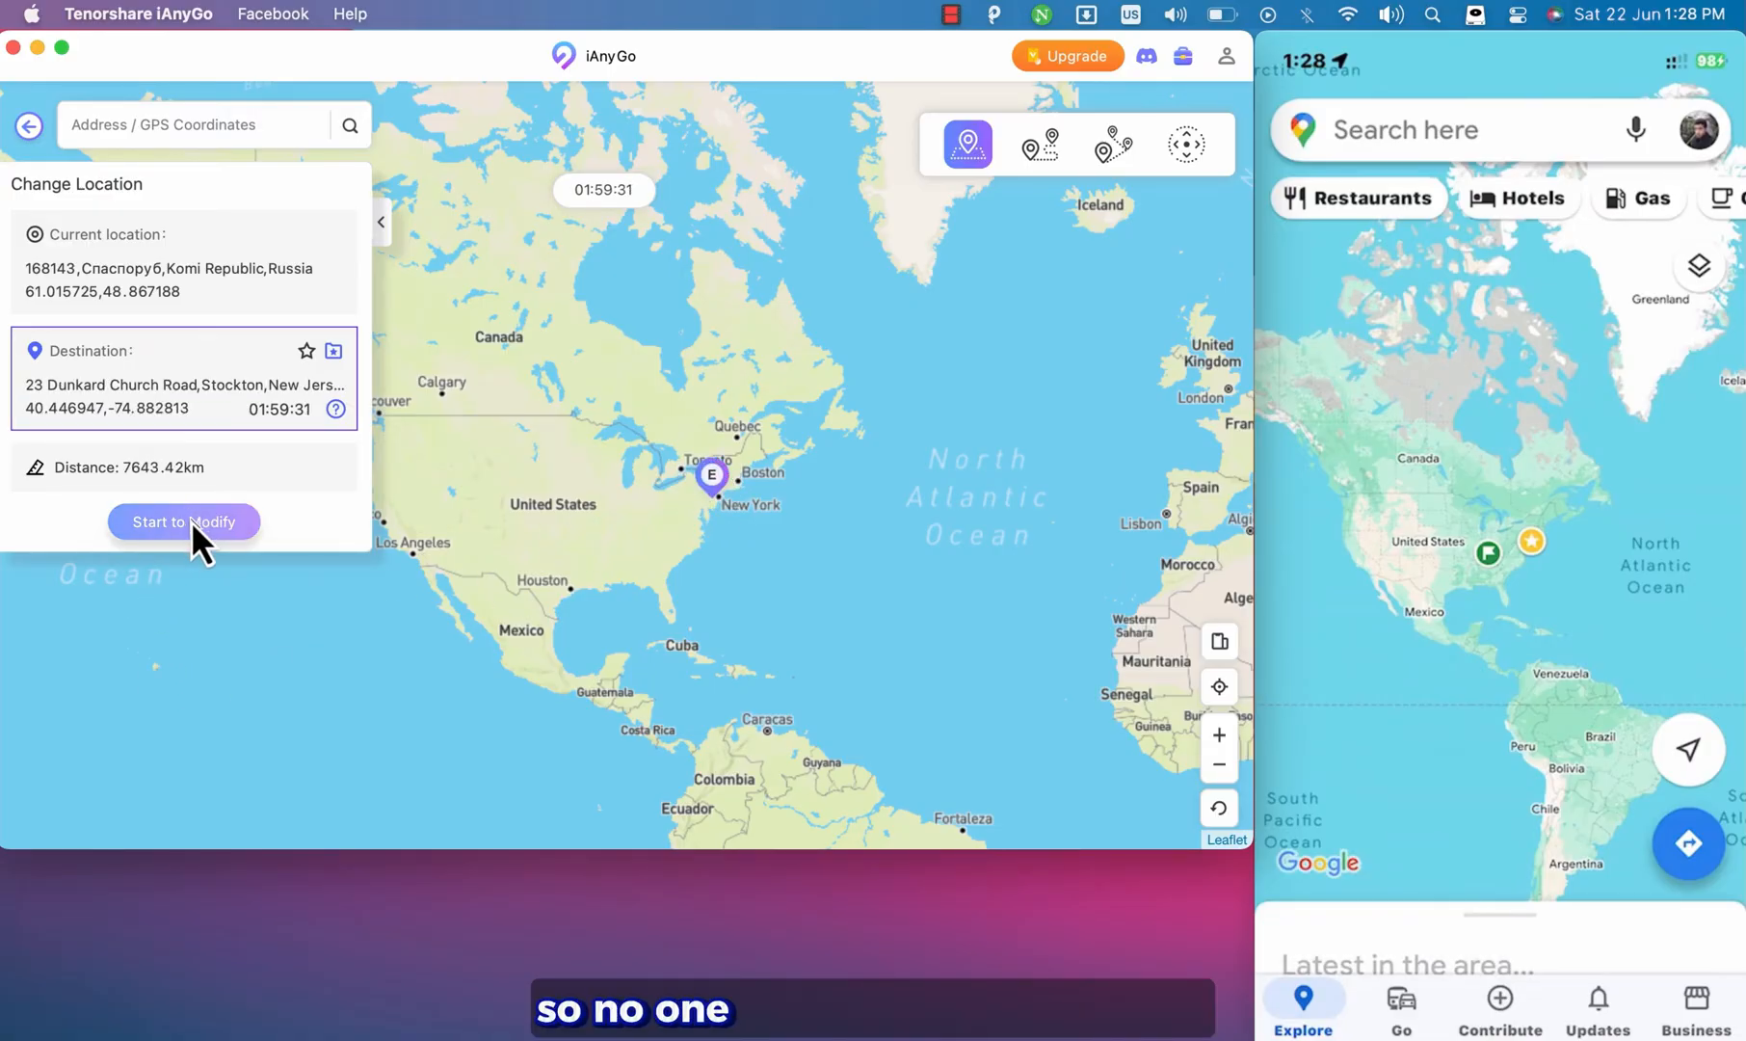
left_click(183, 521)
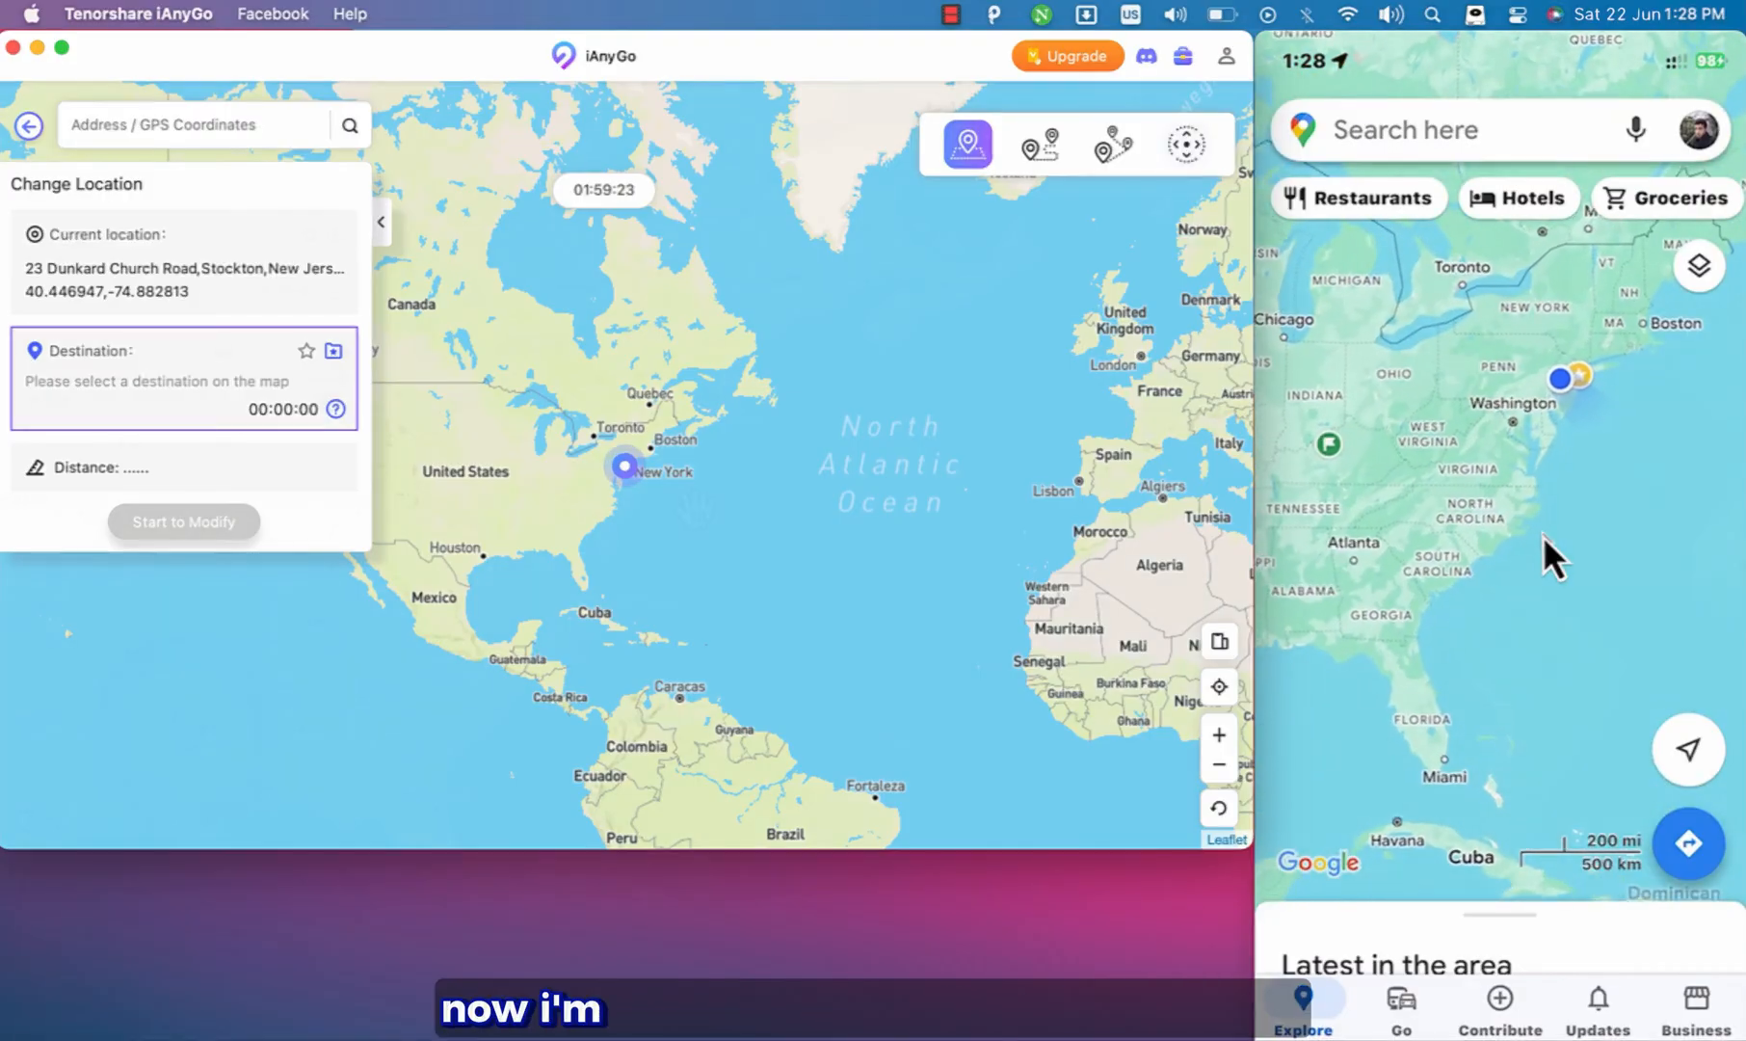
left_click(1186, 142)
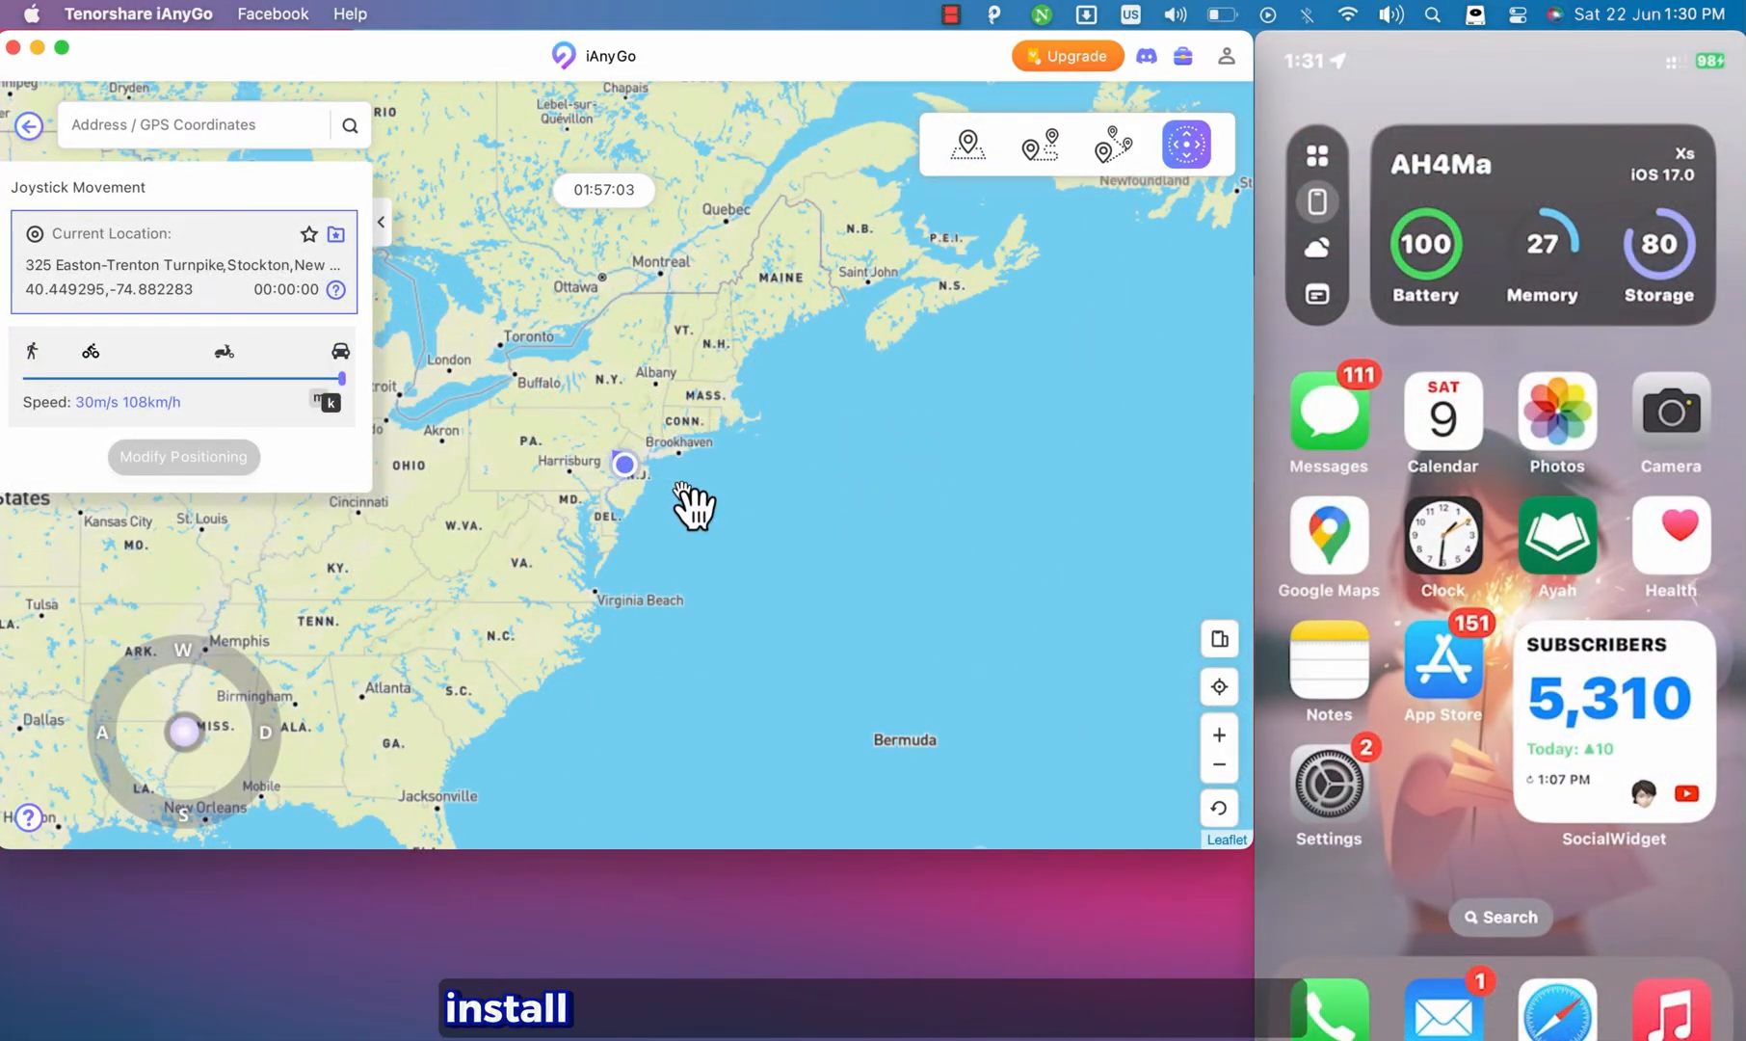
Step: Download the free Mac installer ianygo-mac.dmg from Tenorshare's iAnyGo product page
type("f")
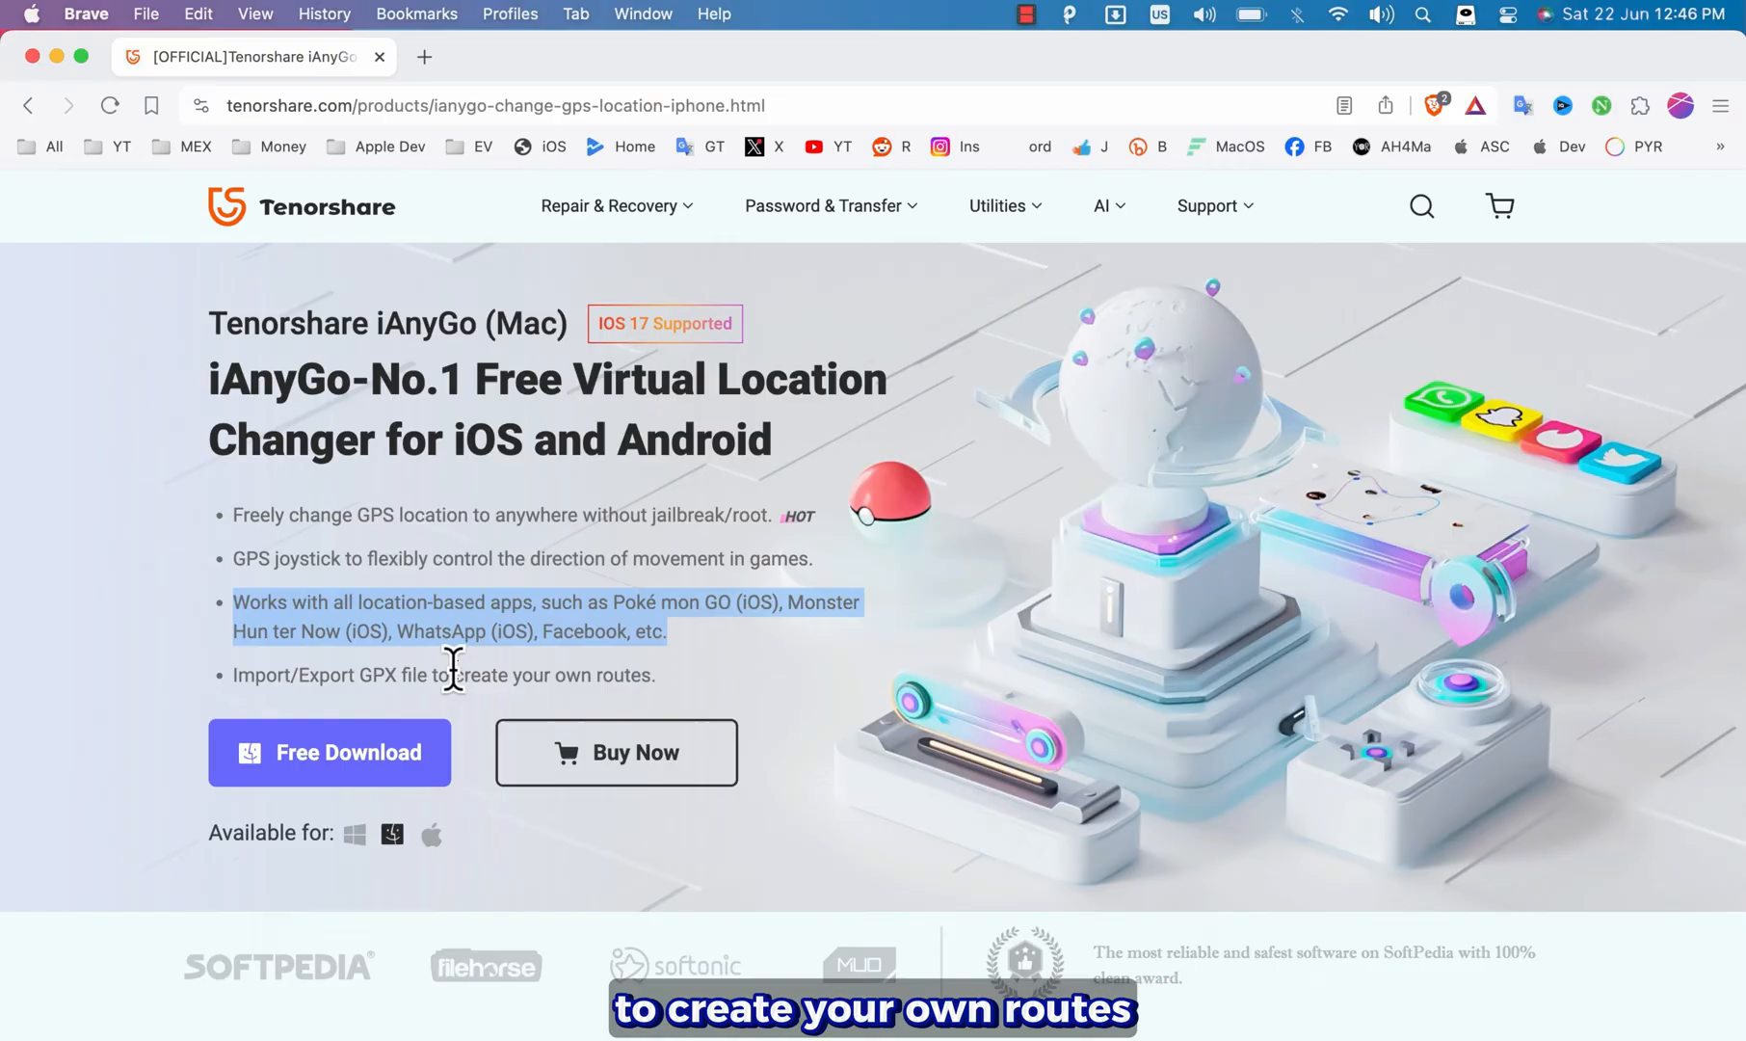
scroll("down", 3)
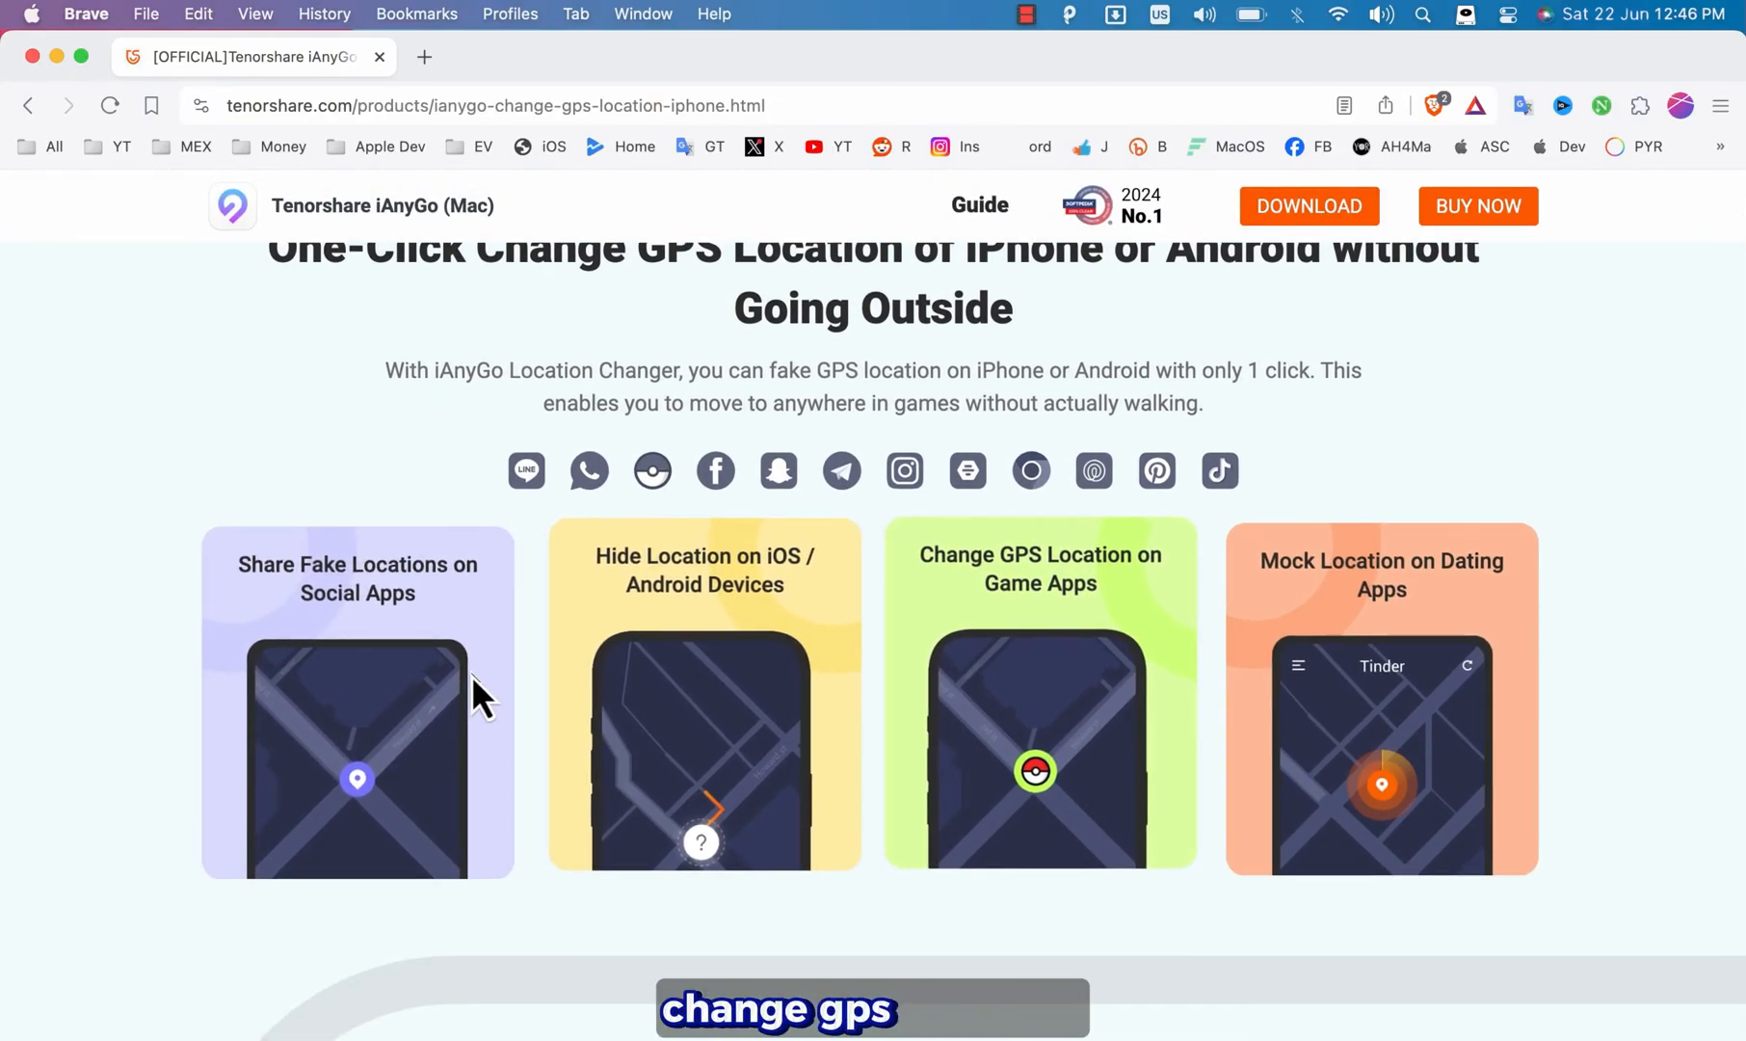
scroll("down", 3)
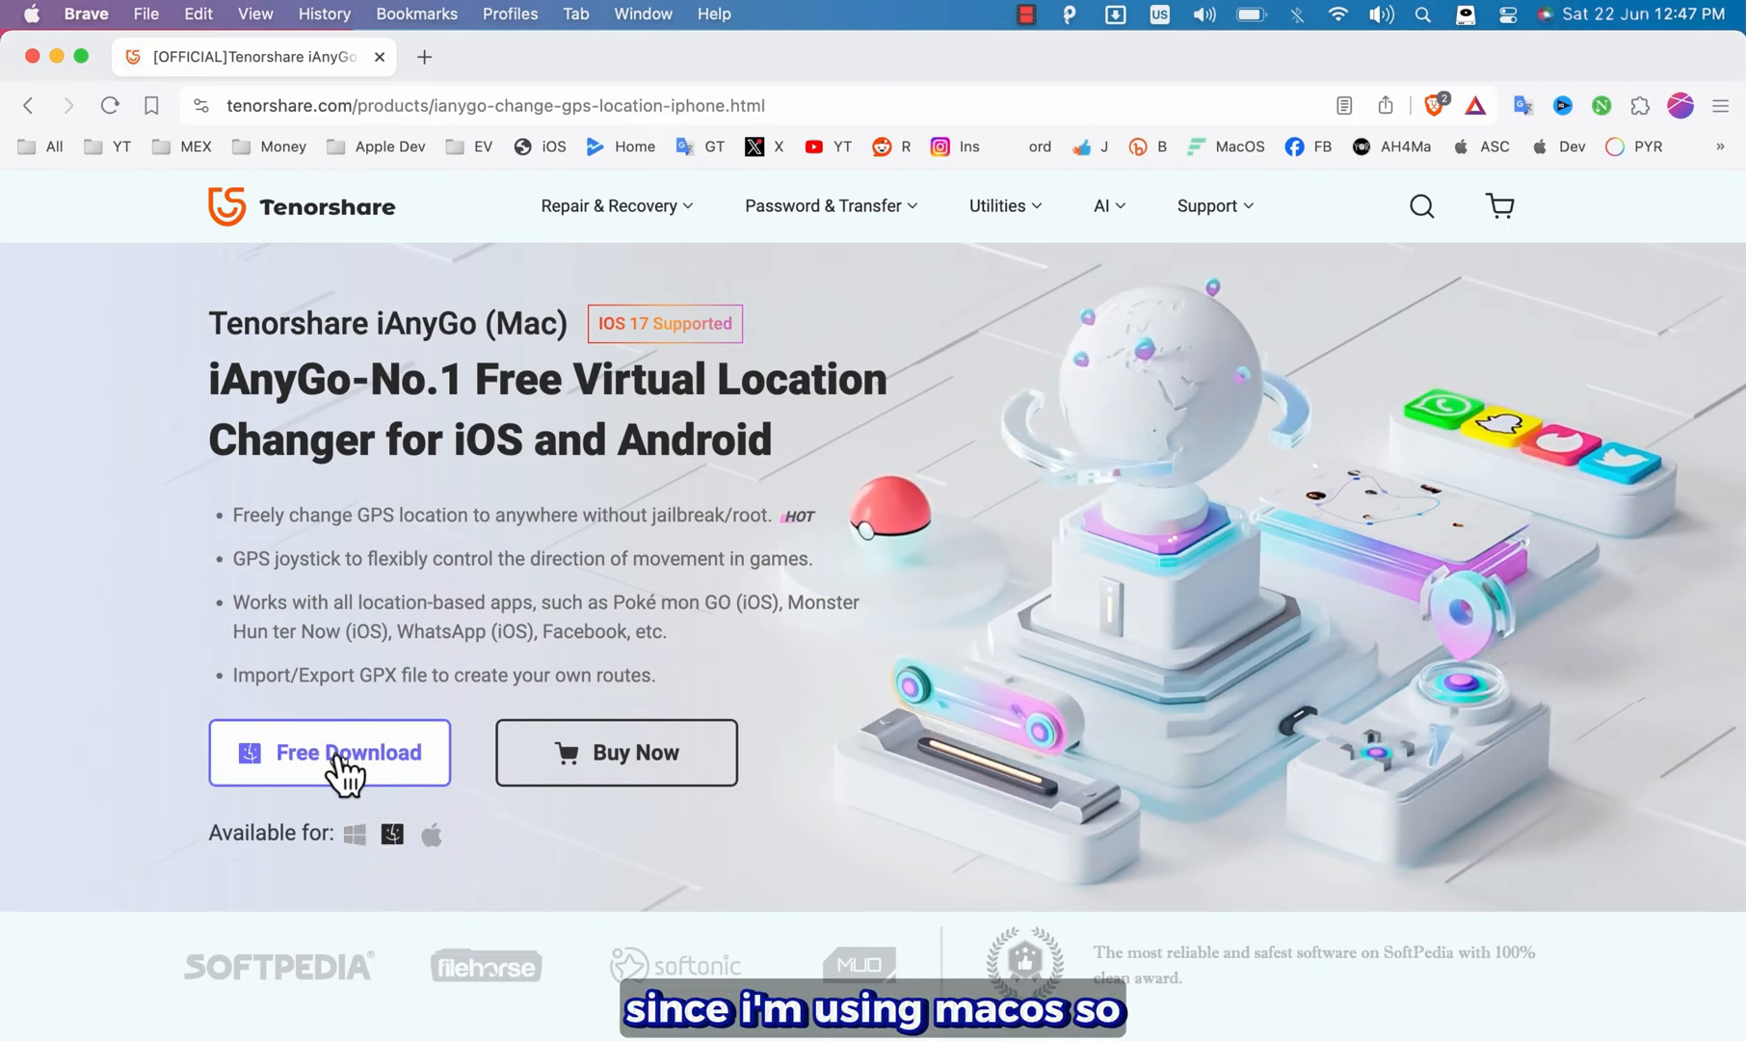
left_click(329, 752)
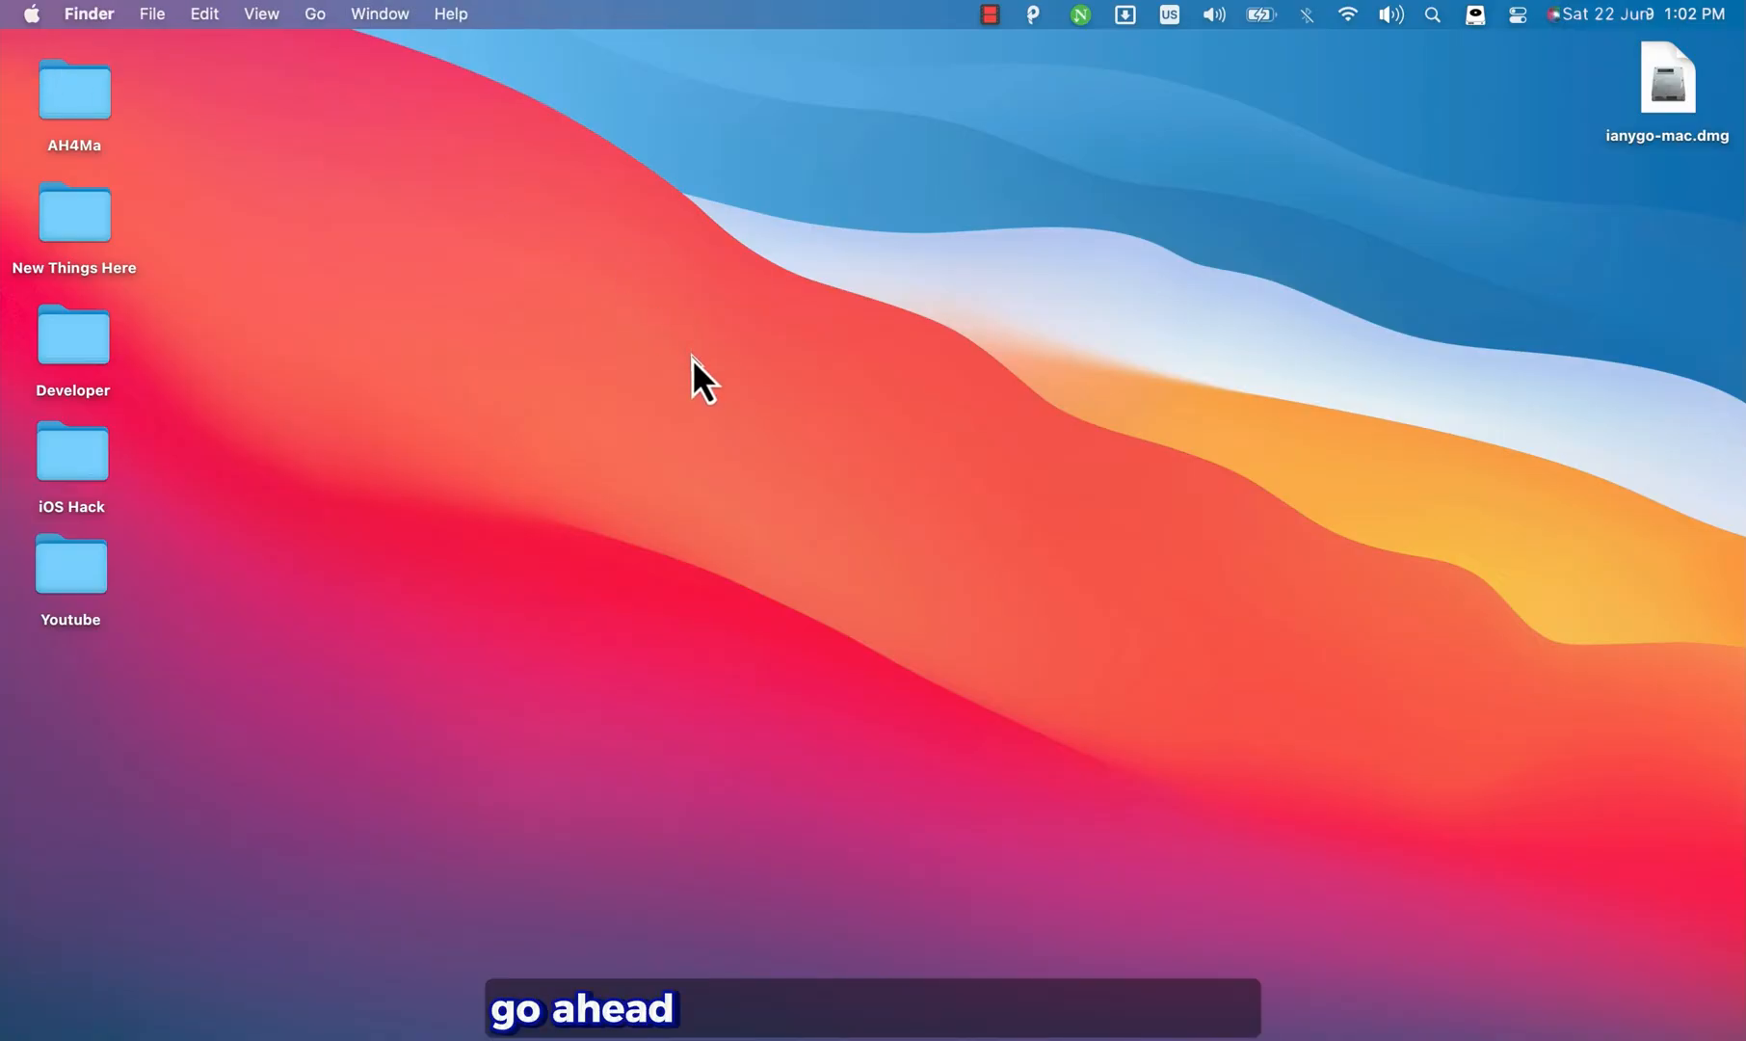
Step: Install Tenorshare iAnyGo.app from ianygo-mac.dmg into Applications, replacing the older copy
left_click(1667, 78)
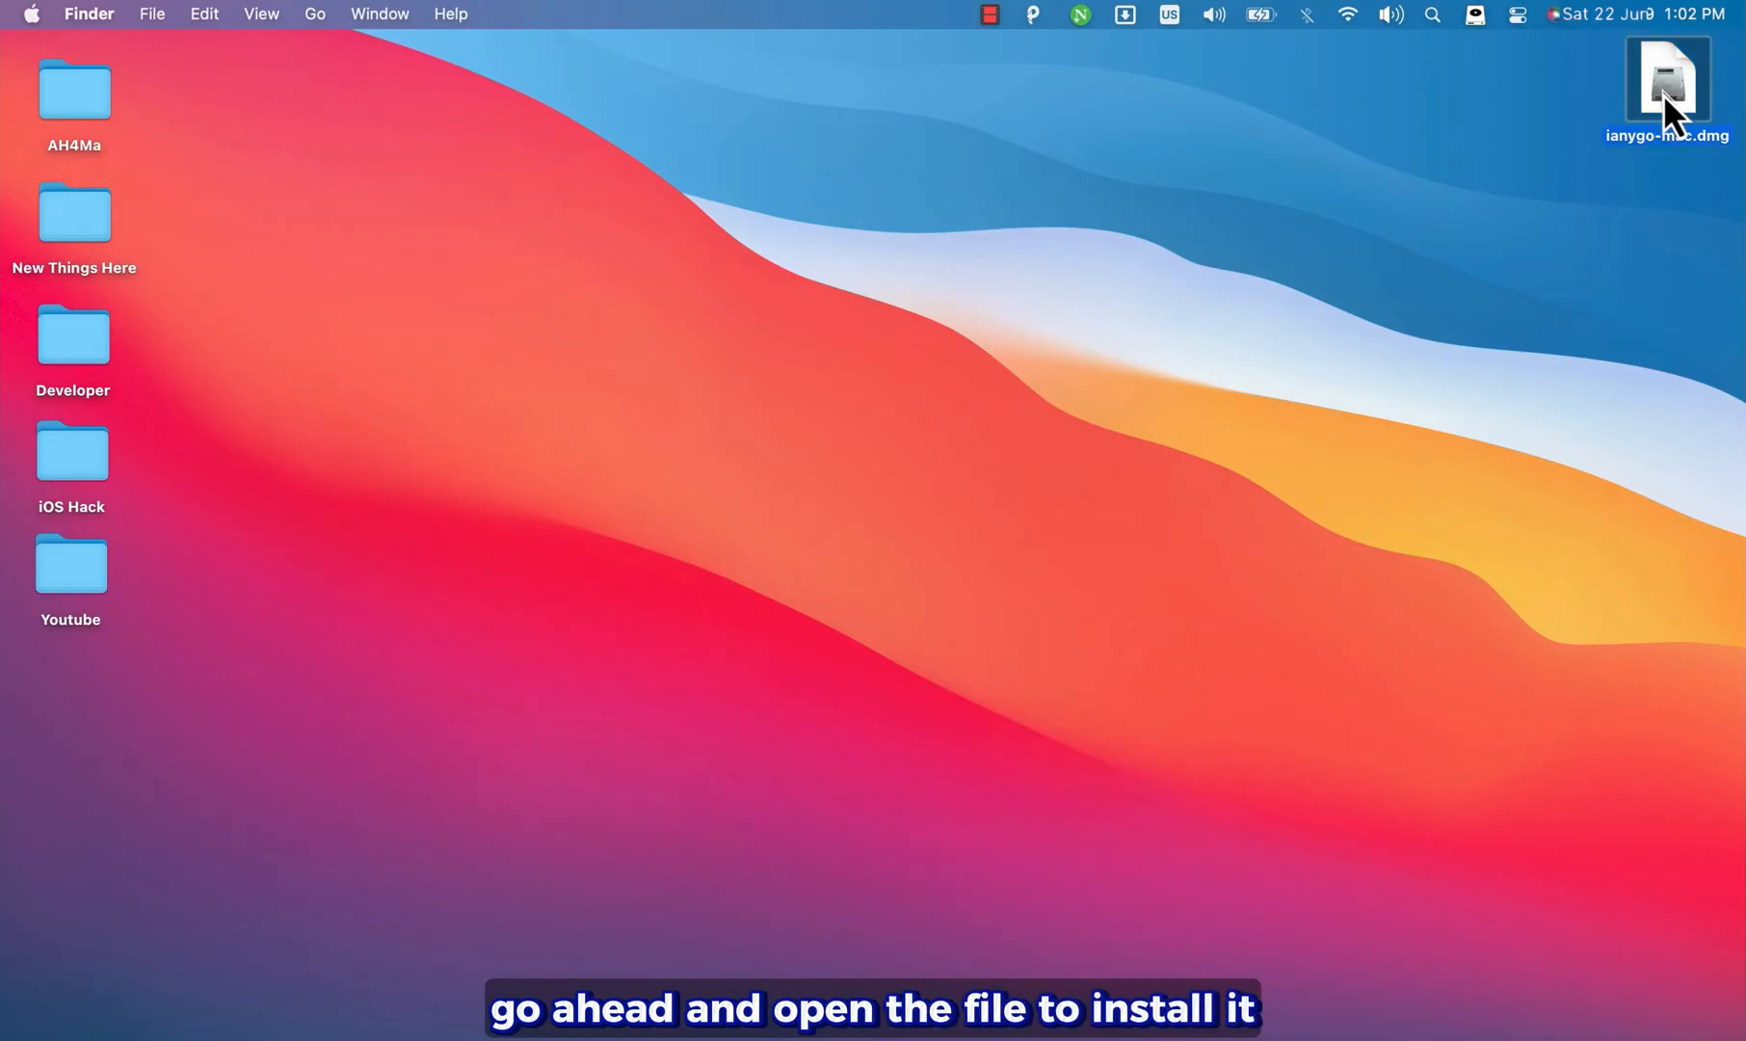
double_click(1667, 81)
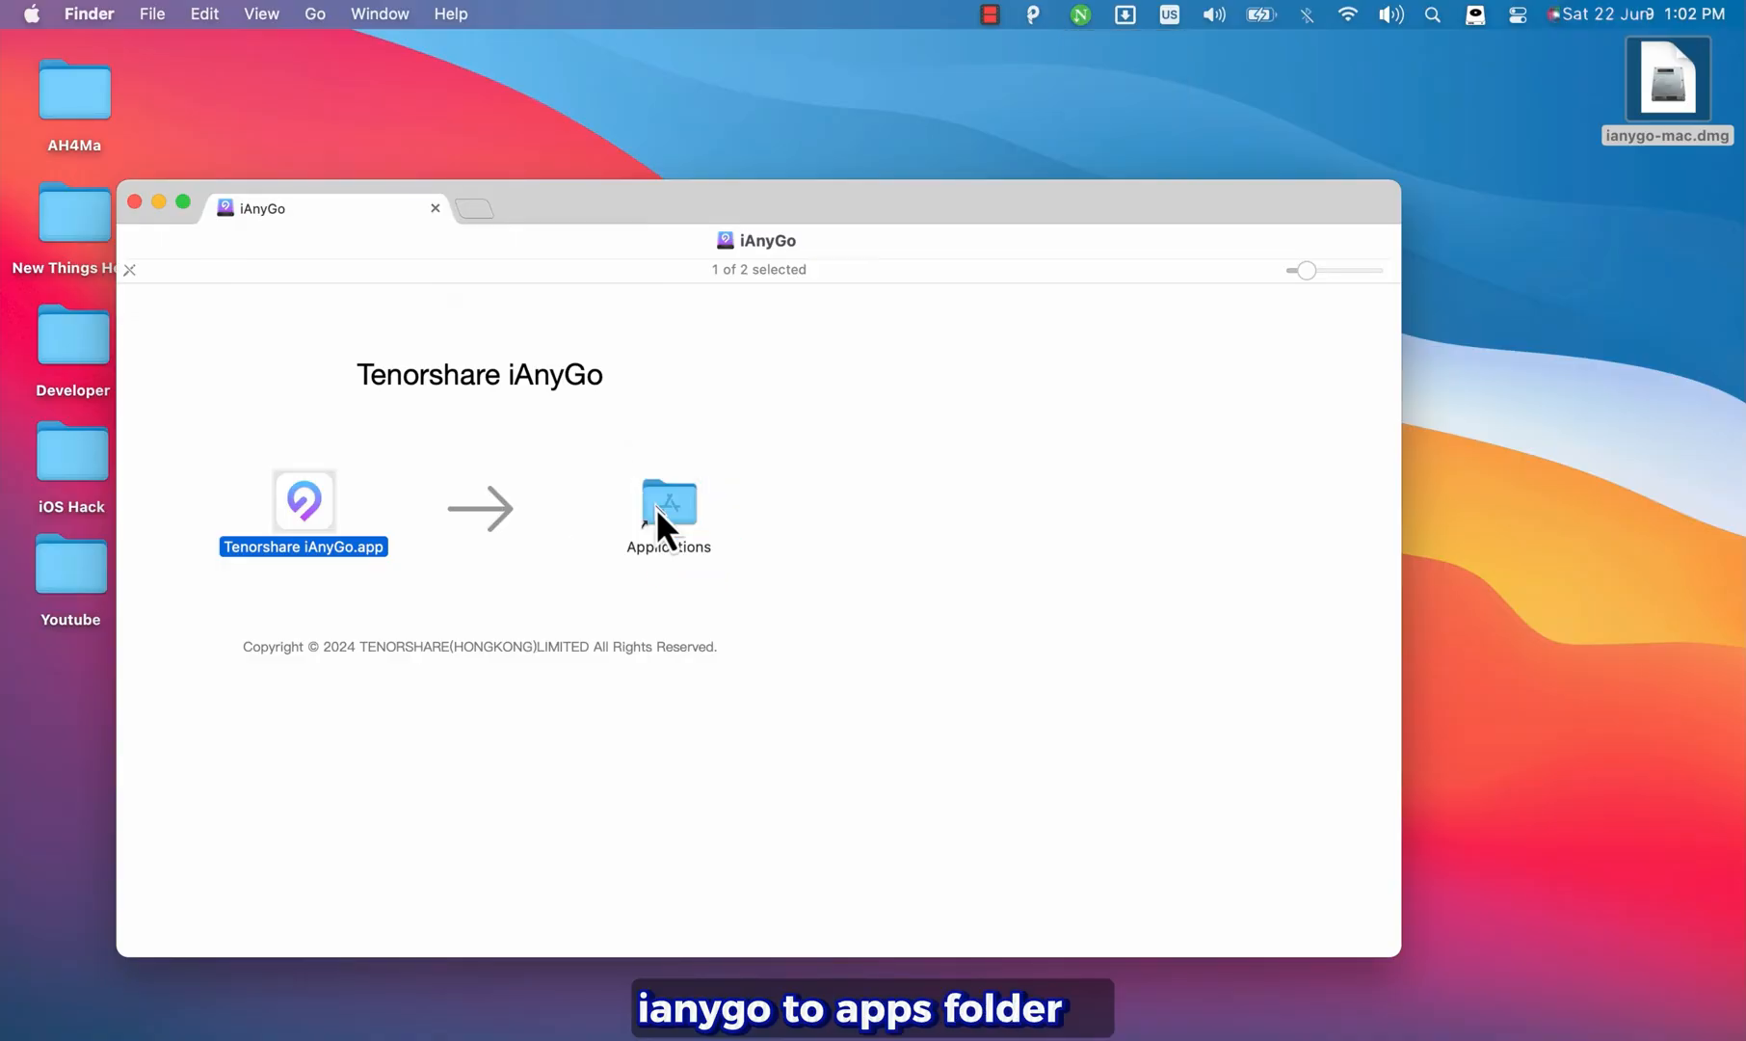
left_click_drag(303, 500, 667, 501)
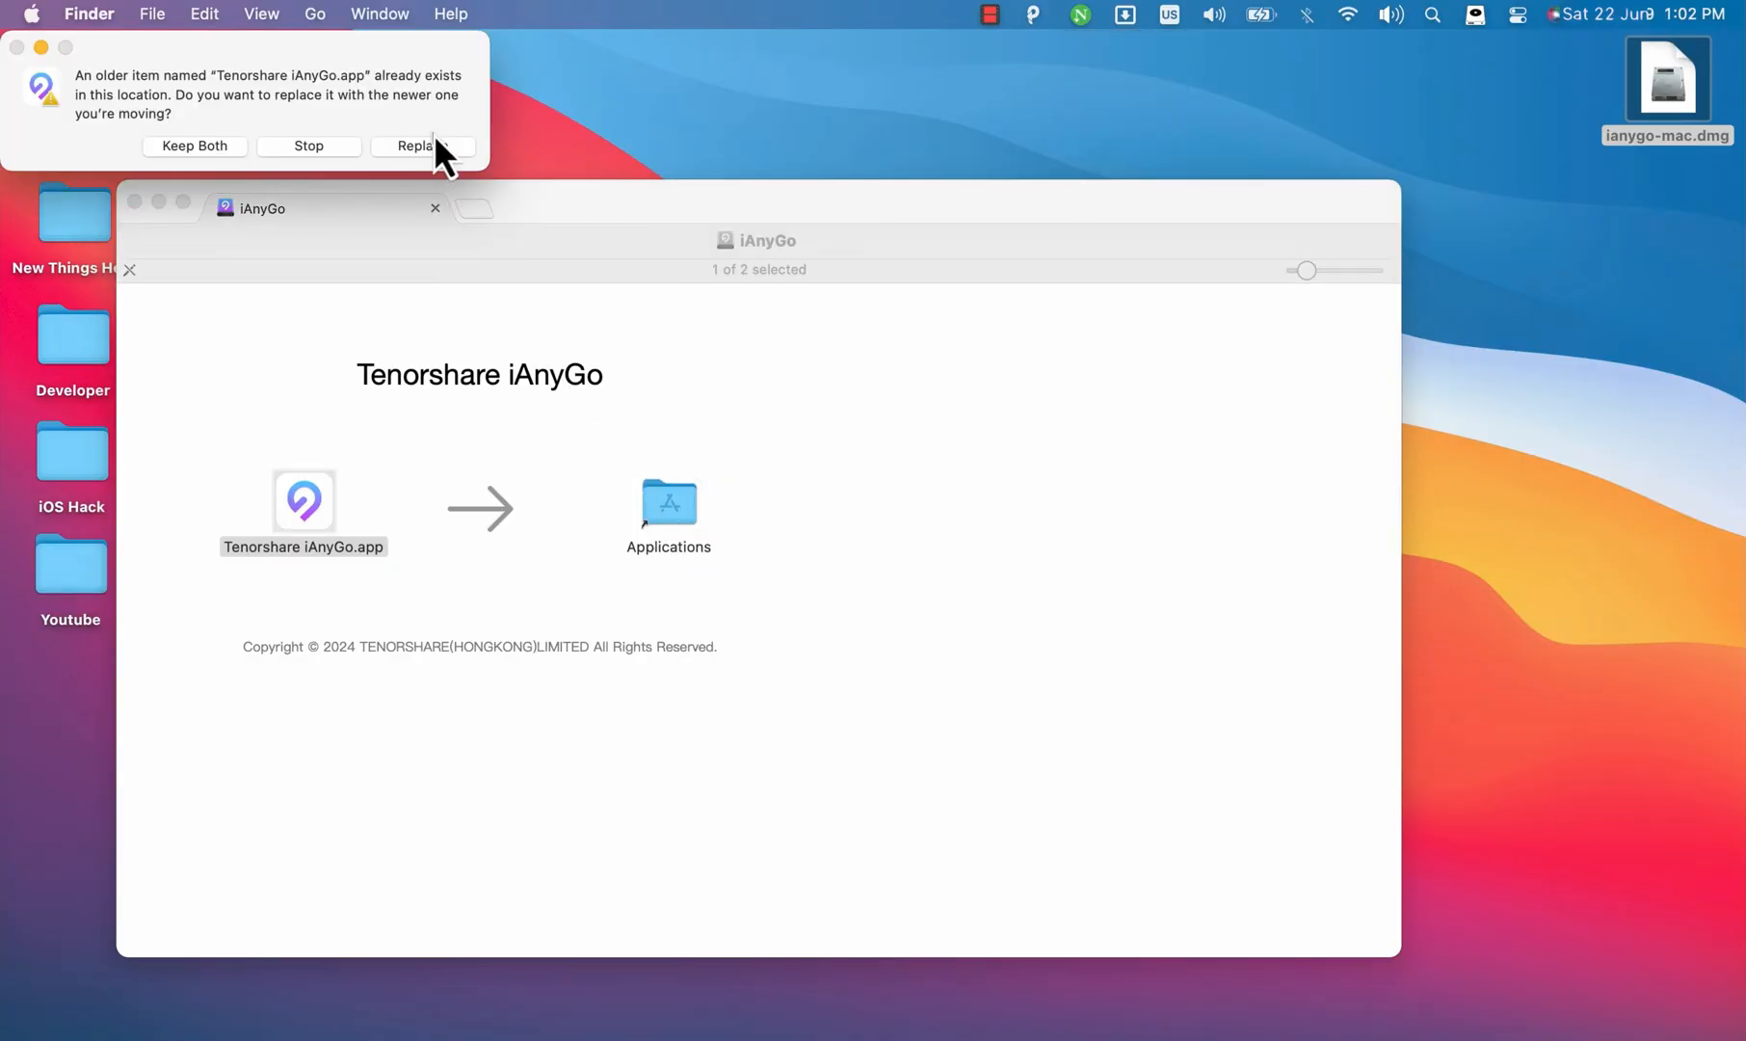
left_click(422, 146)
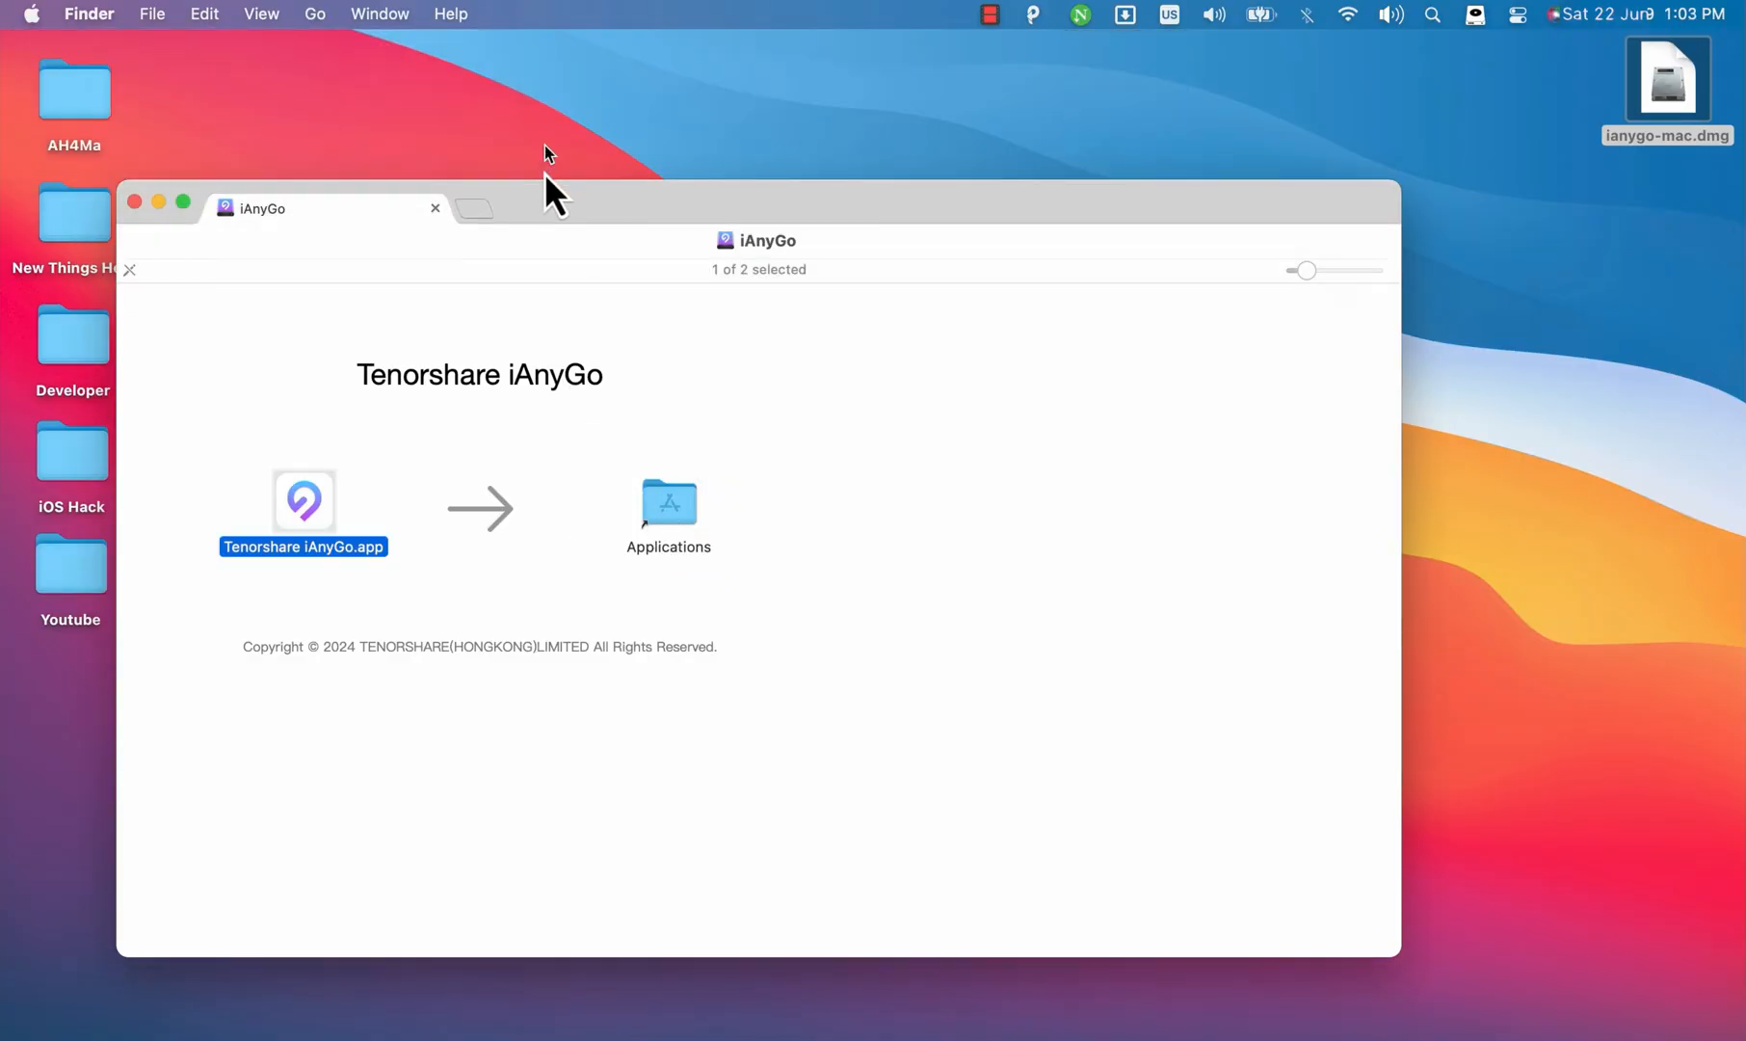
left_click(135, 208)
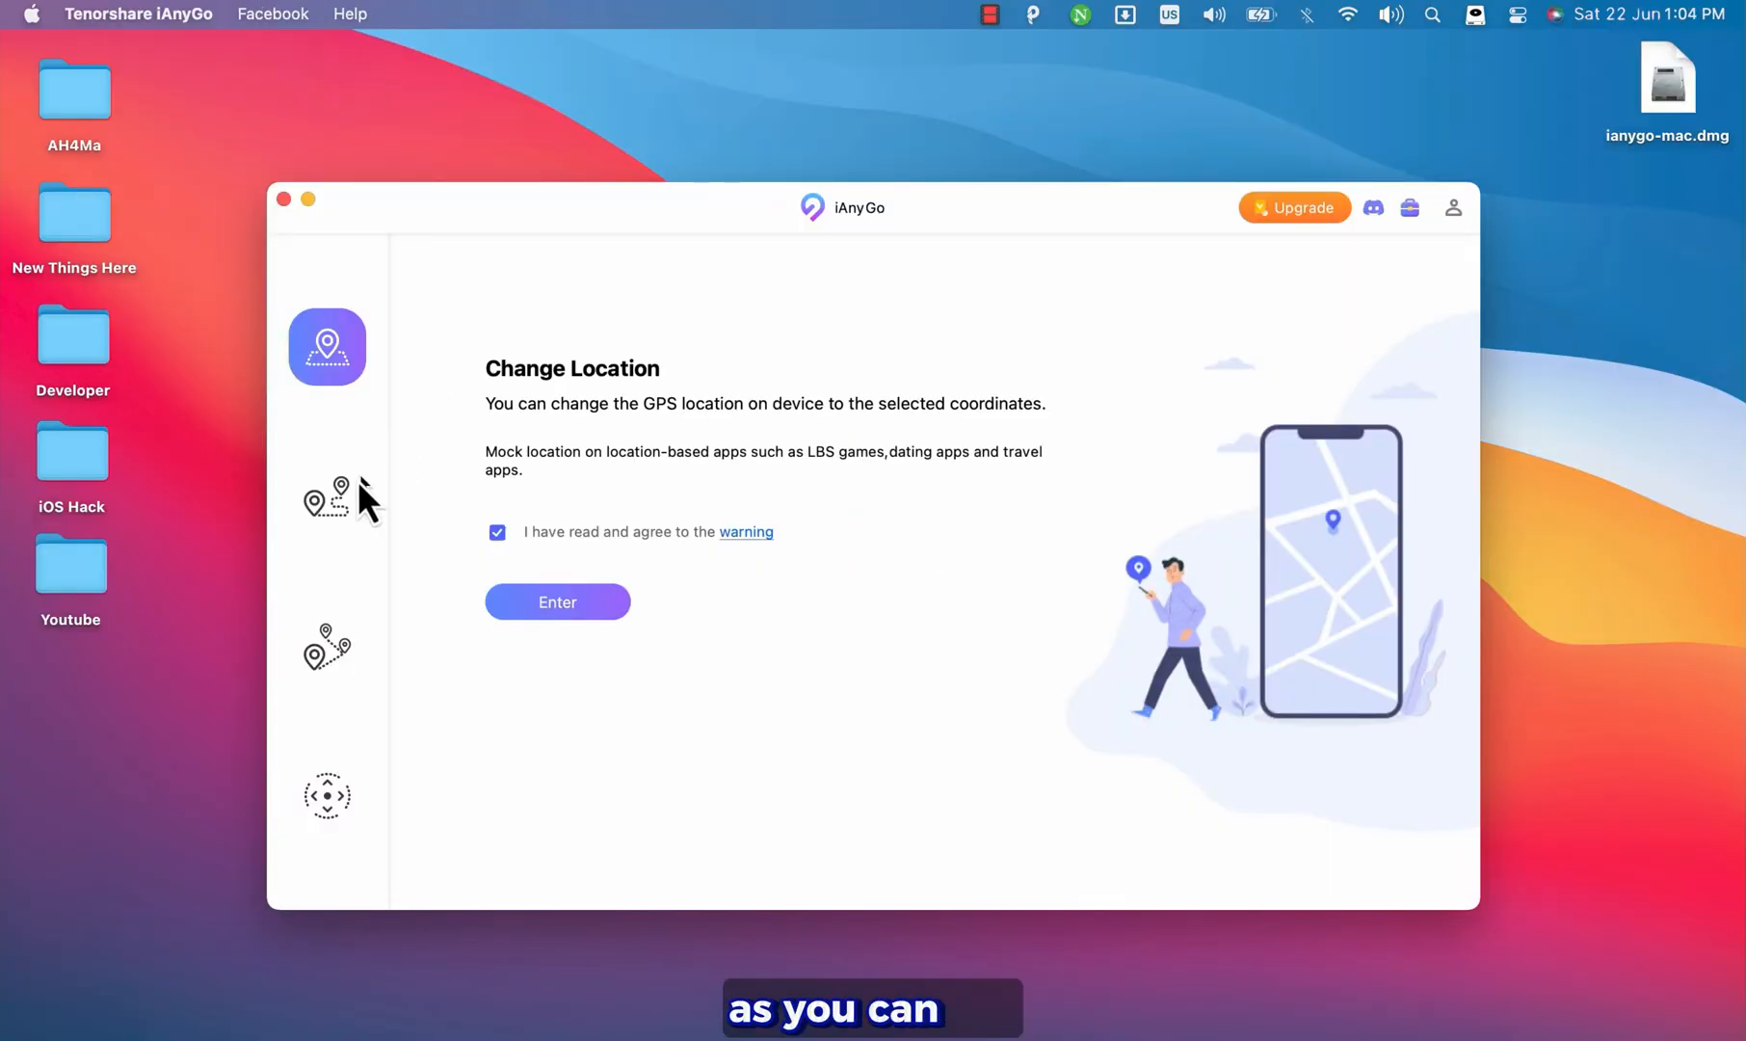
left_click(326, 496)
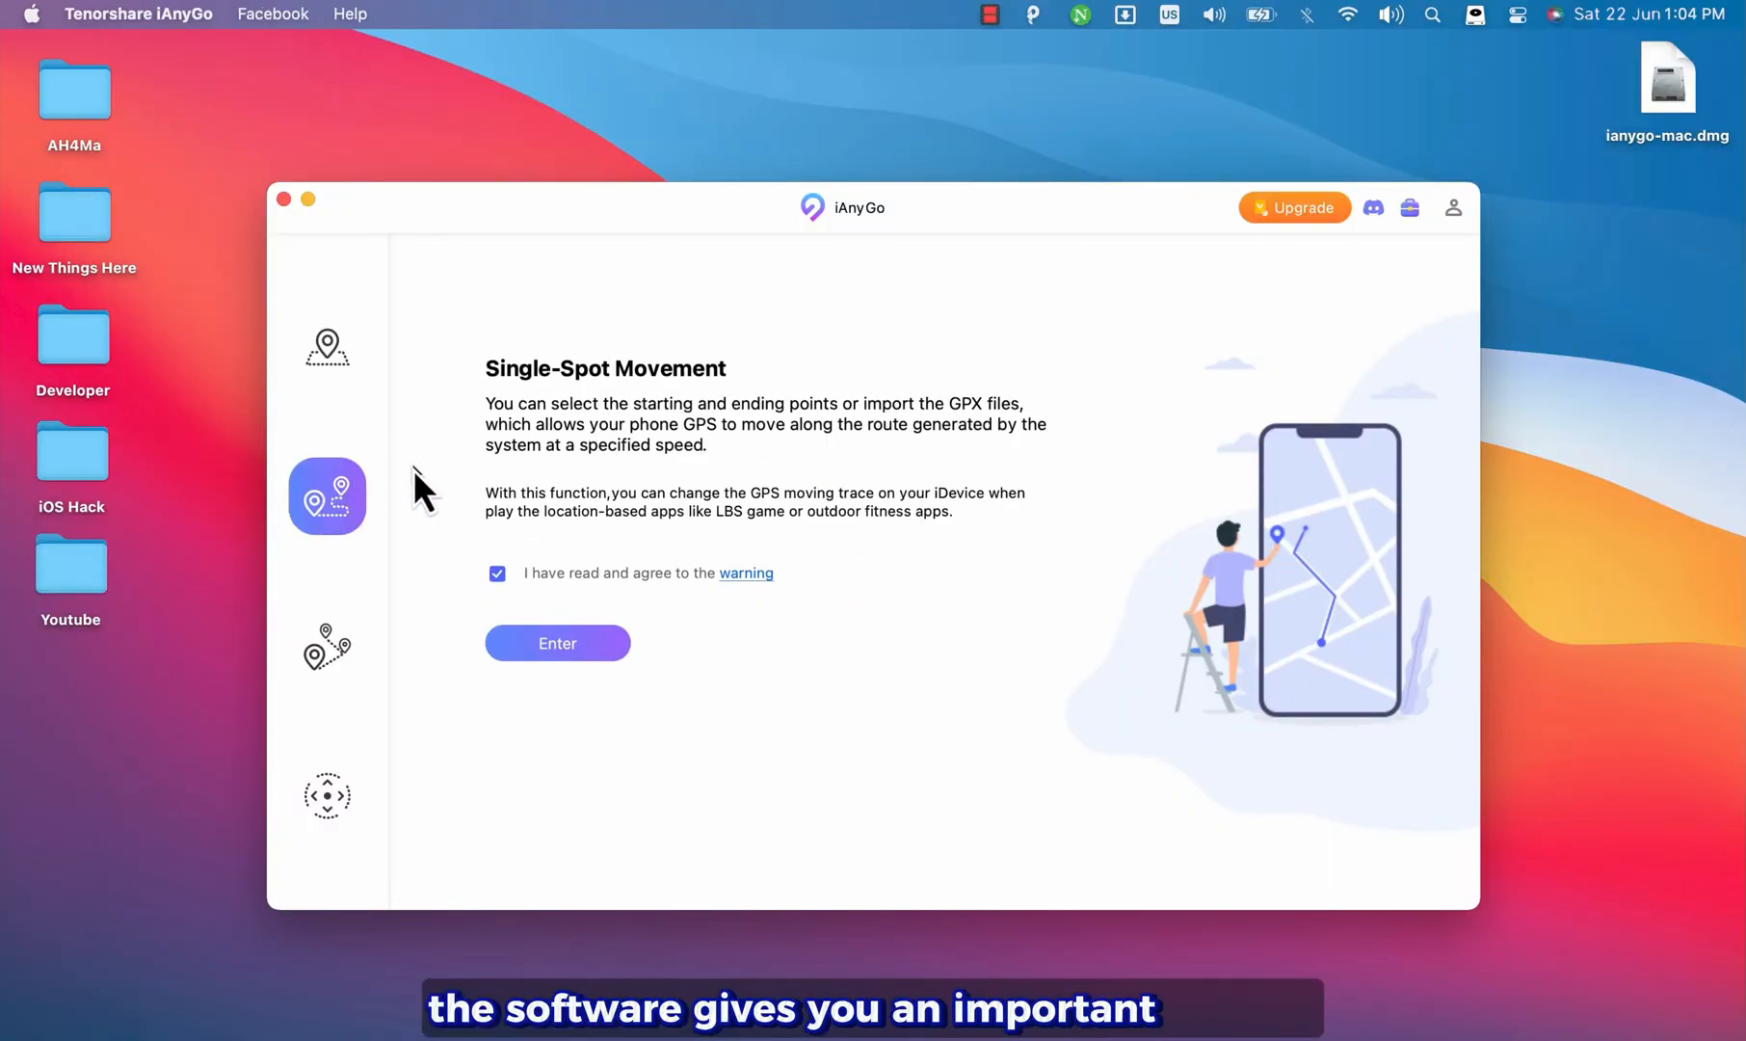
mouse_move(384, 602)
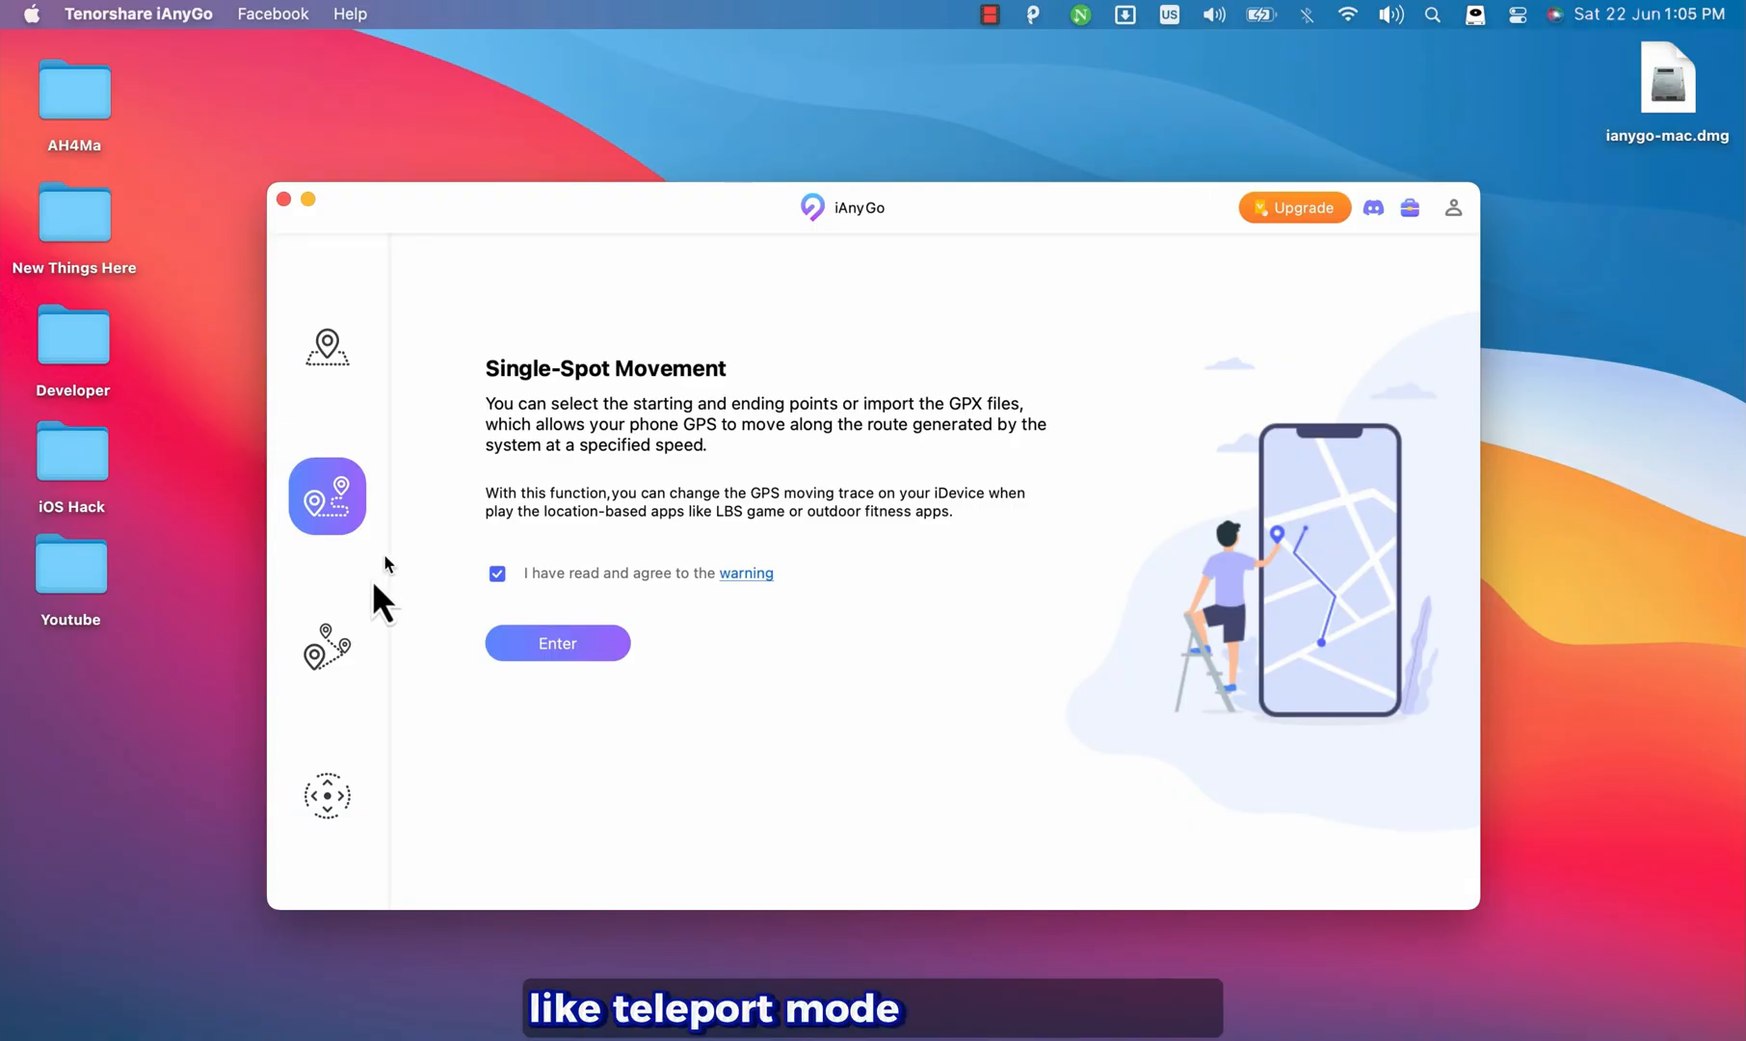
left_click(326, 647)
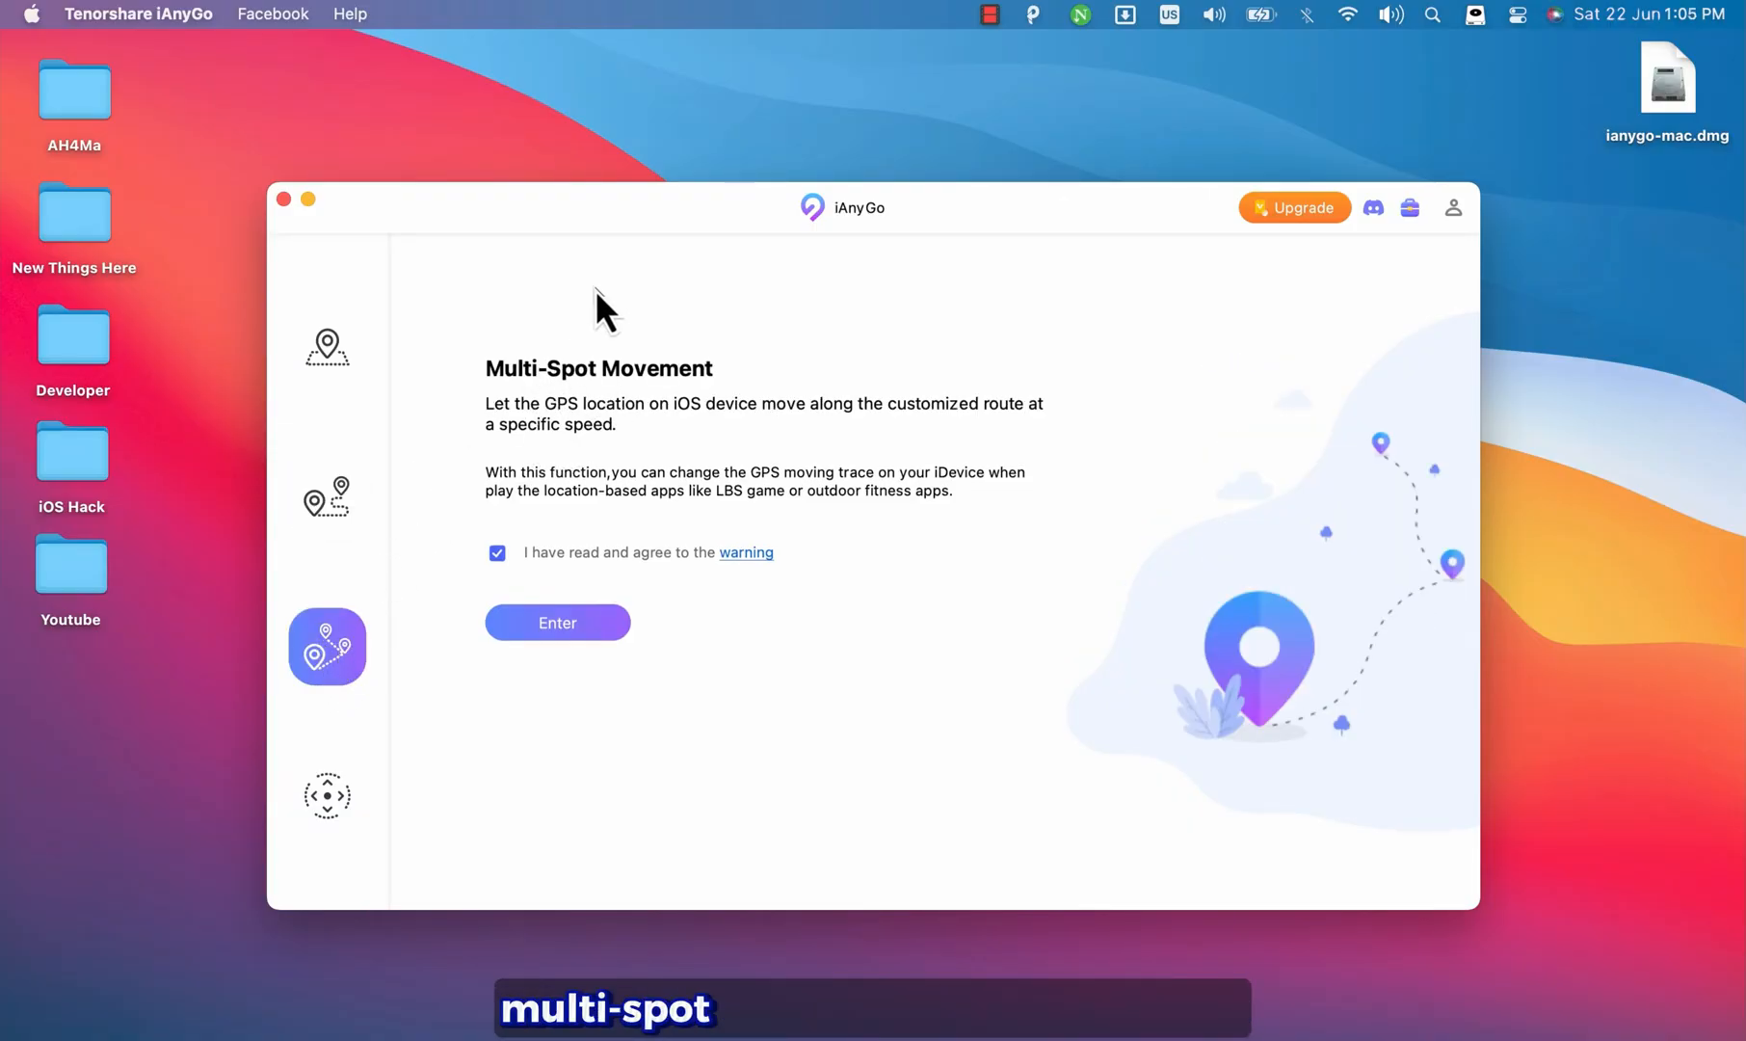
left_click(326, 346)
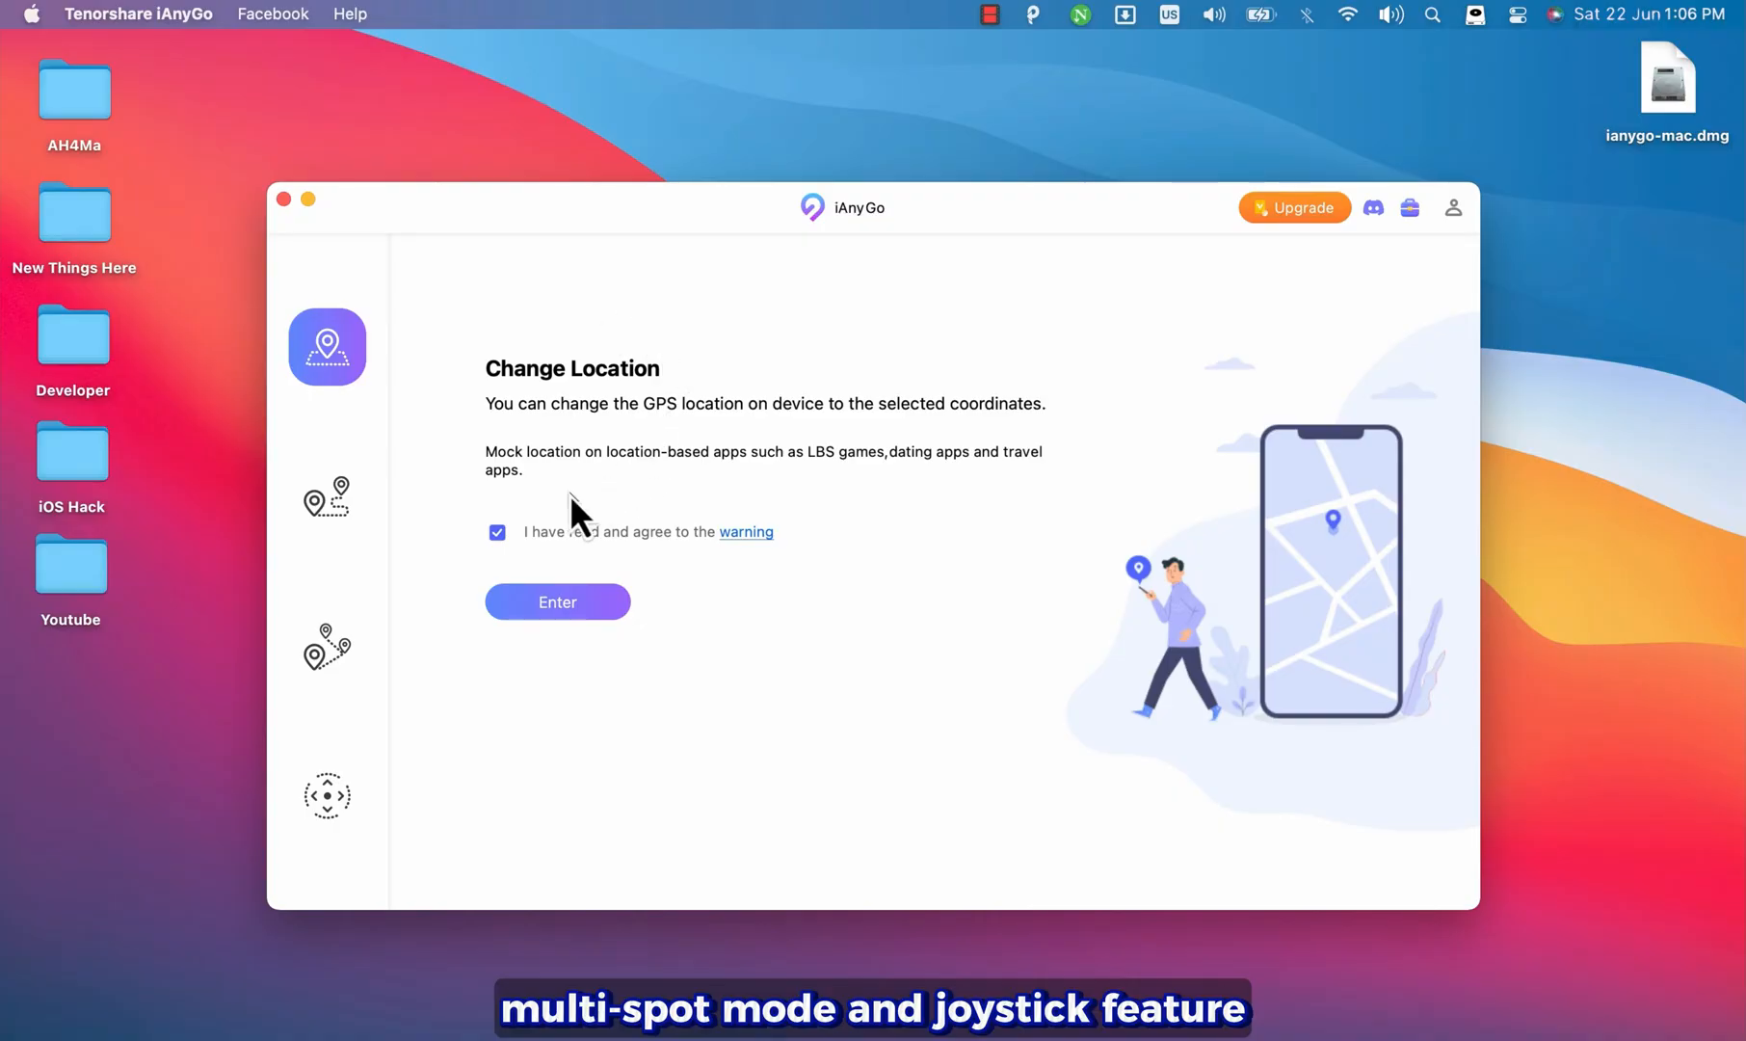
left_click(557, 602)
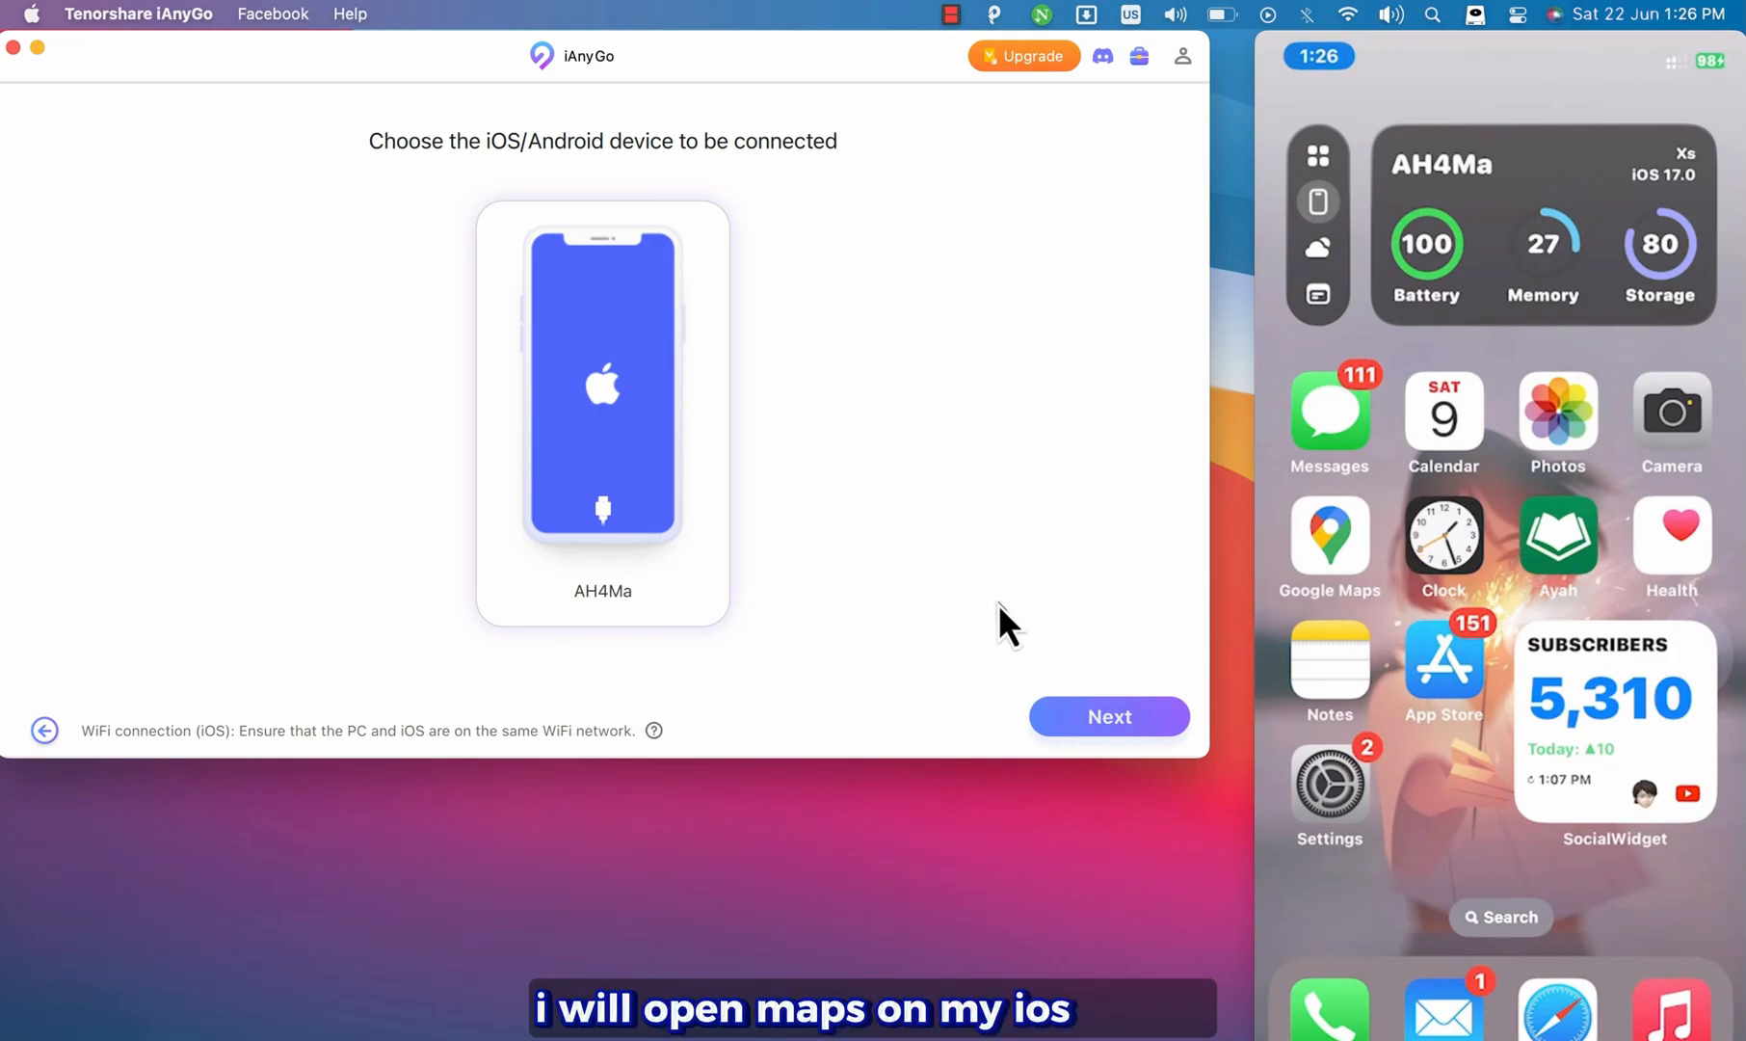
Step: Continue with the connected iPhone AH4Ma and have it trust this computer
left_click(1329, 538)
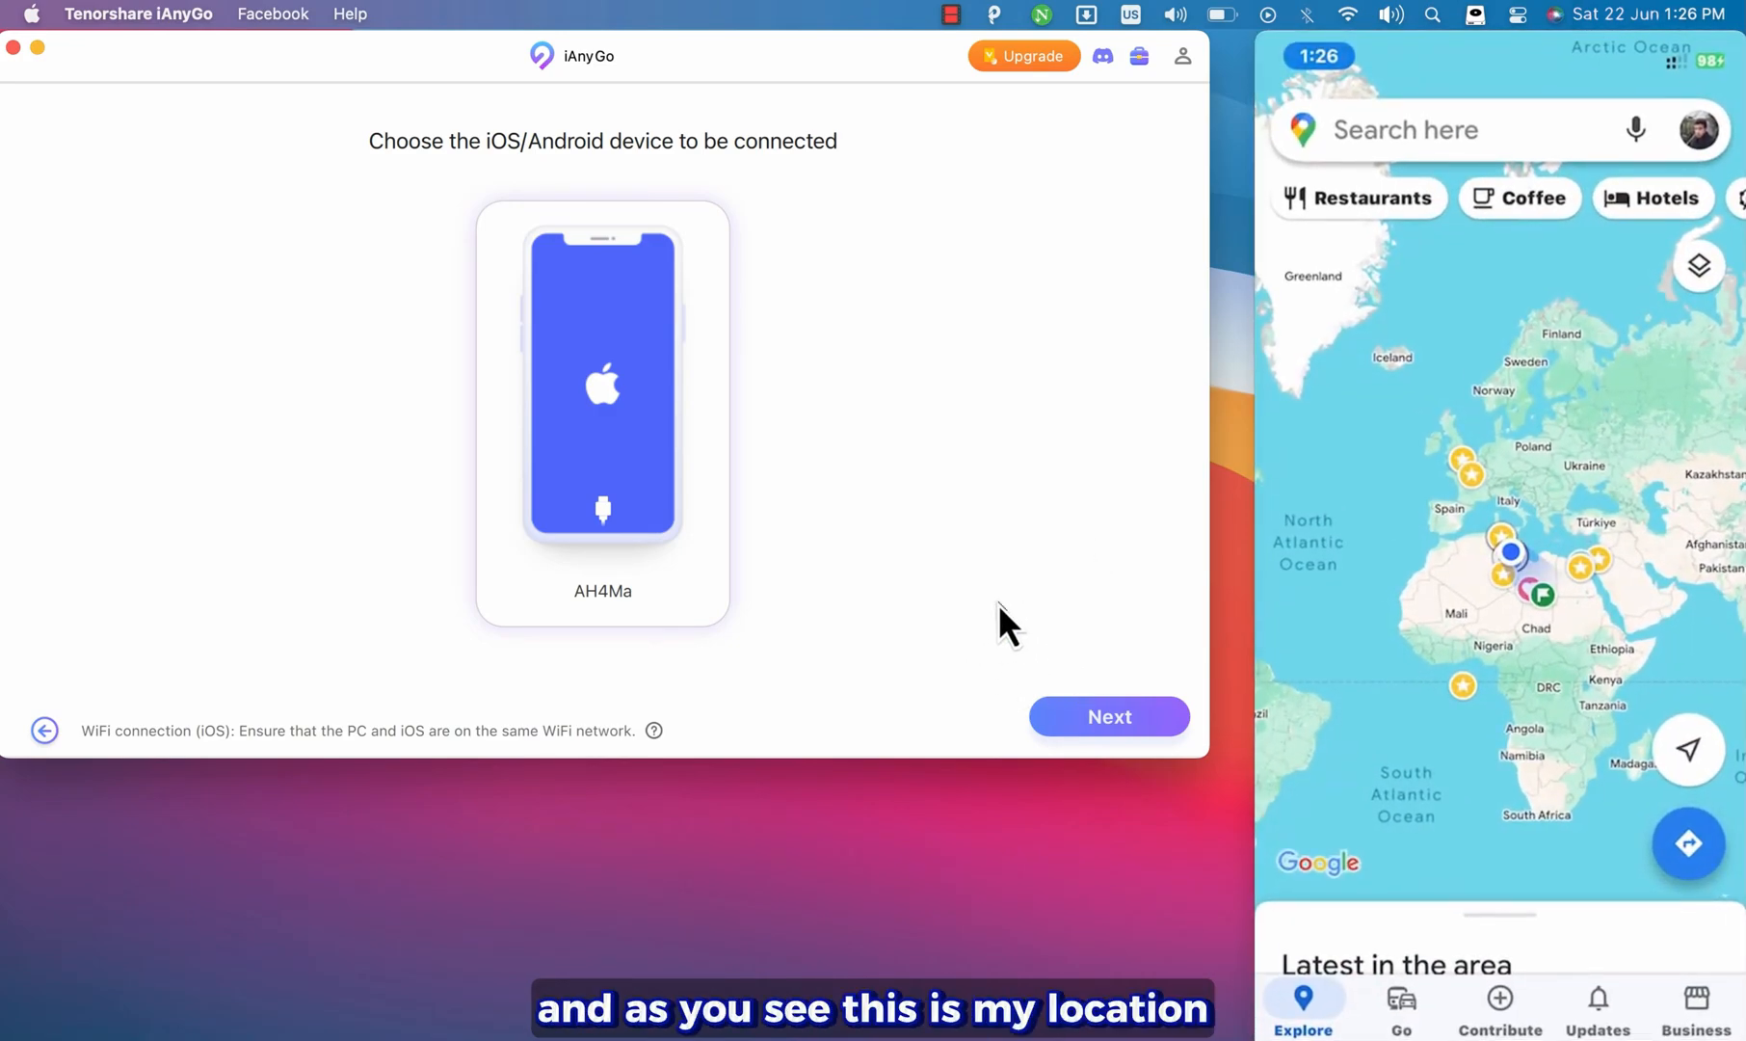
left_click(1107, 716)
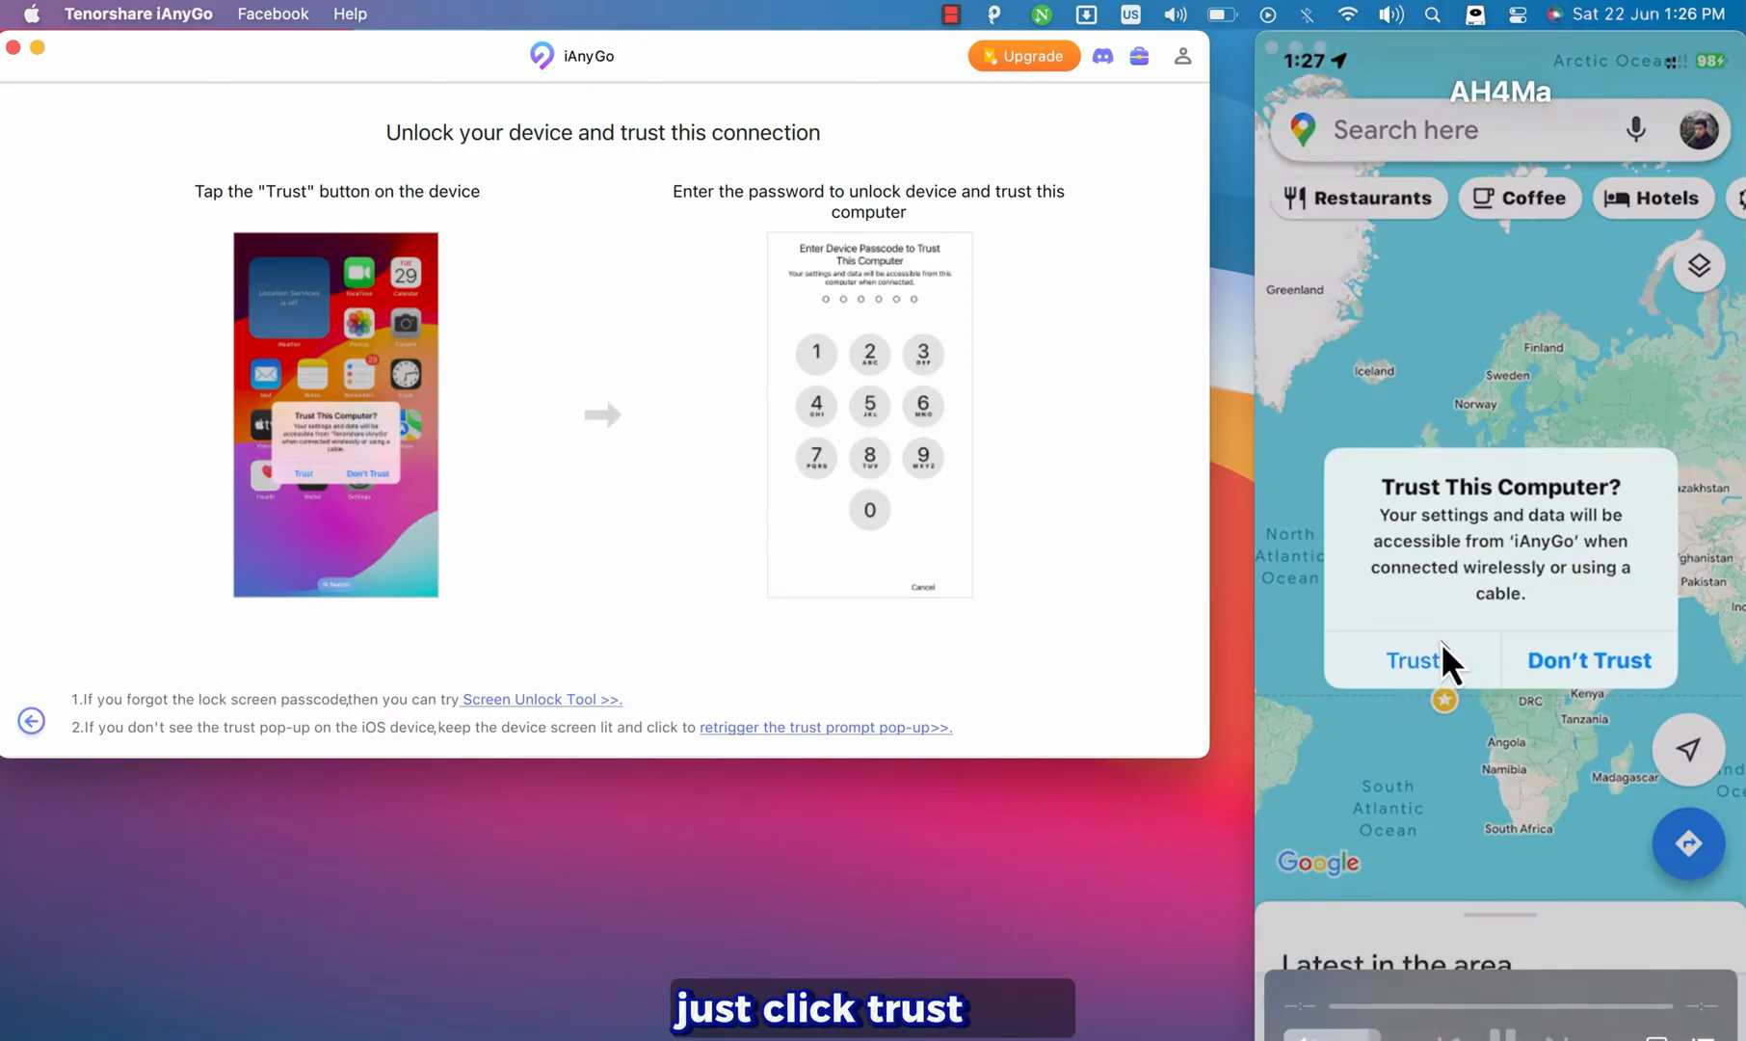
left_click(1409, 659)
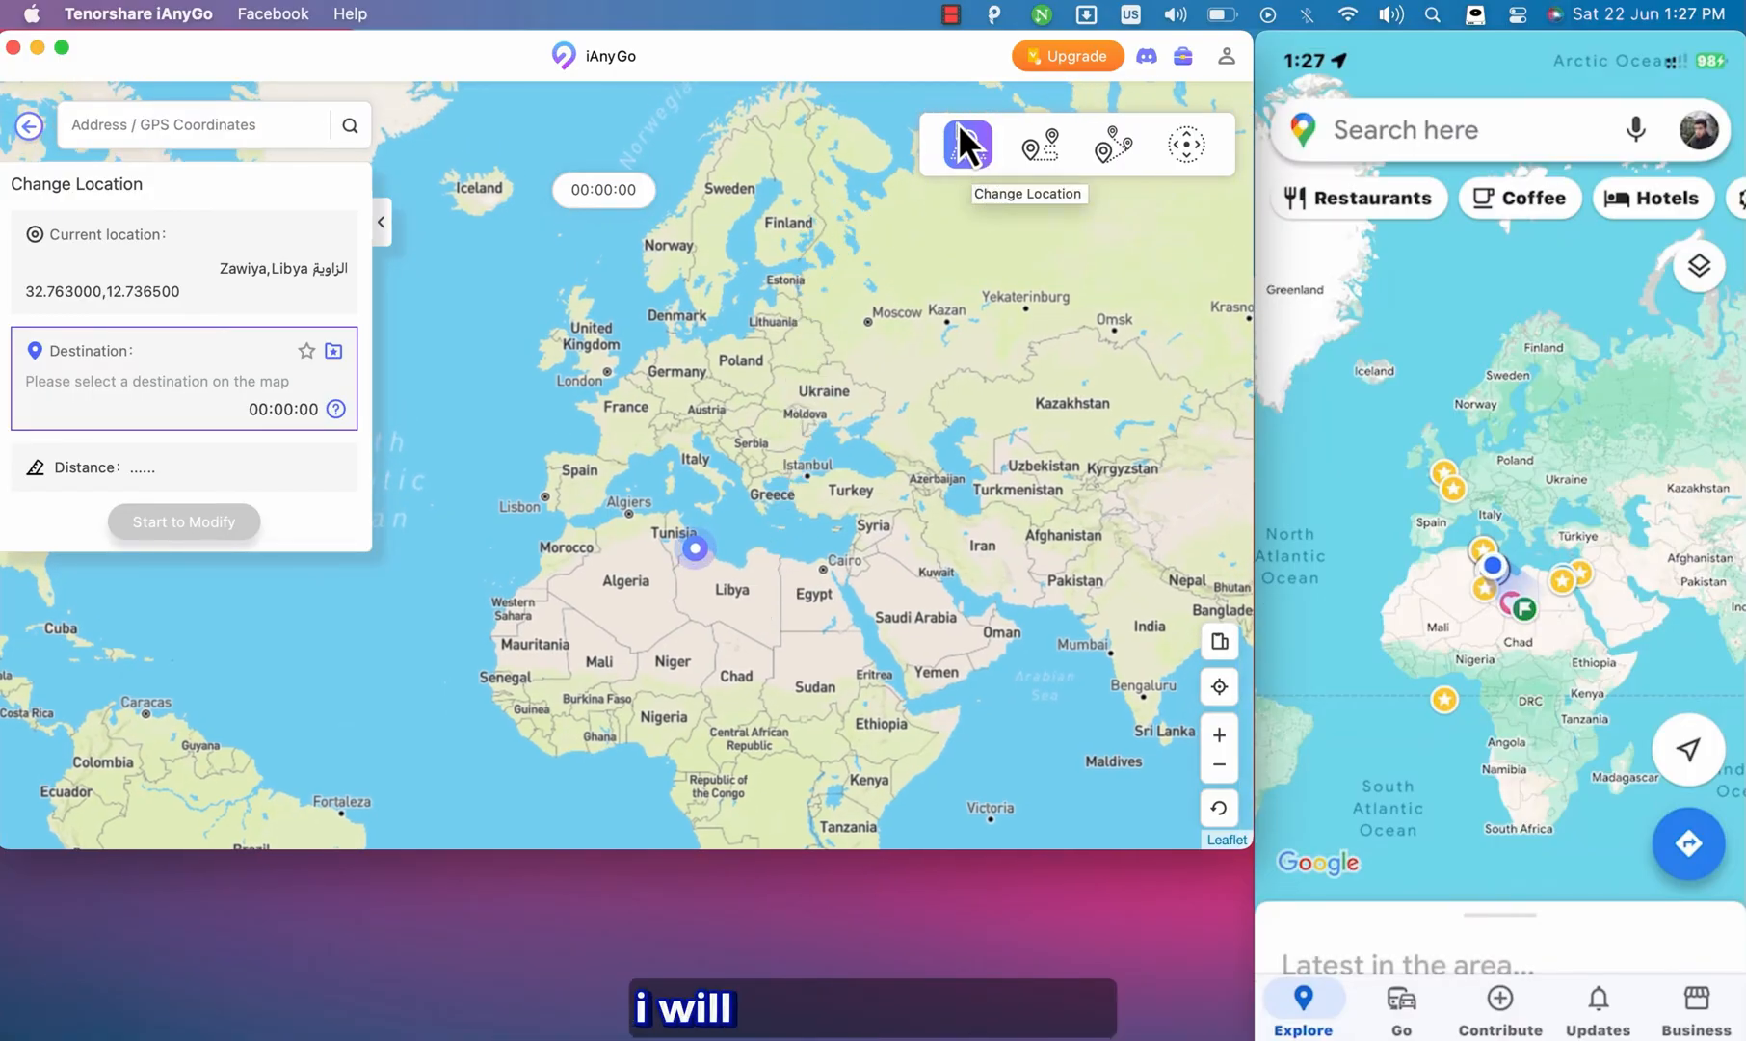
Step: Teleport the phone from Libya to Yaroslavl, Russia, confirming the warning
left_click(790, 292)
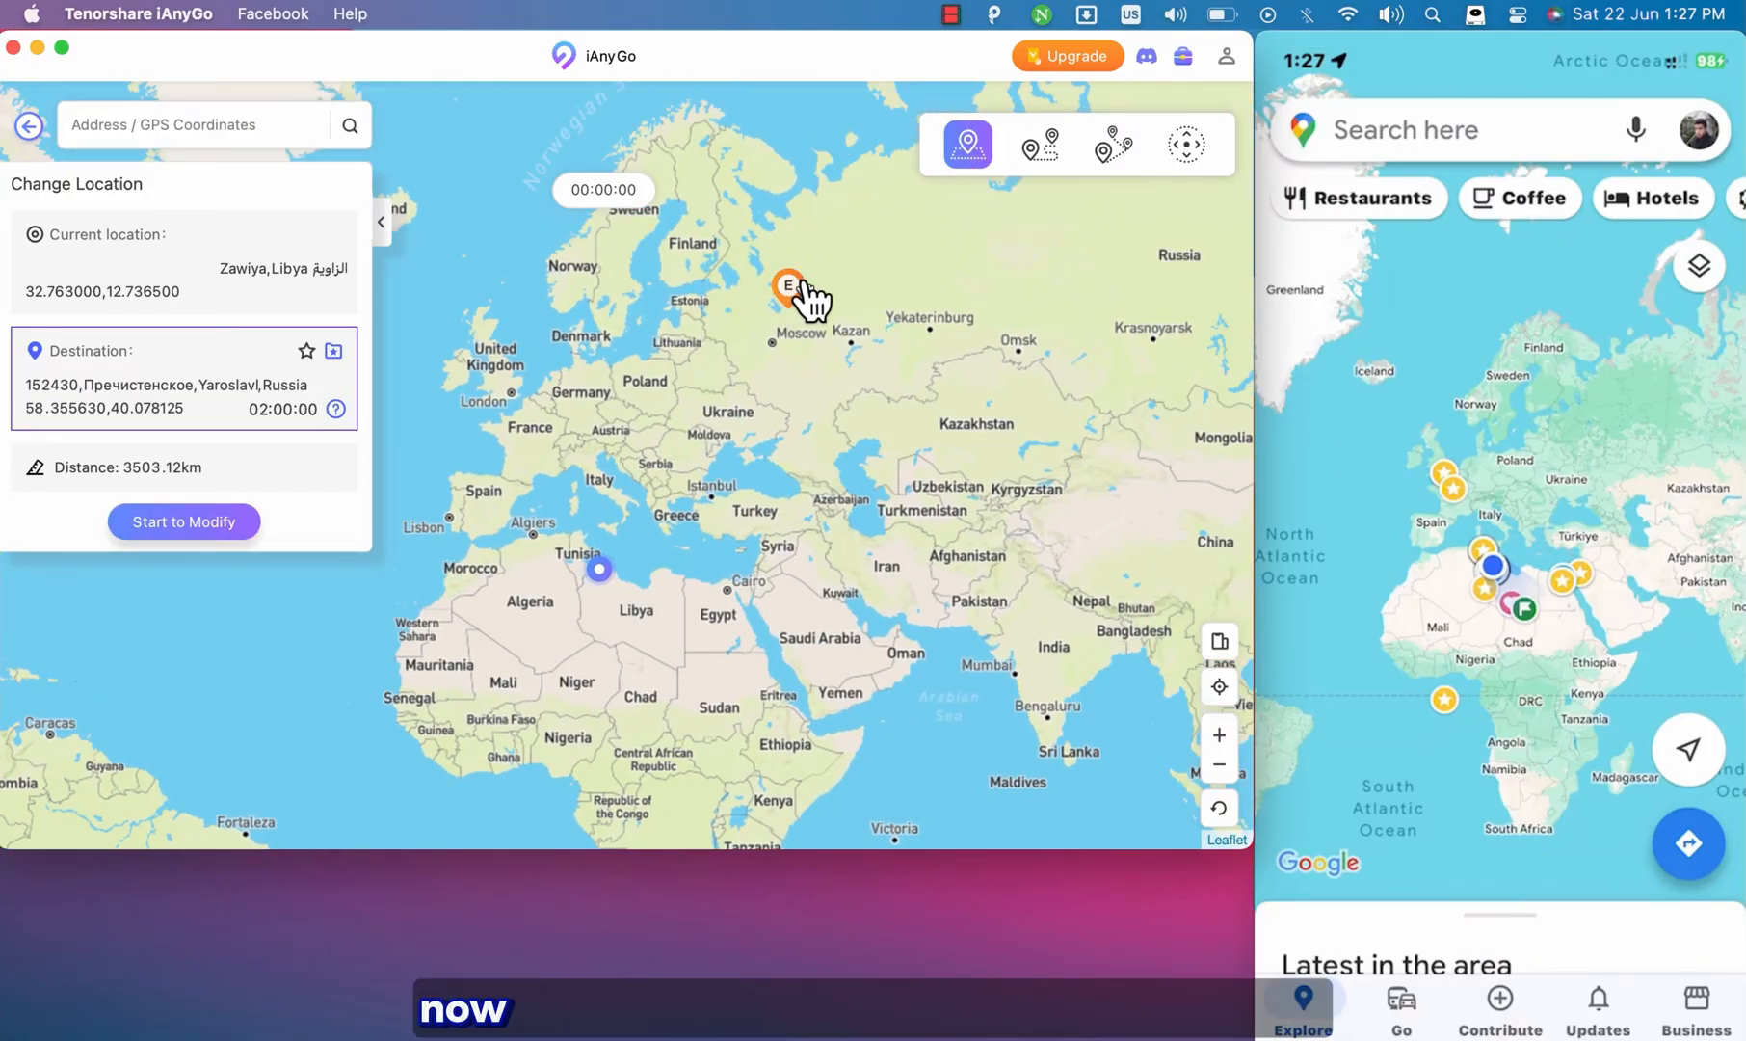
left_click(184, 521)
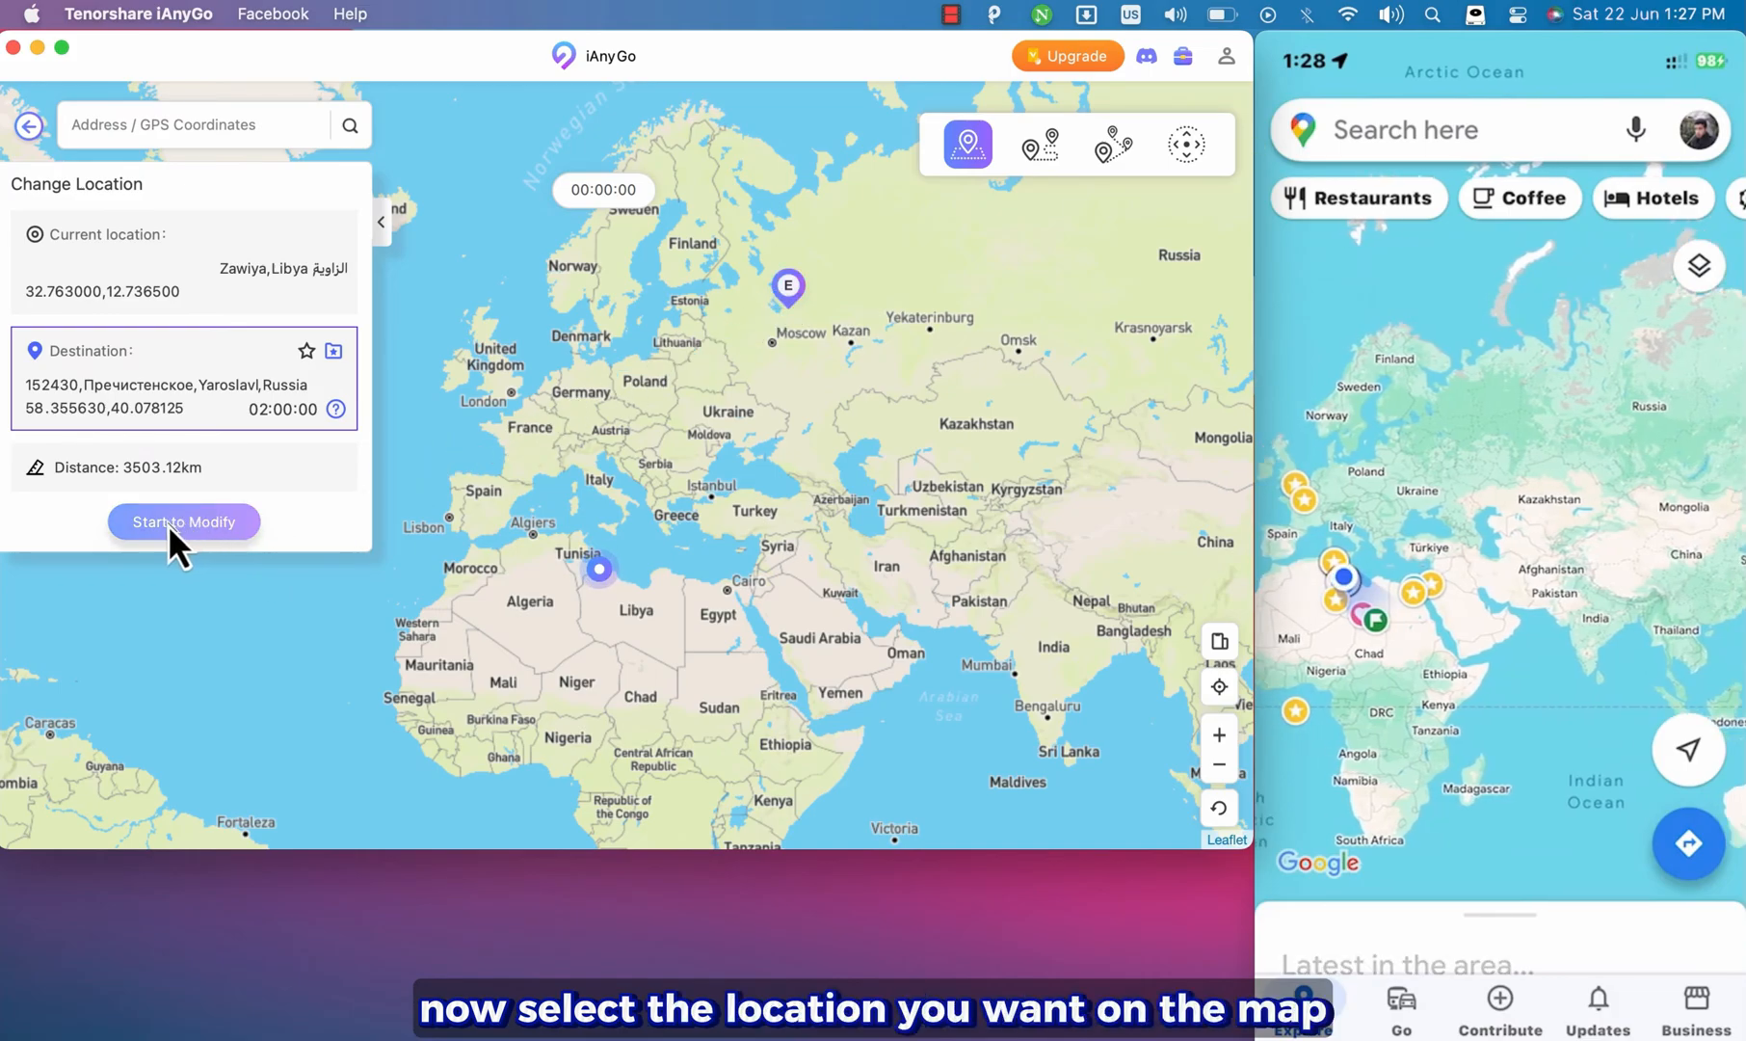
left_click(184, 521)
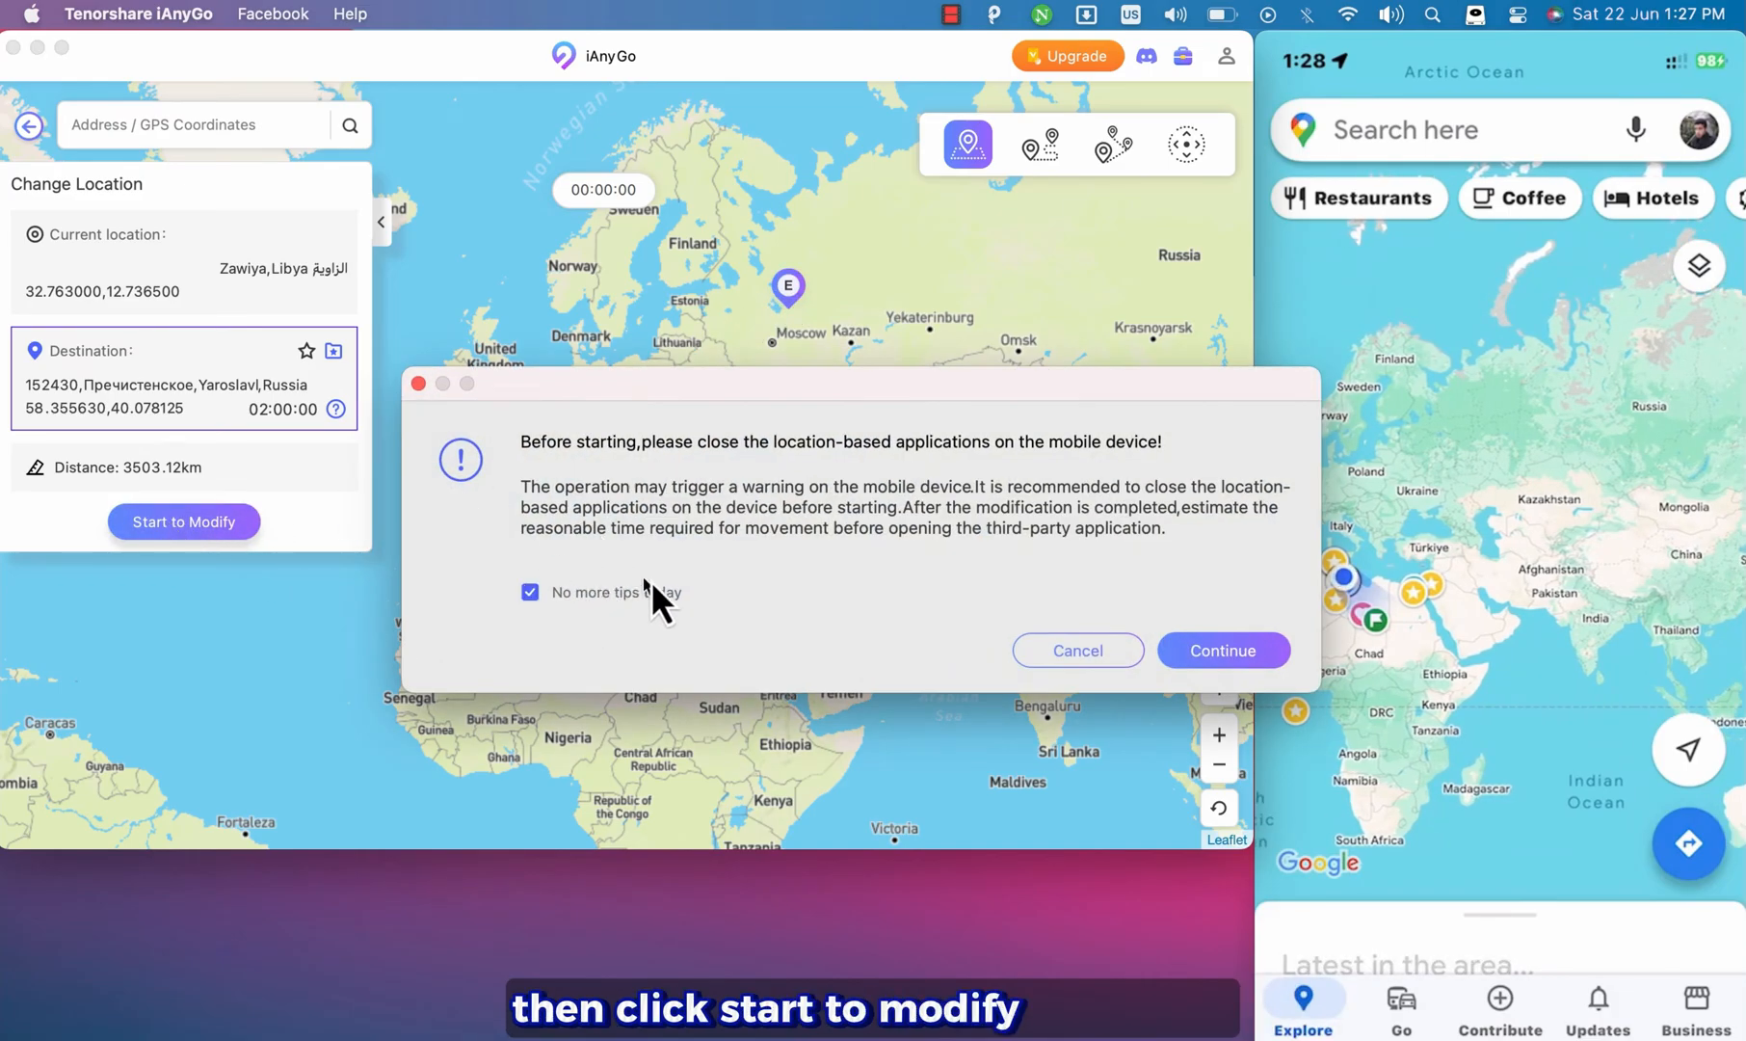
left_click(1221, 650)
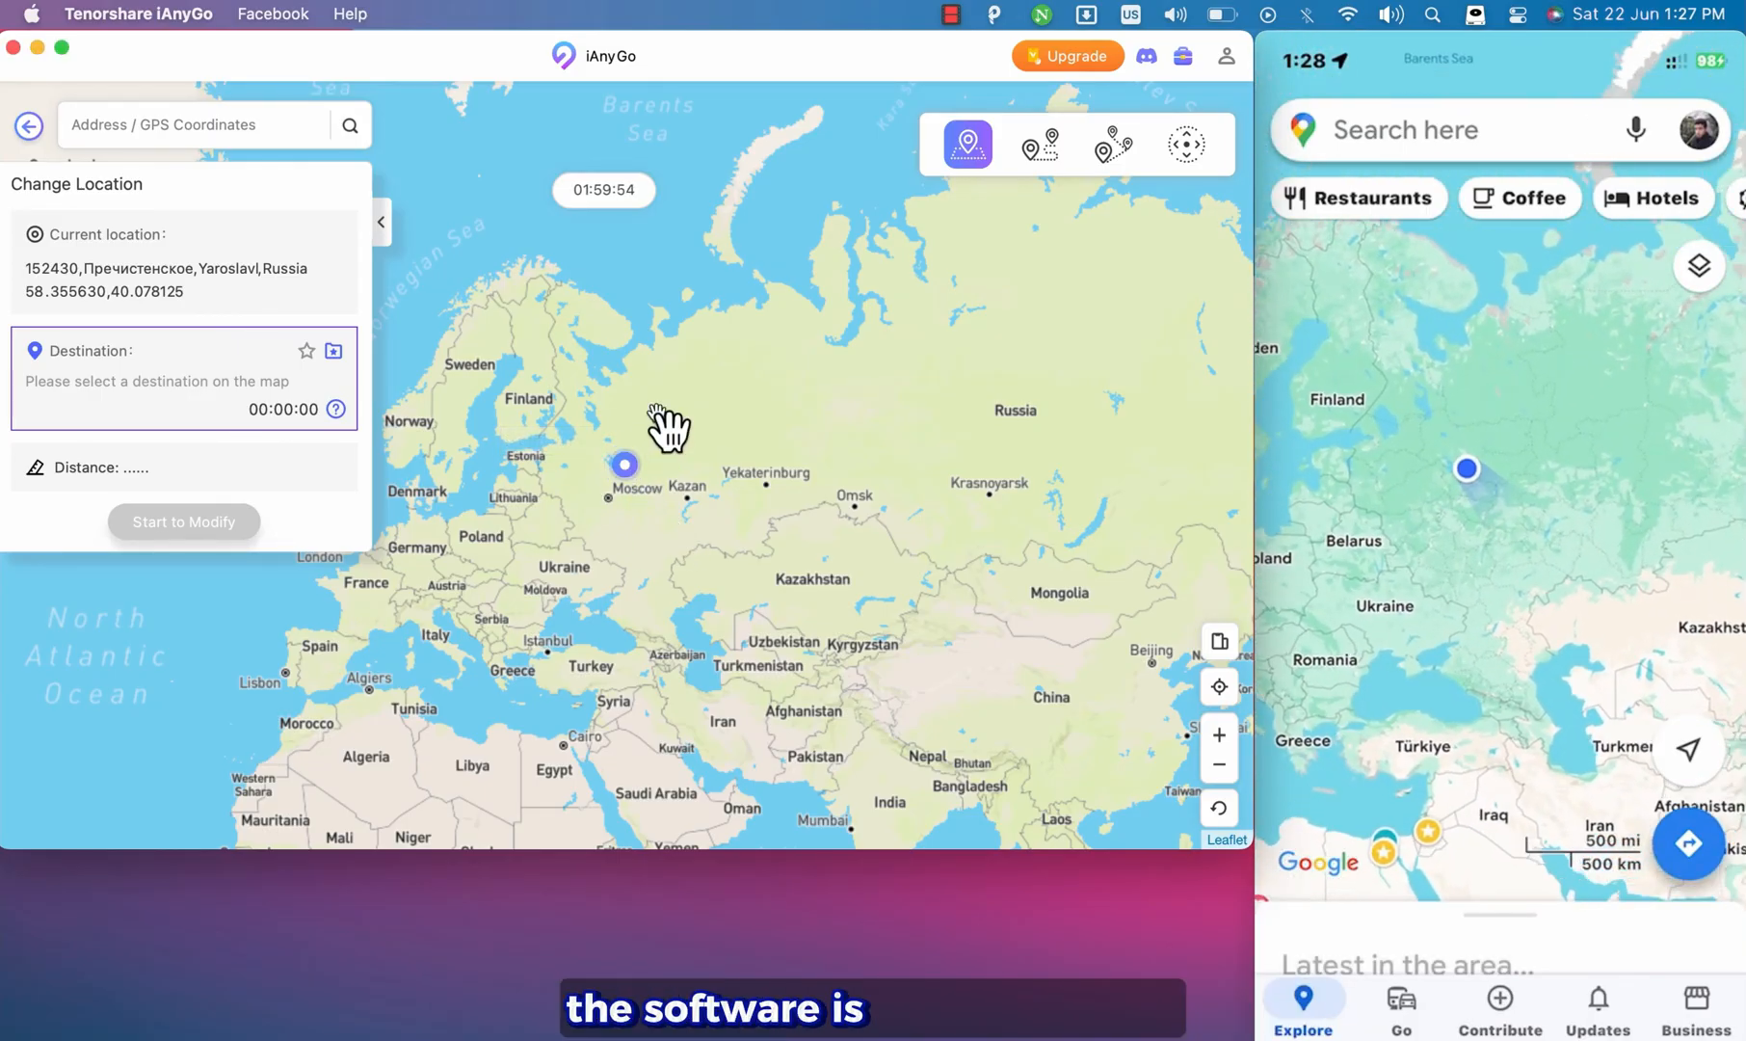
left_click(685, 406)
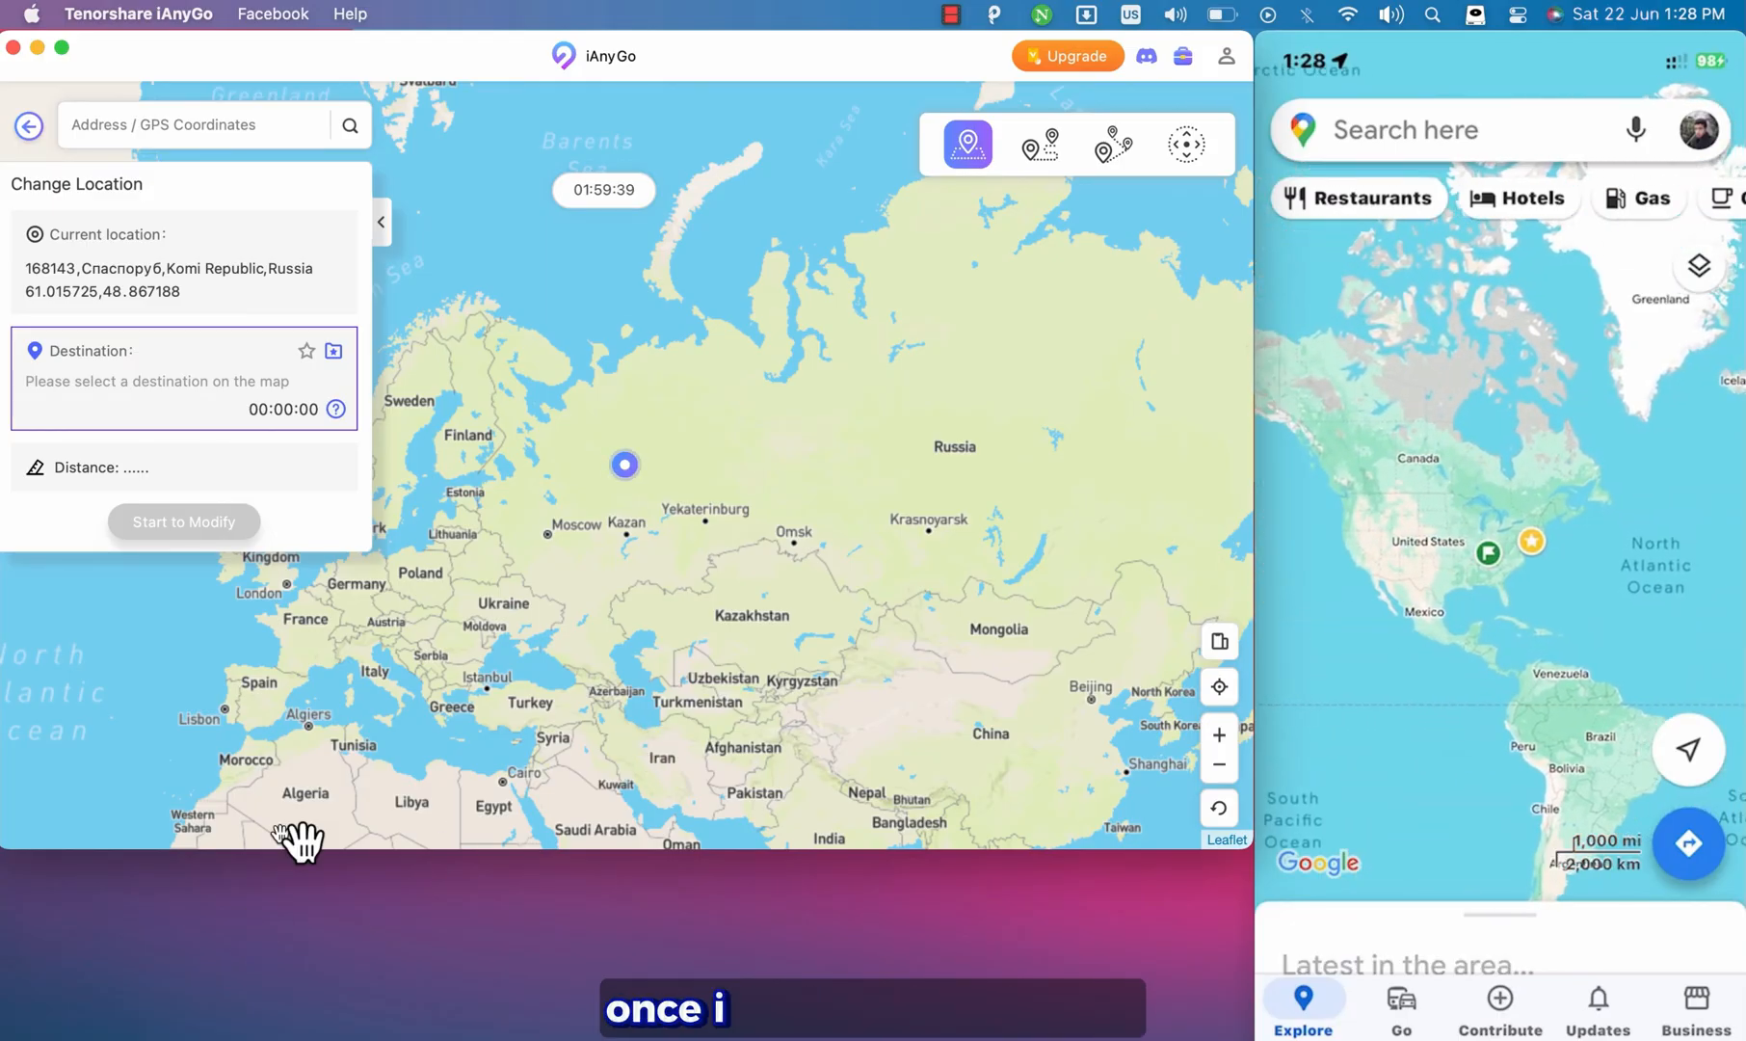
left_click(718, 479)
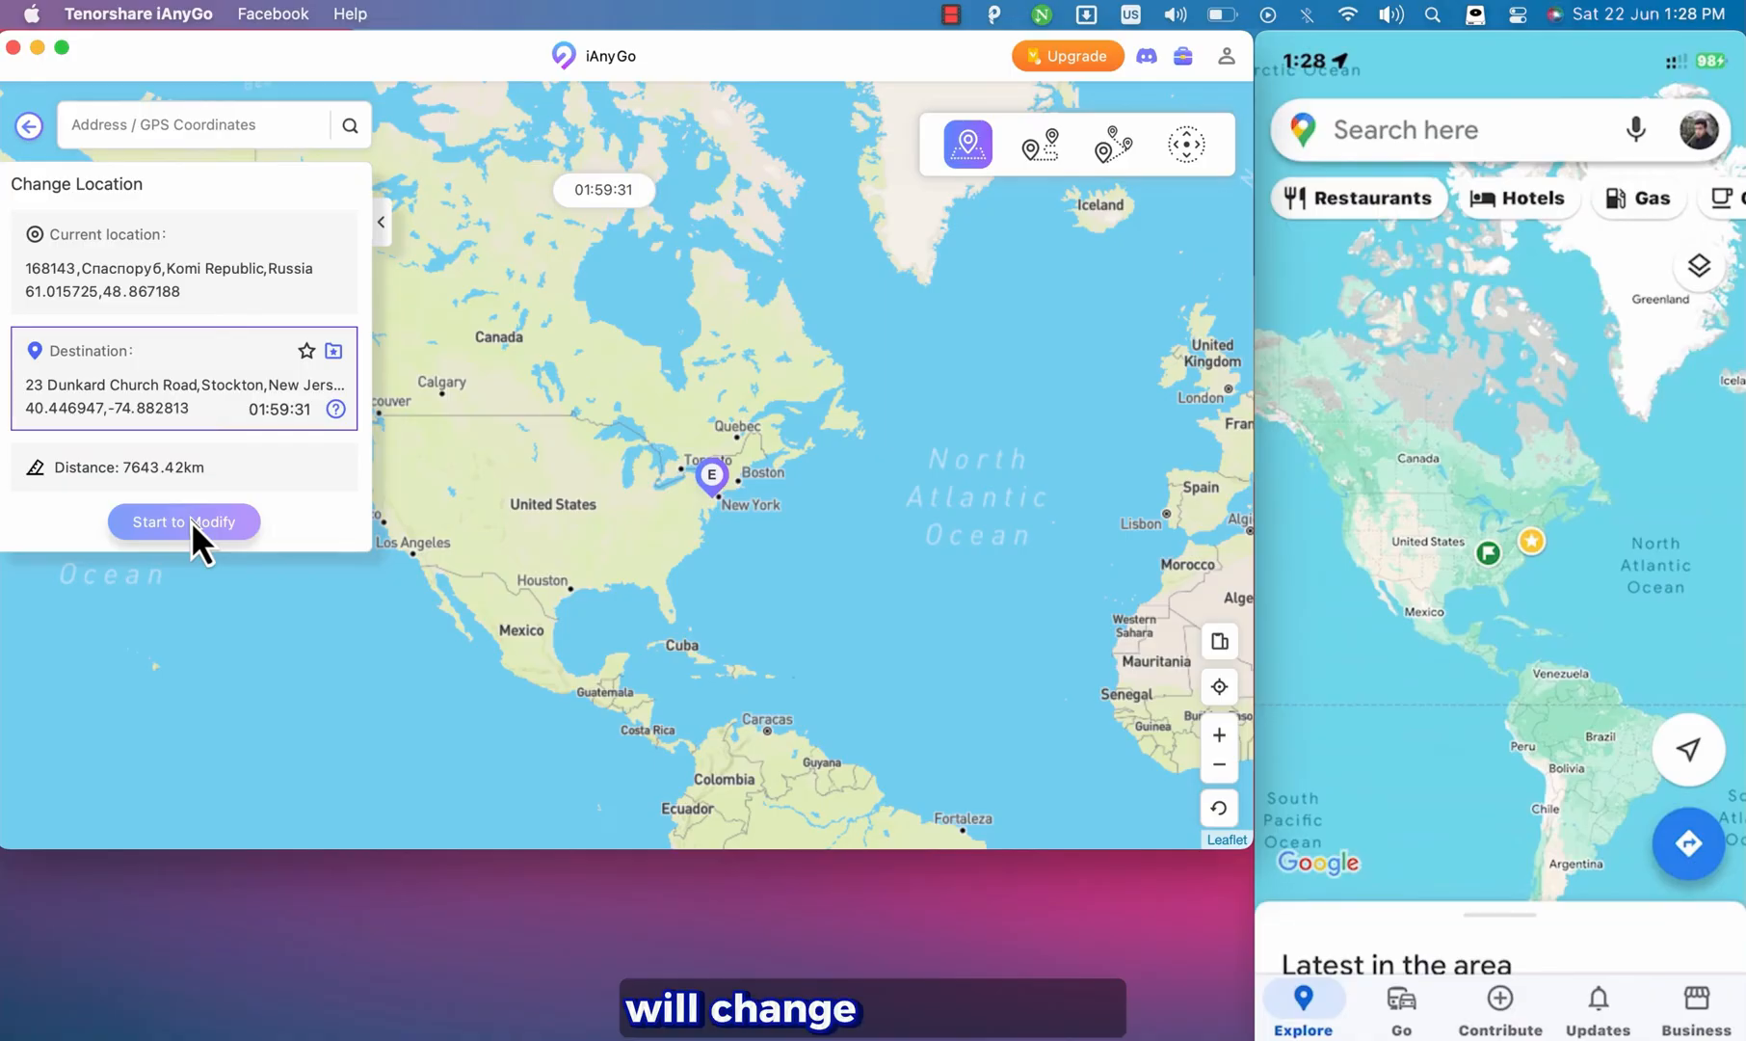
left_click(184, 521)
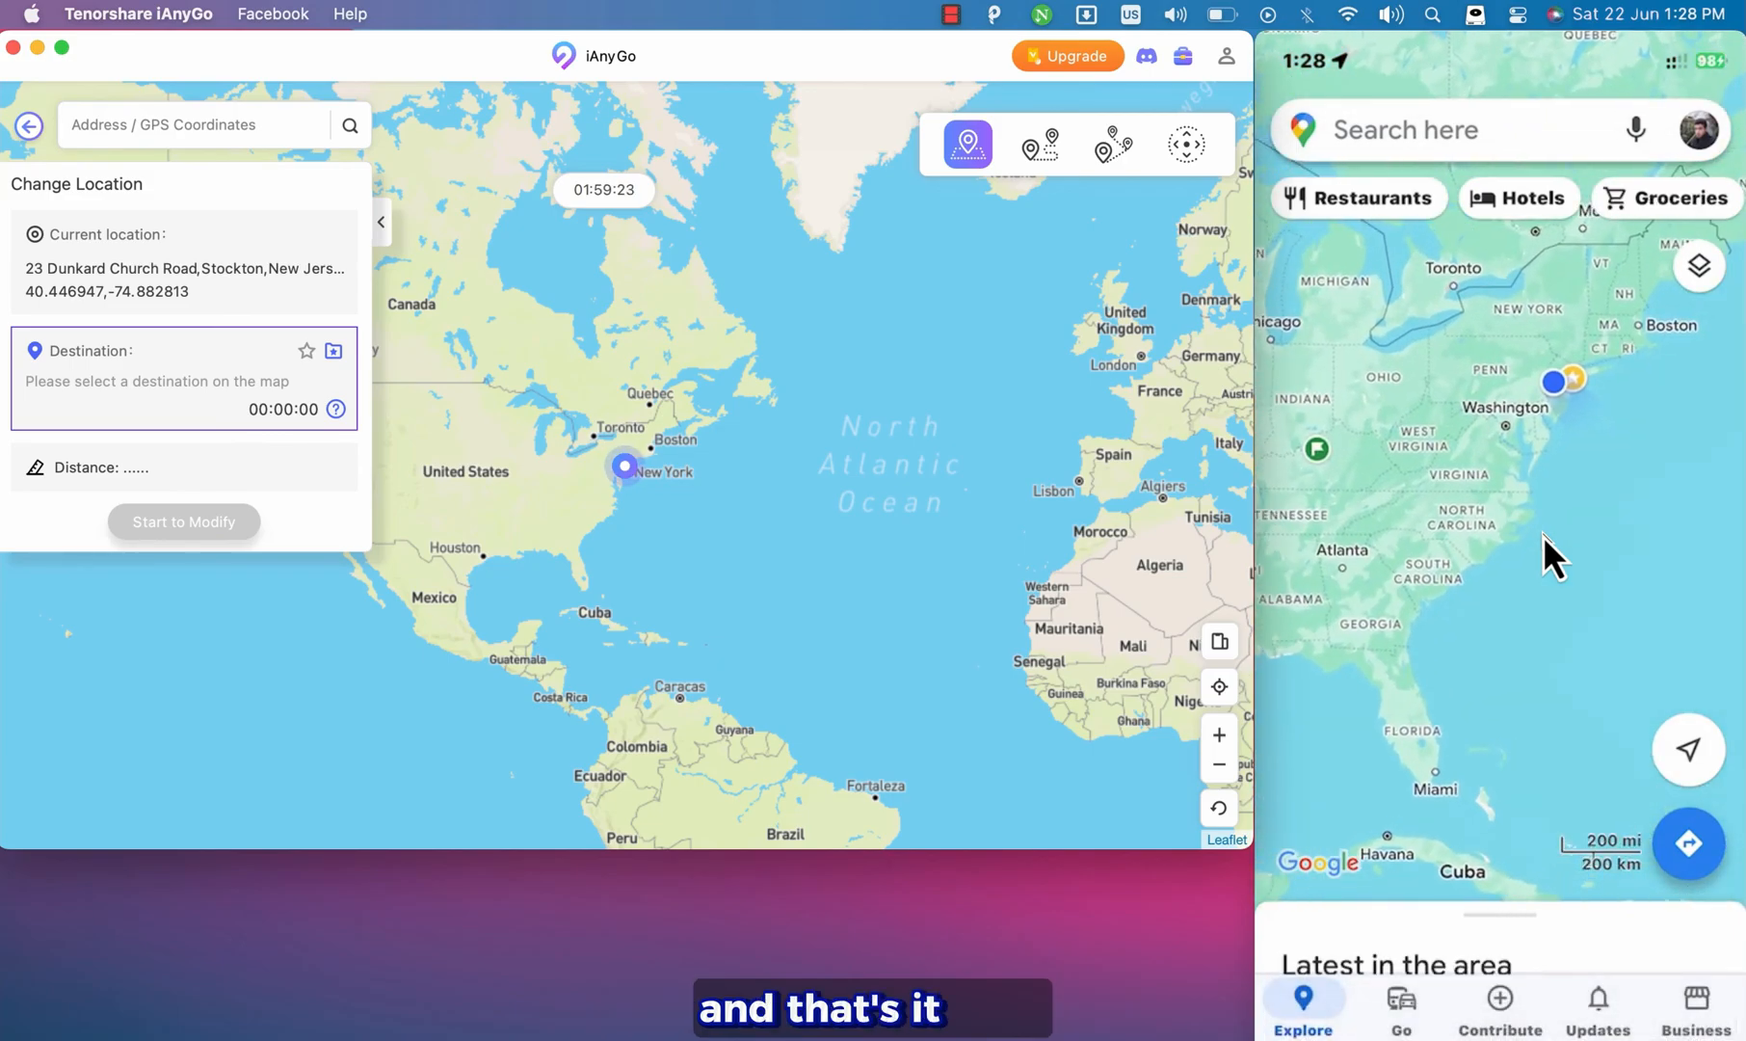
Step: Move the location in two-spot mode toward Oakland, Tennessee at 30 m/s (108 km/h)
left_click(1038, 144)
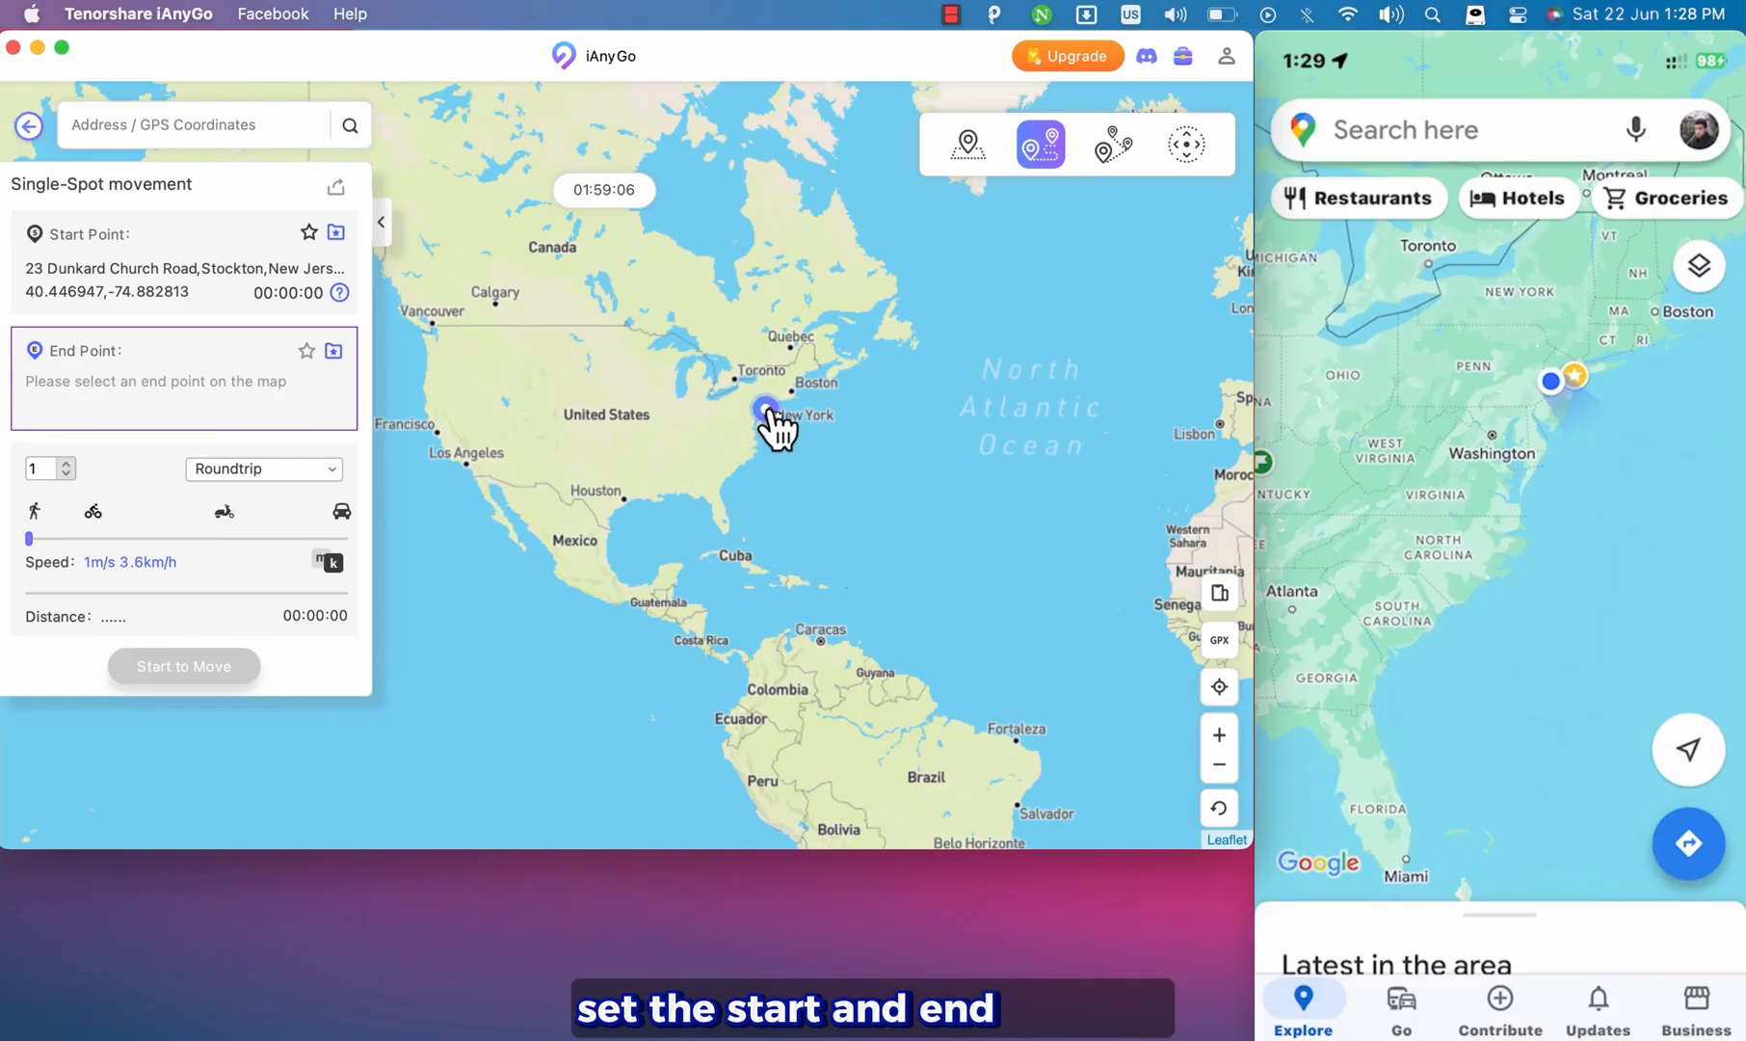
left_click(763, 411)
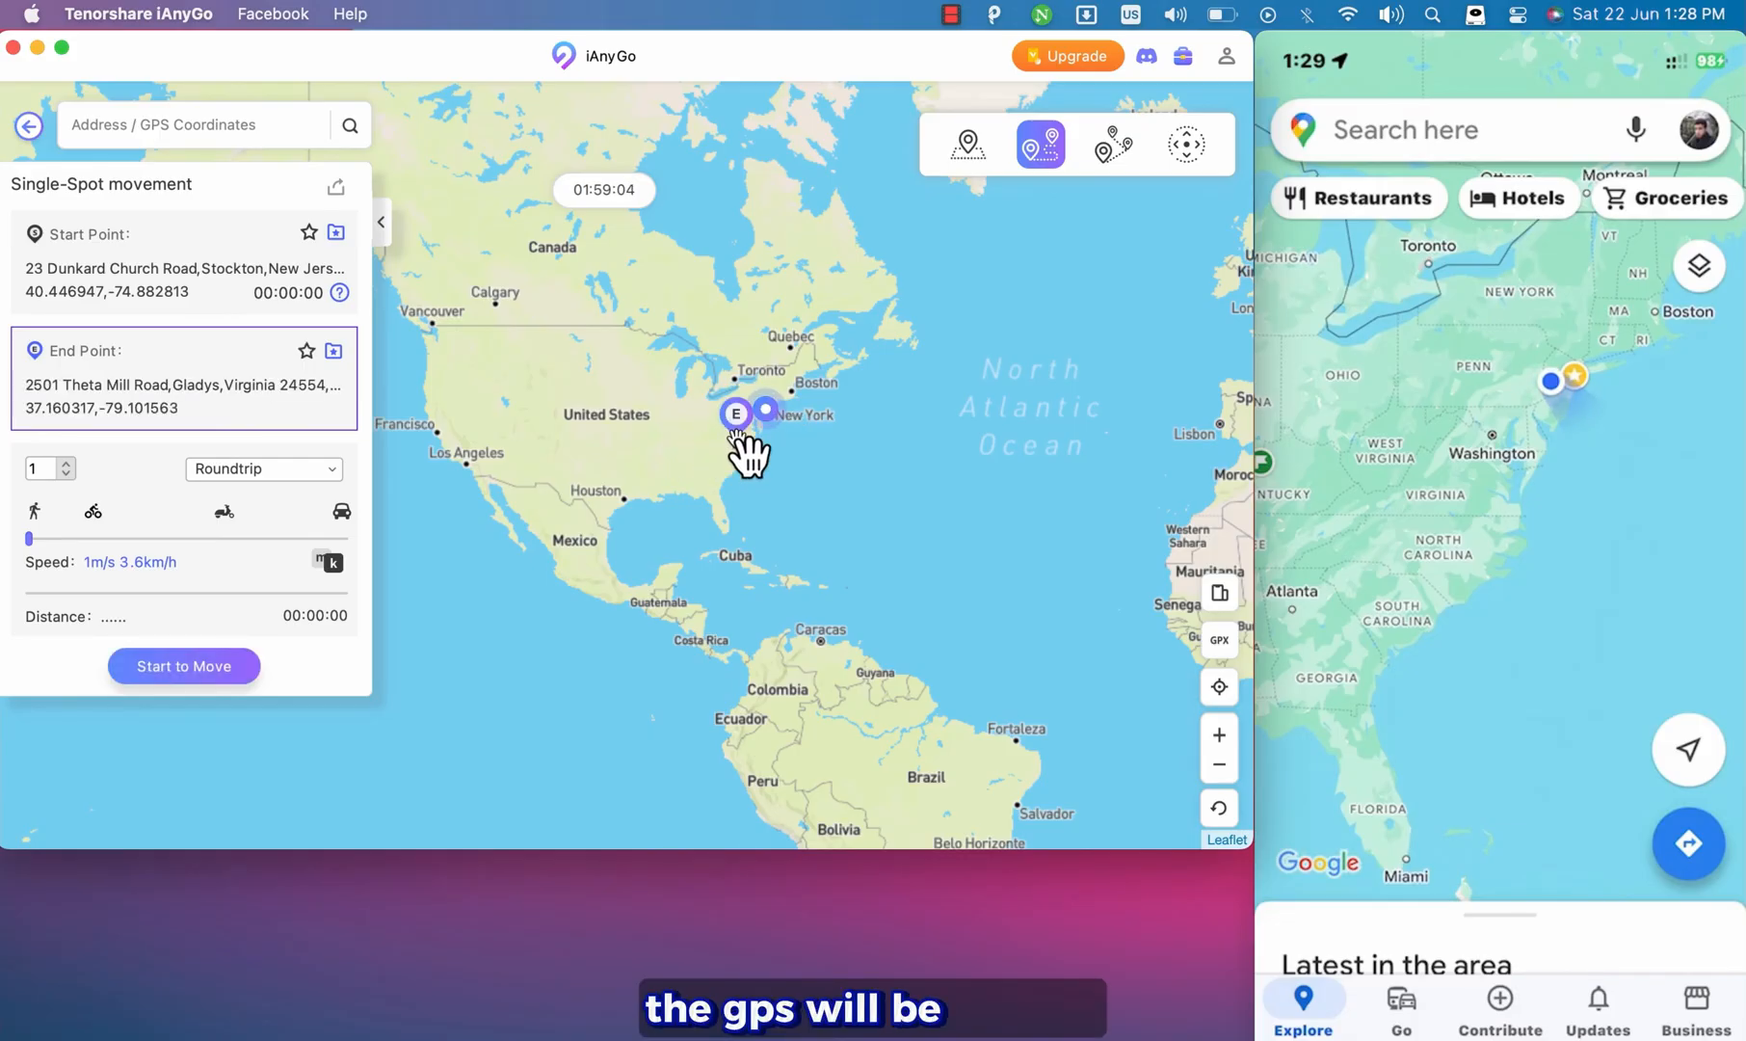
left_click(665, 432)
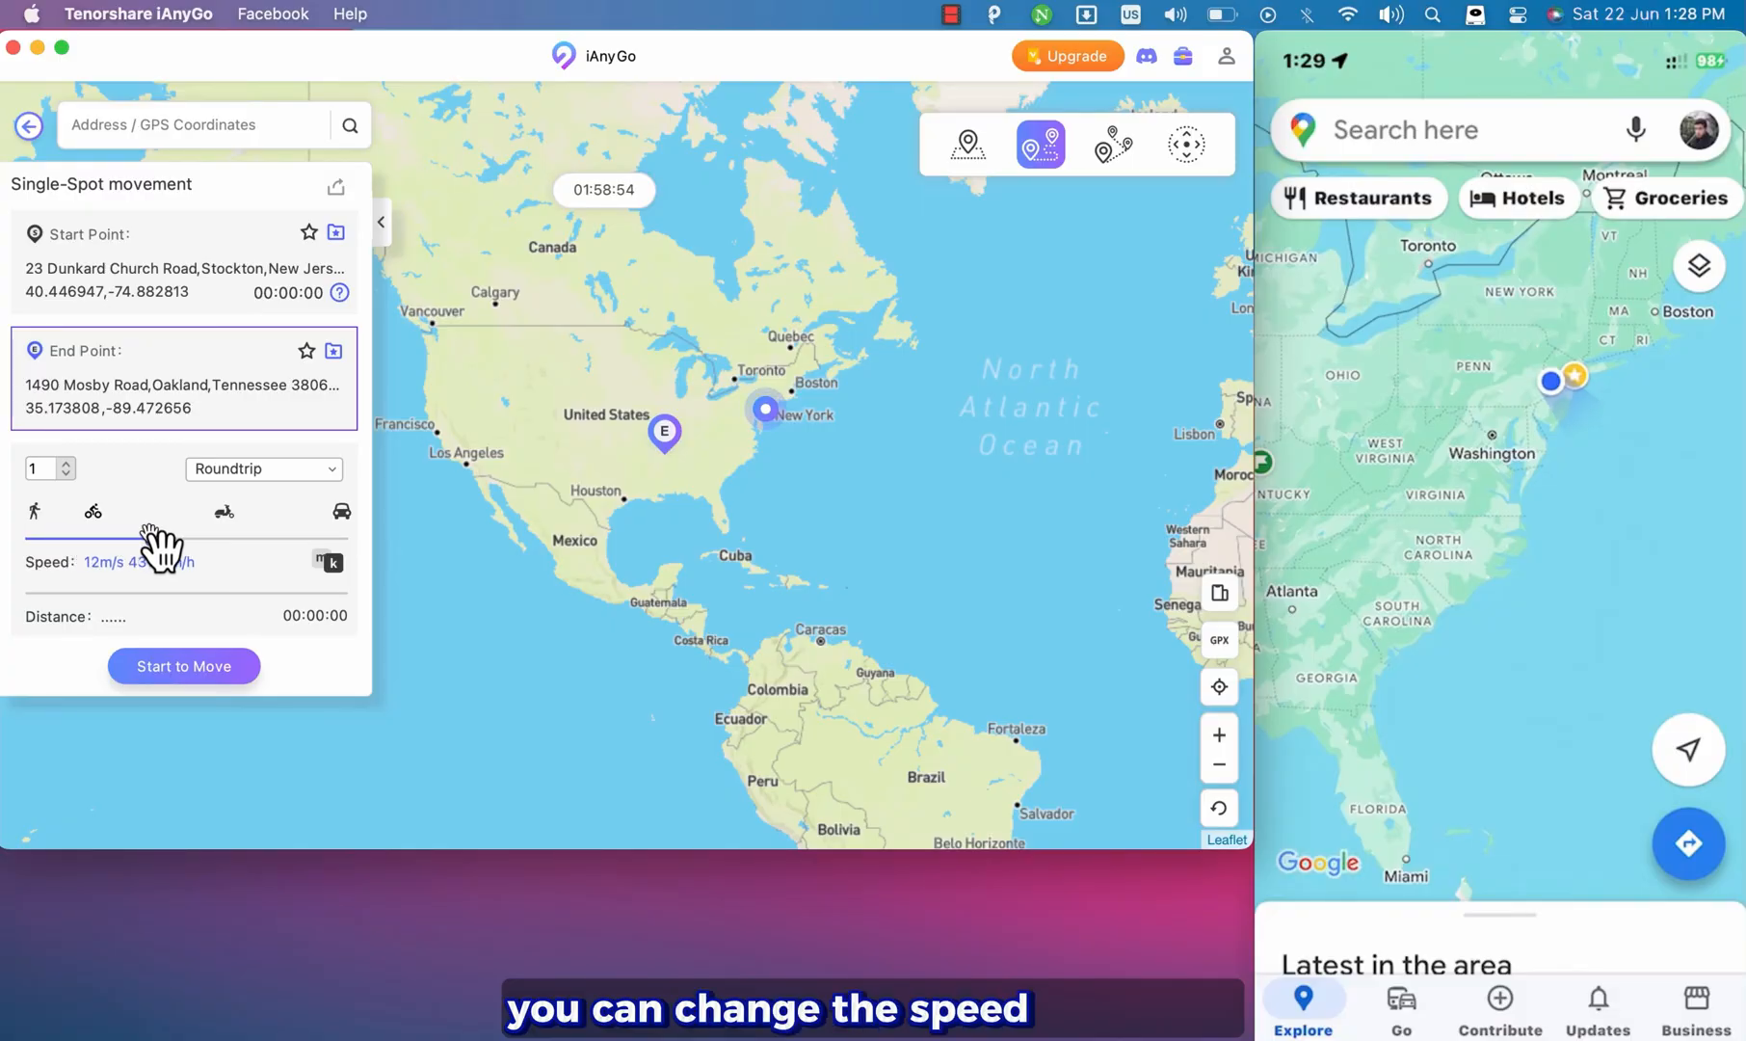
left_click_drag(162, 540, 339, 539)
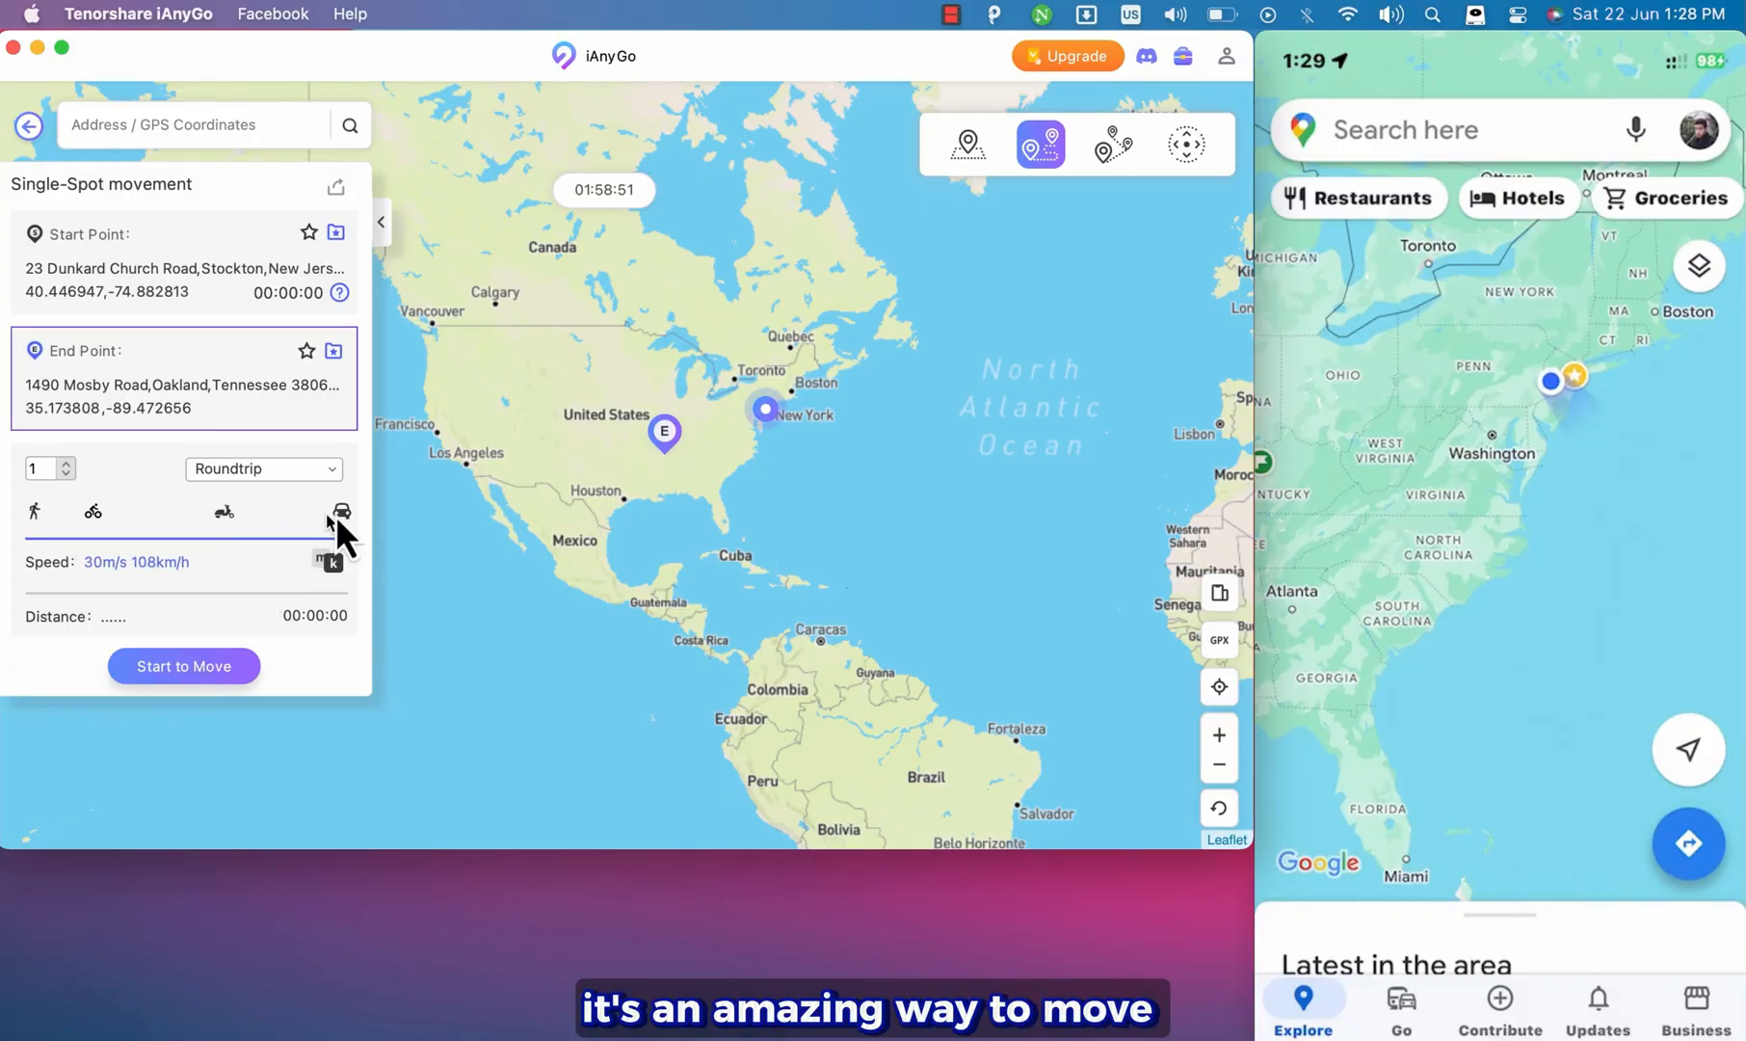
left_click(183, 666)
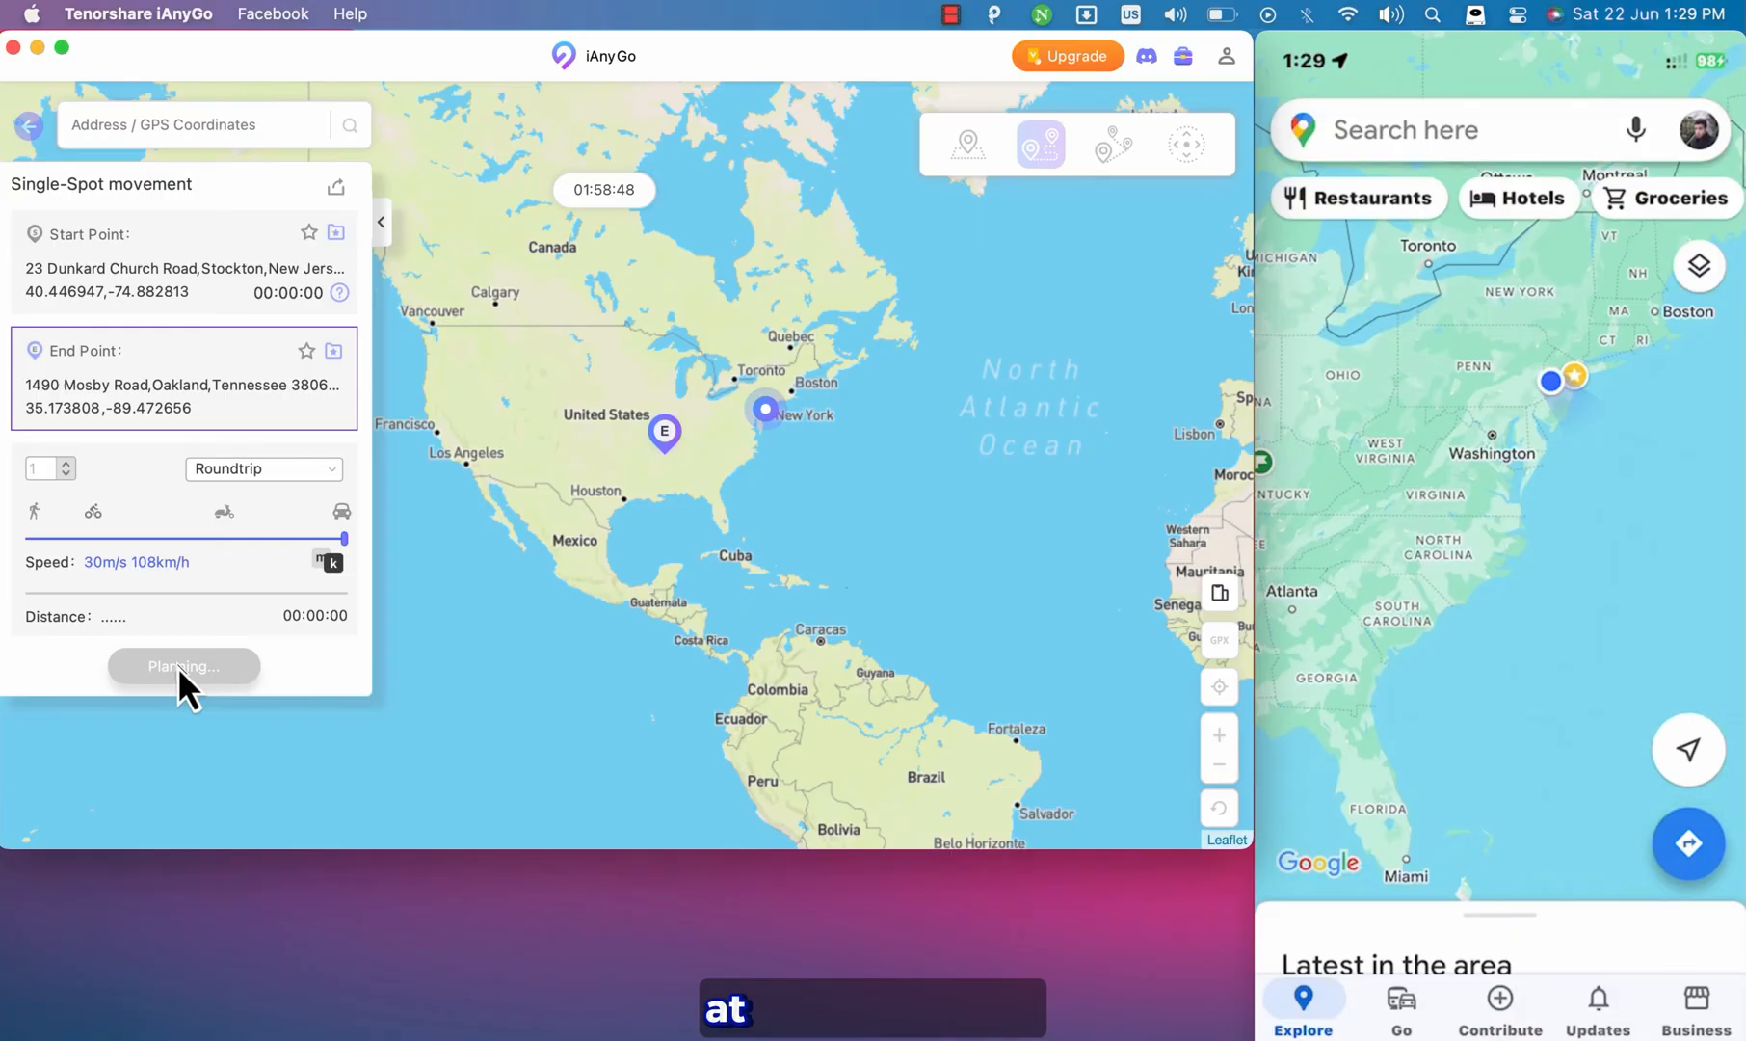
left_click(184, 666)
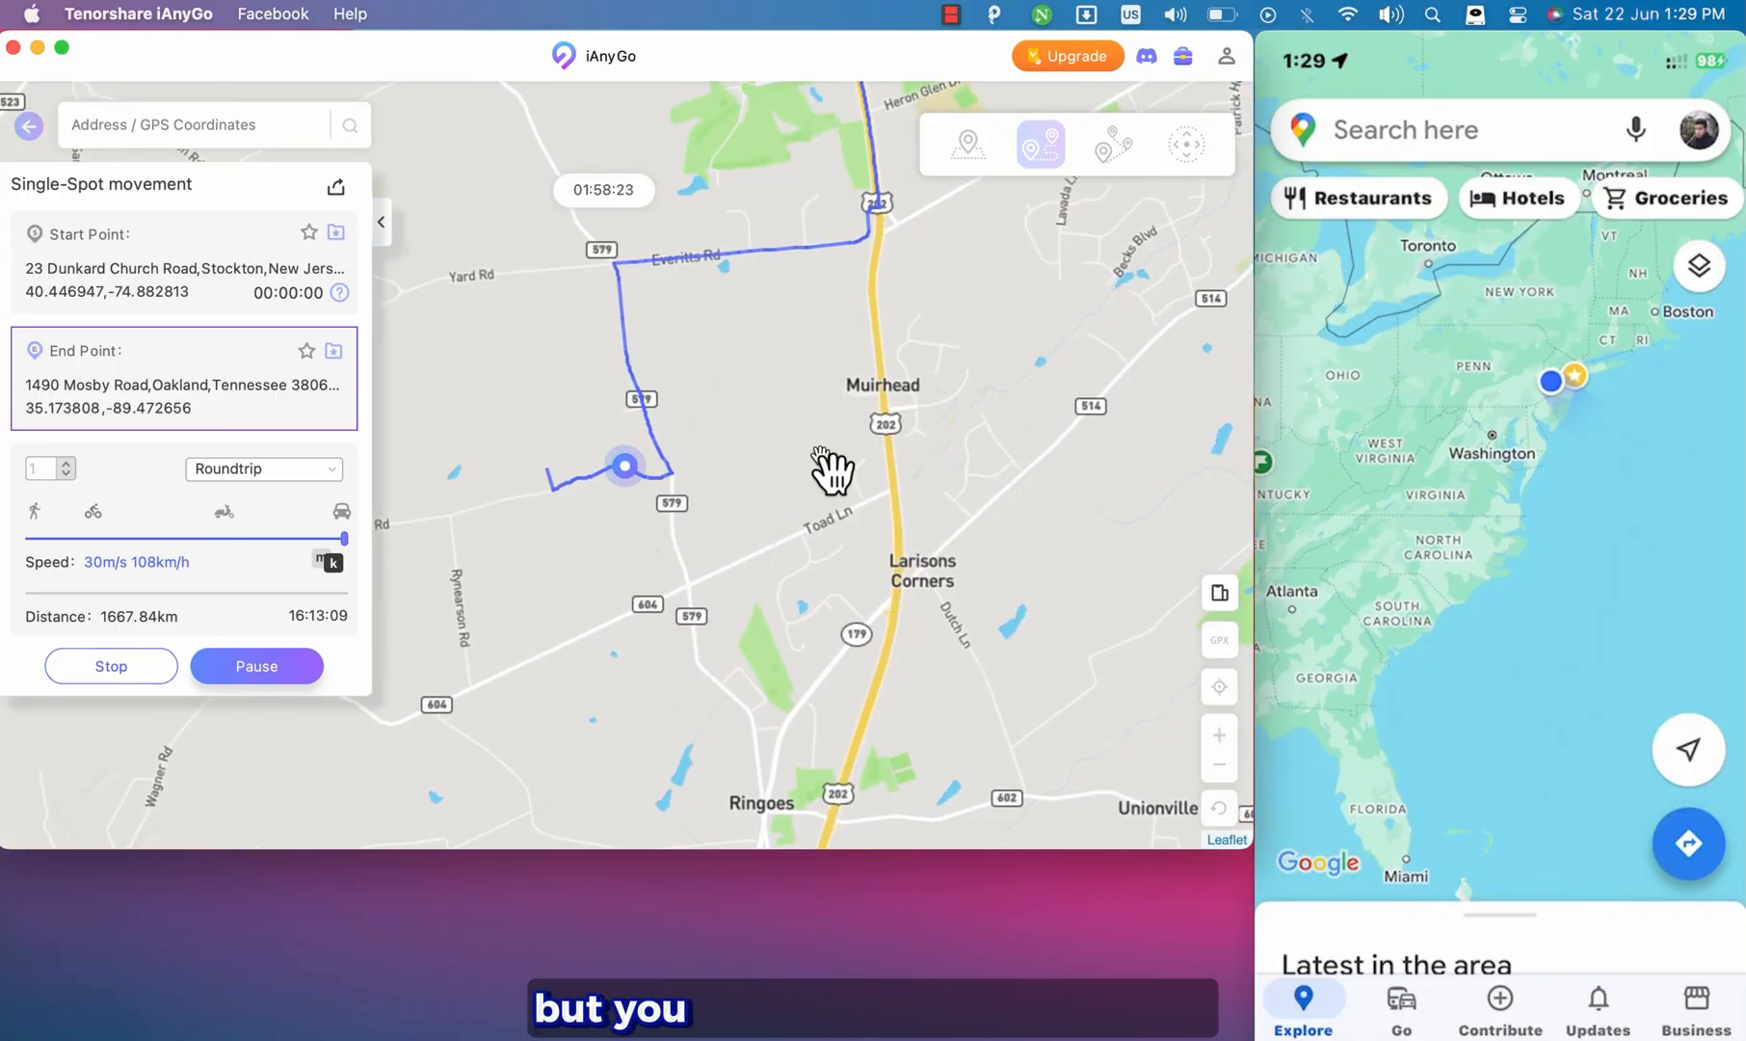
left_click(1111, 143)
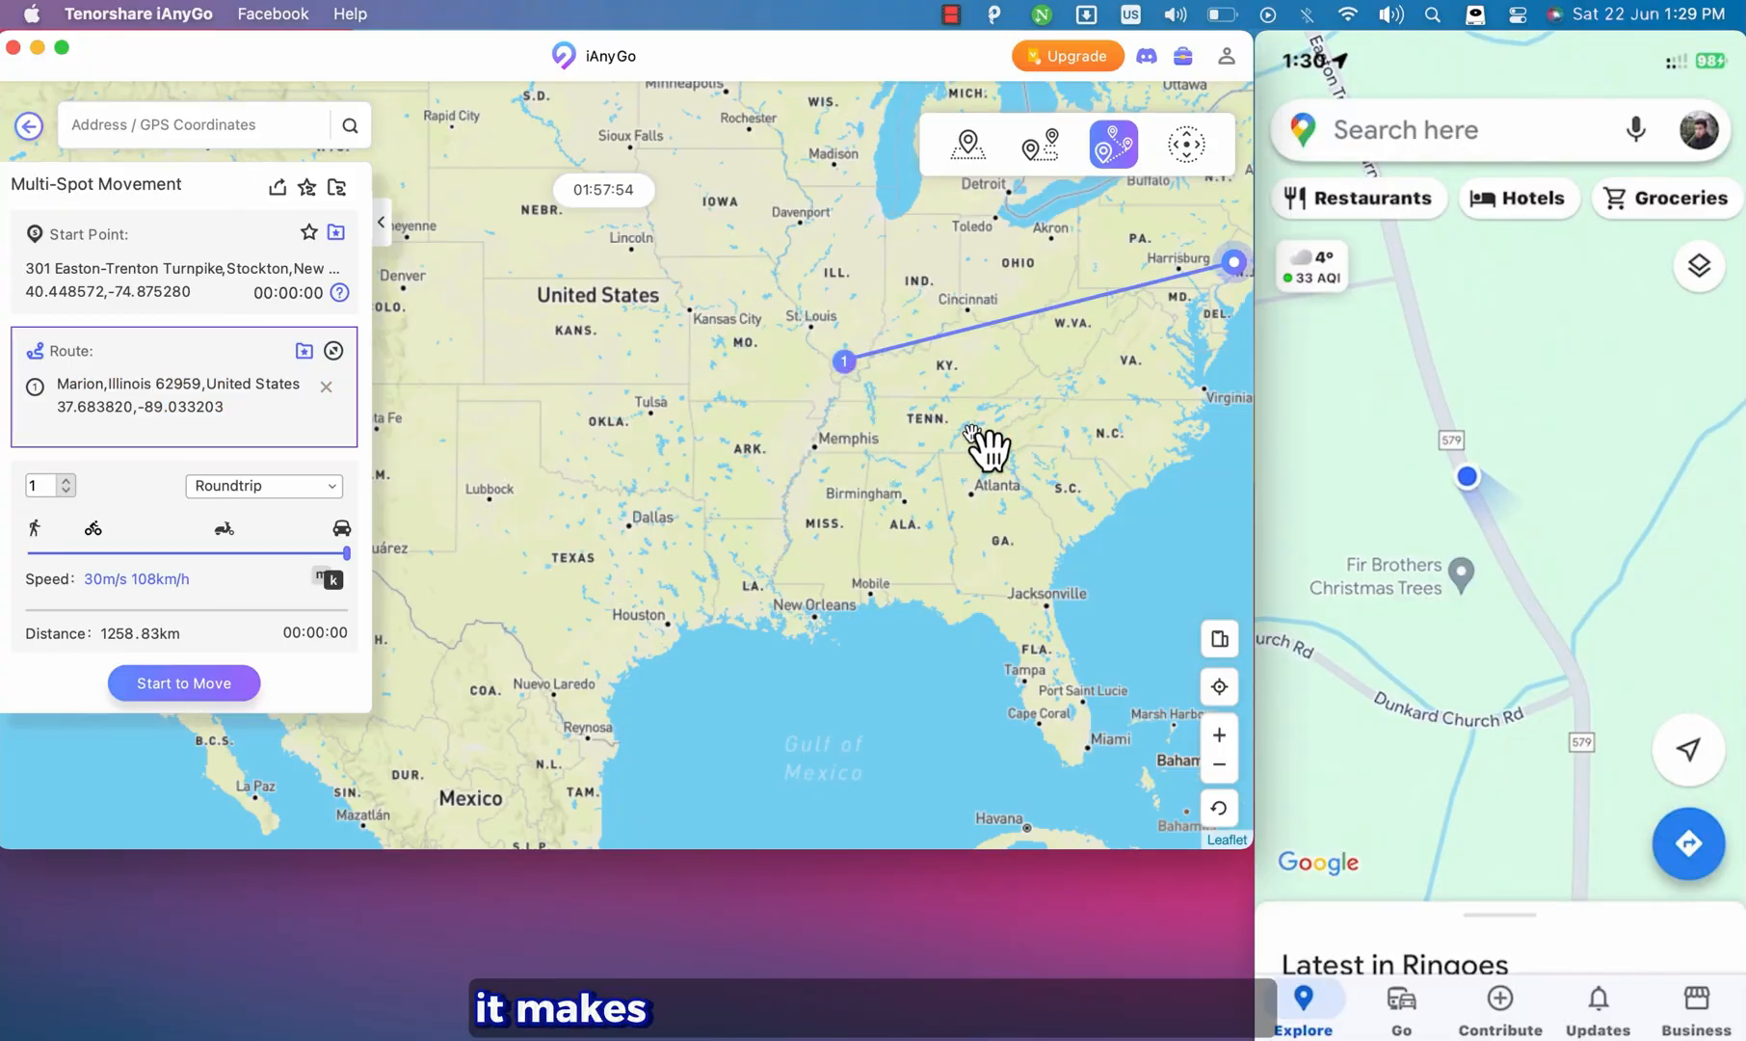
Step: Travel a four-stop, 2,854 km route through Illinois, Tennessee, Alabama and Mississippi
left_click(931, 497)
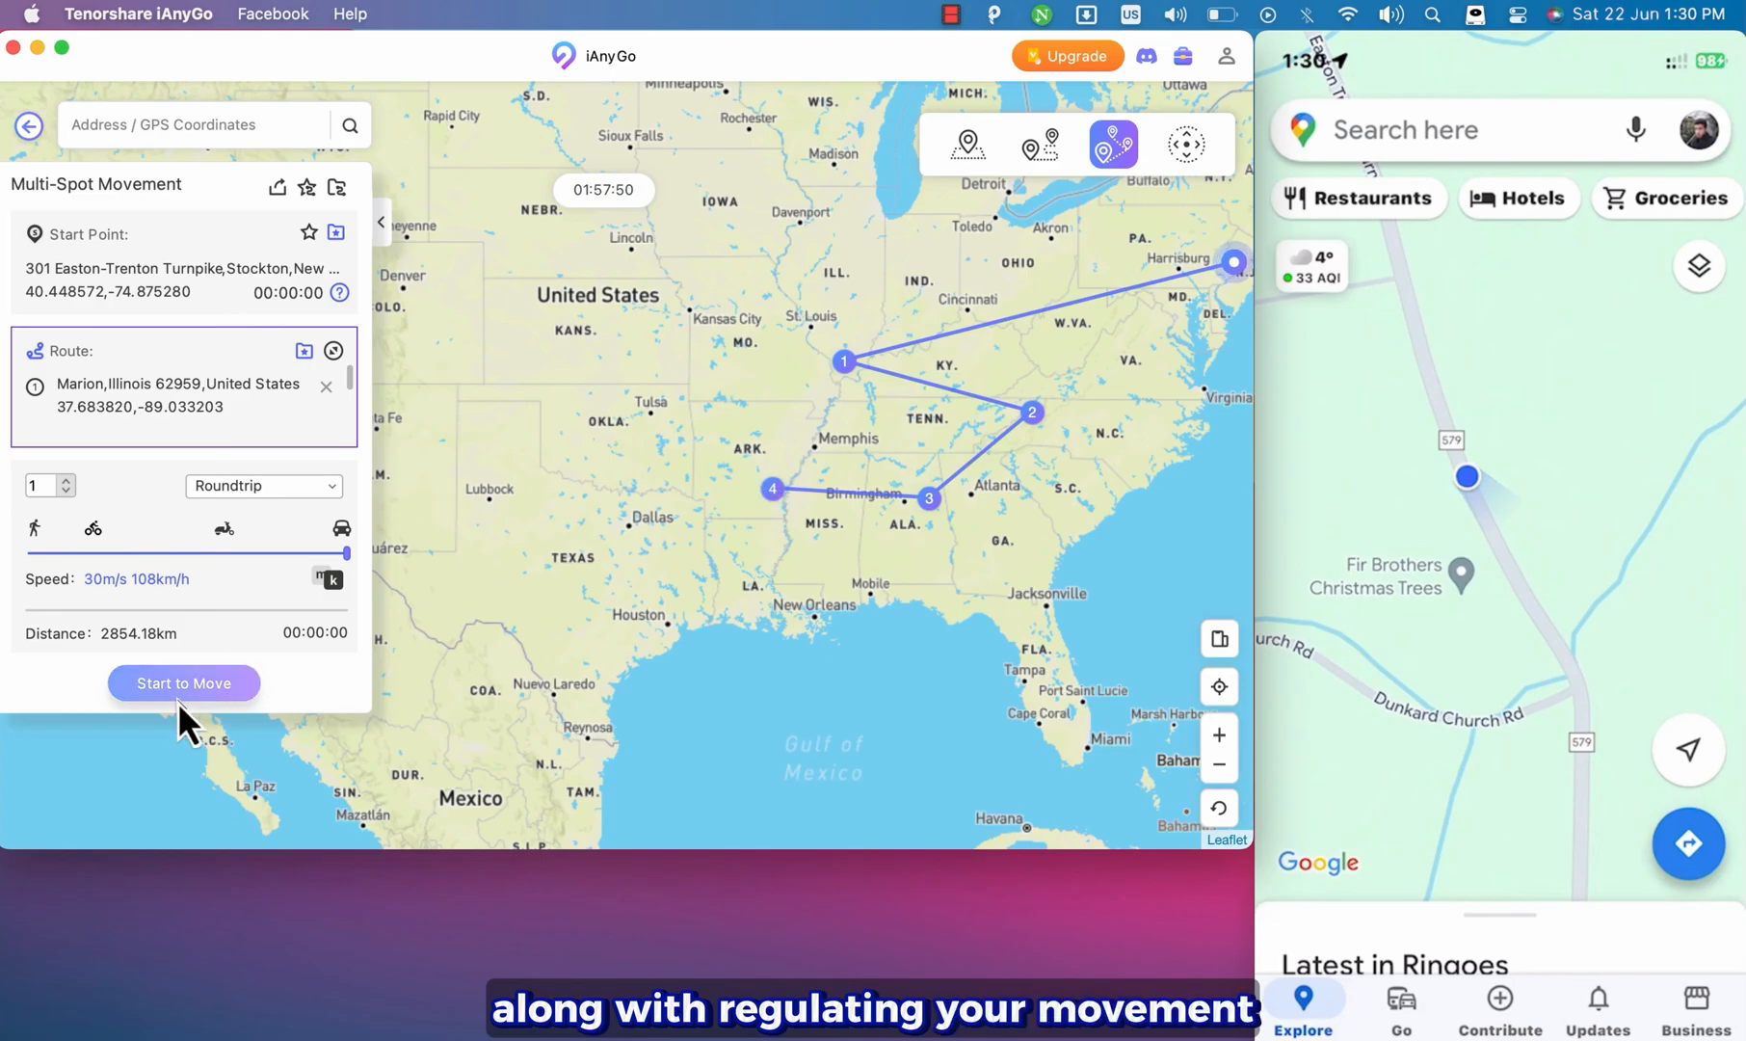
left_click(183, 682)
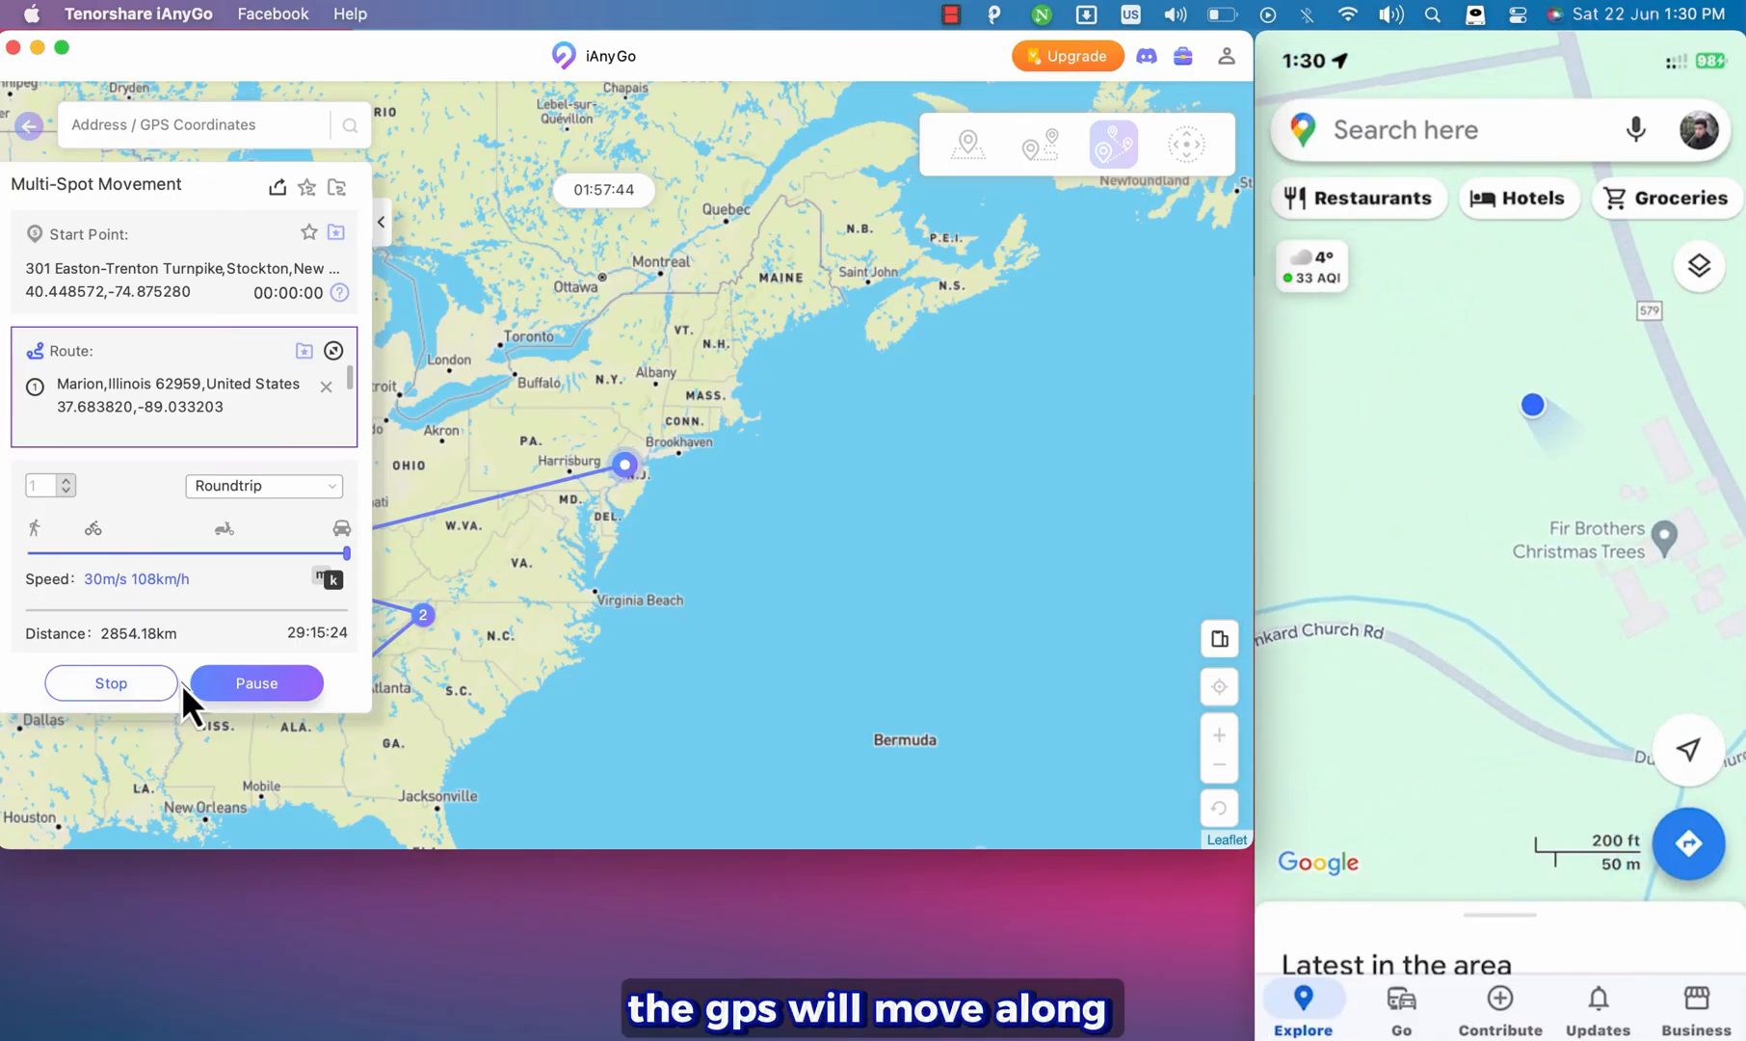
left_click(1697, 265)
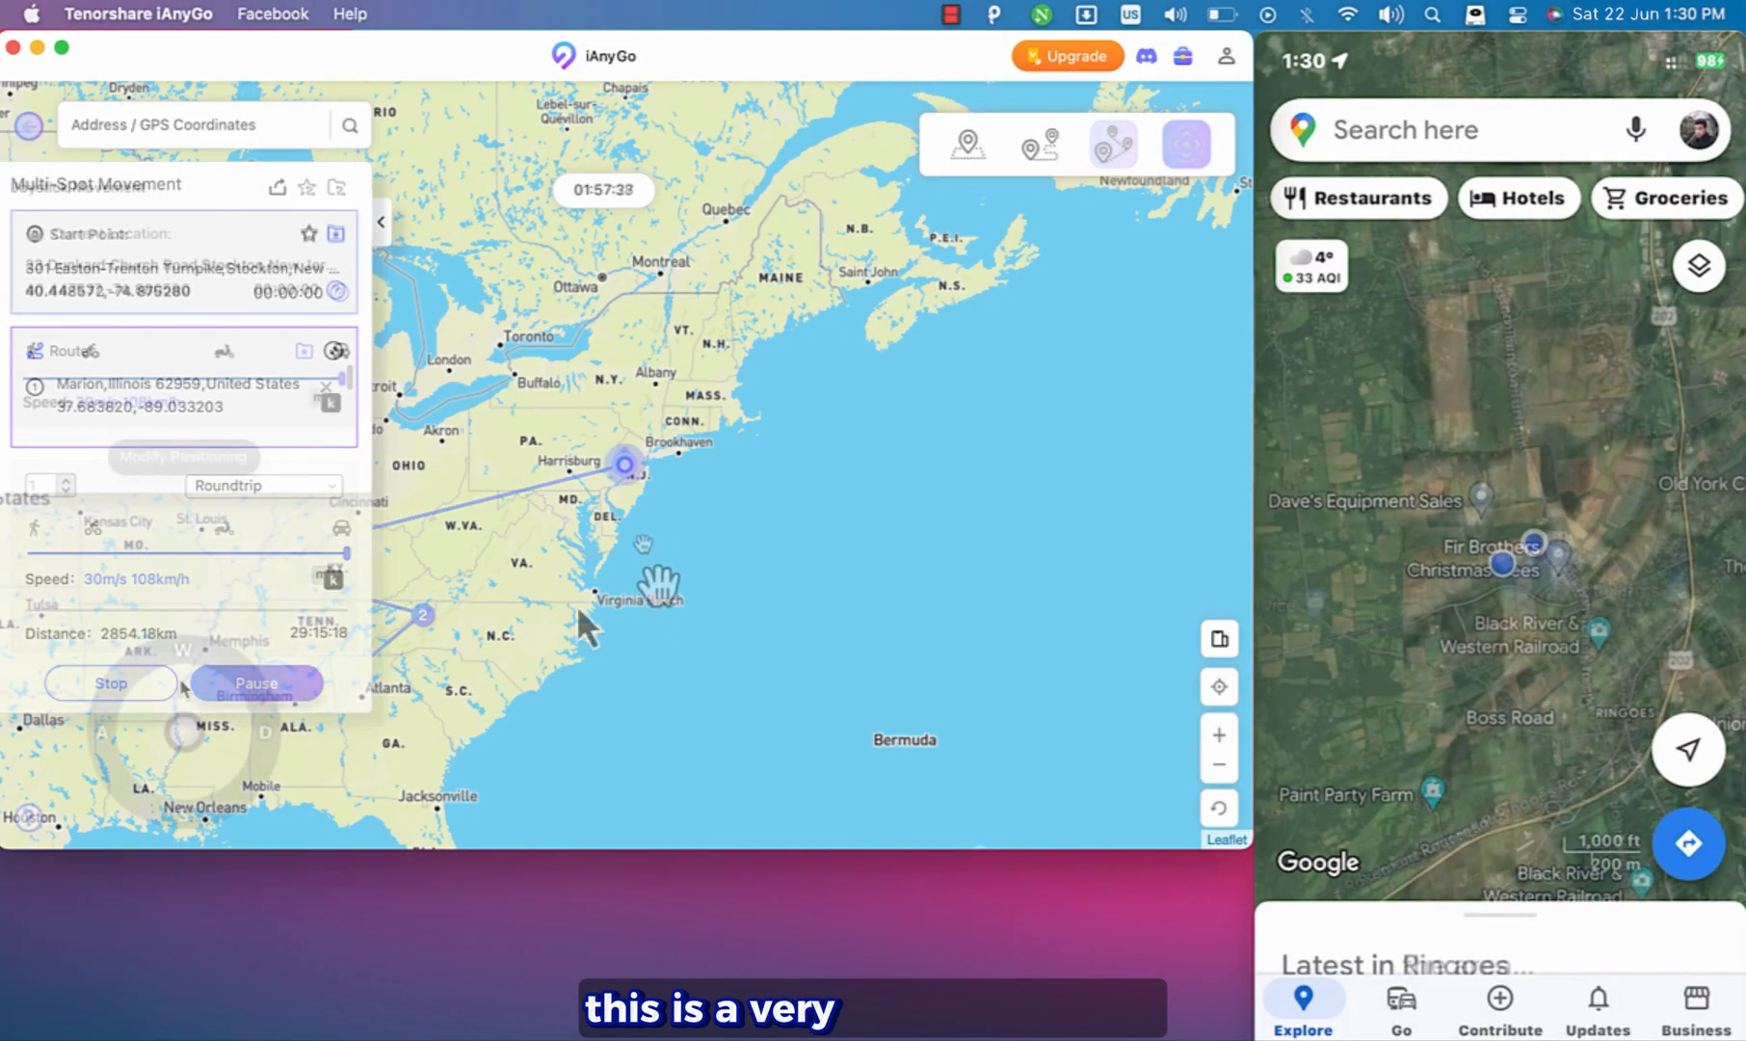
Step: Switch to joystick mode and stop at 325 Easton-Trenton Turnpike, Stockton
left_click(1187, 145)
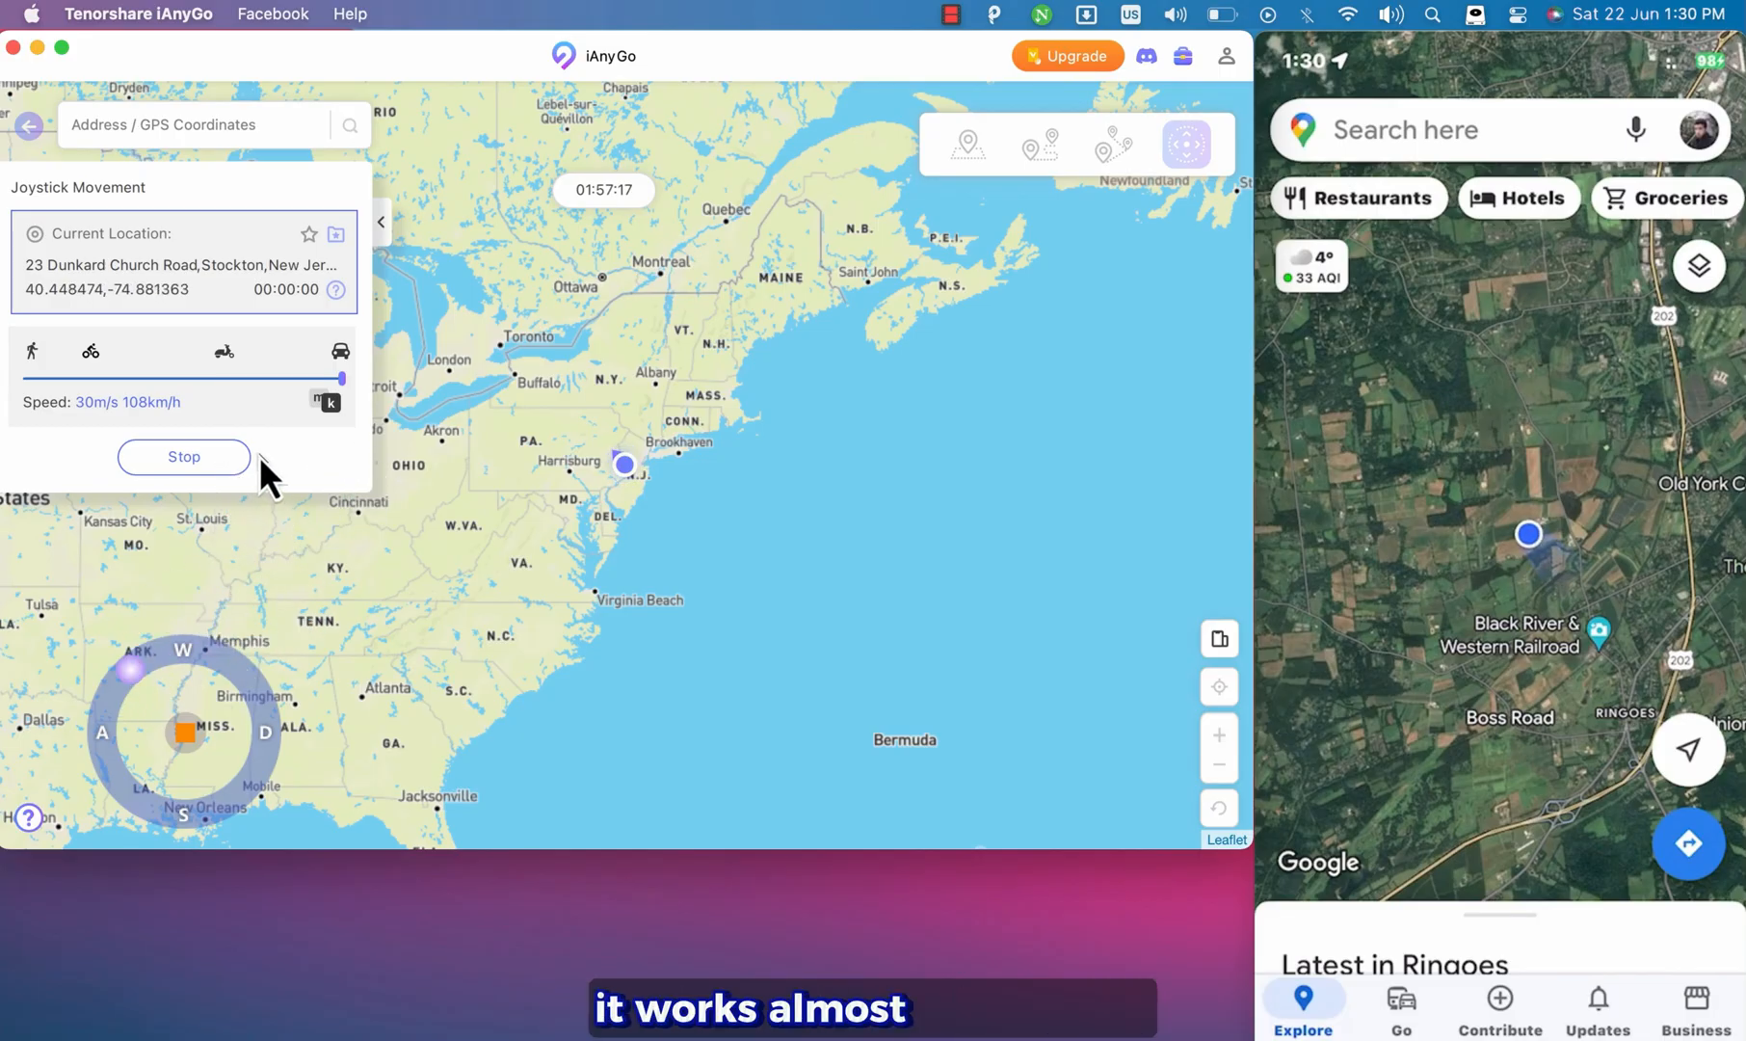
left_click(183, 457)
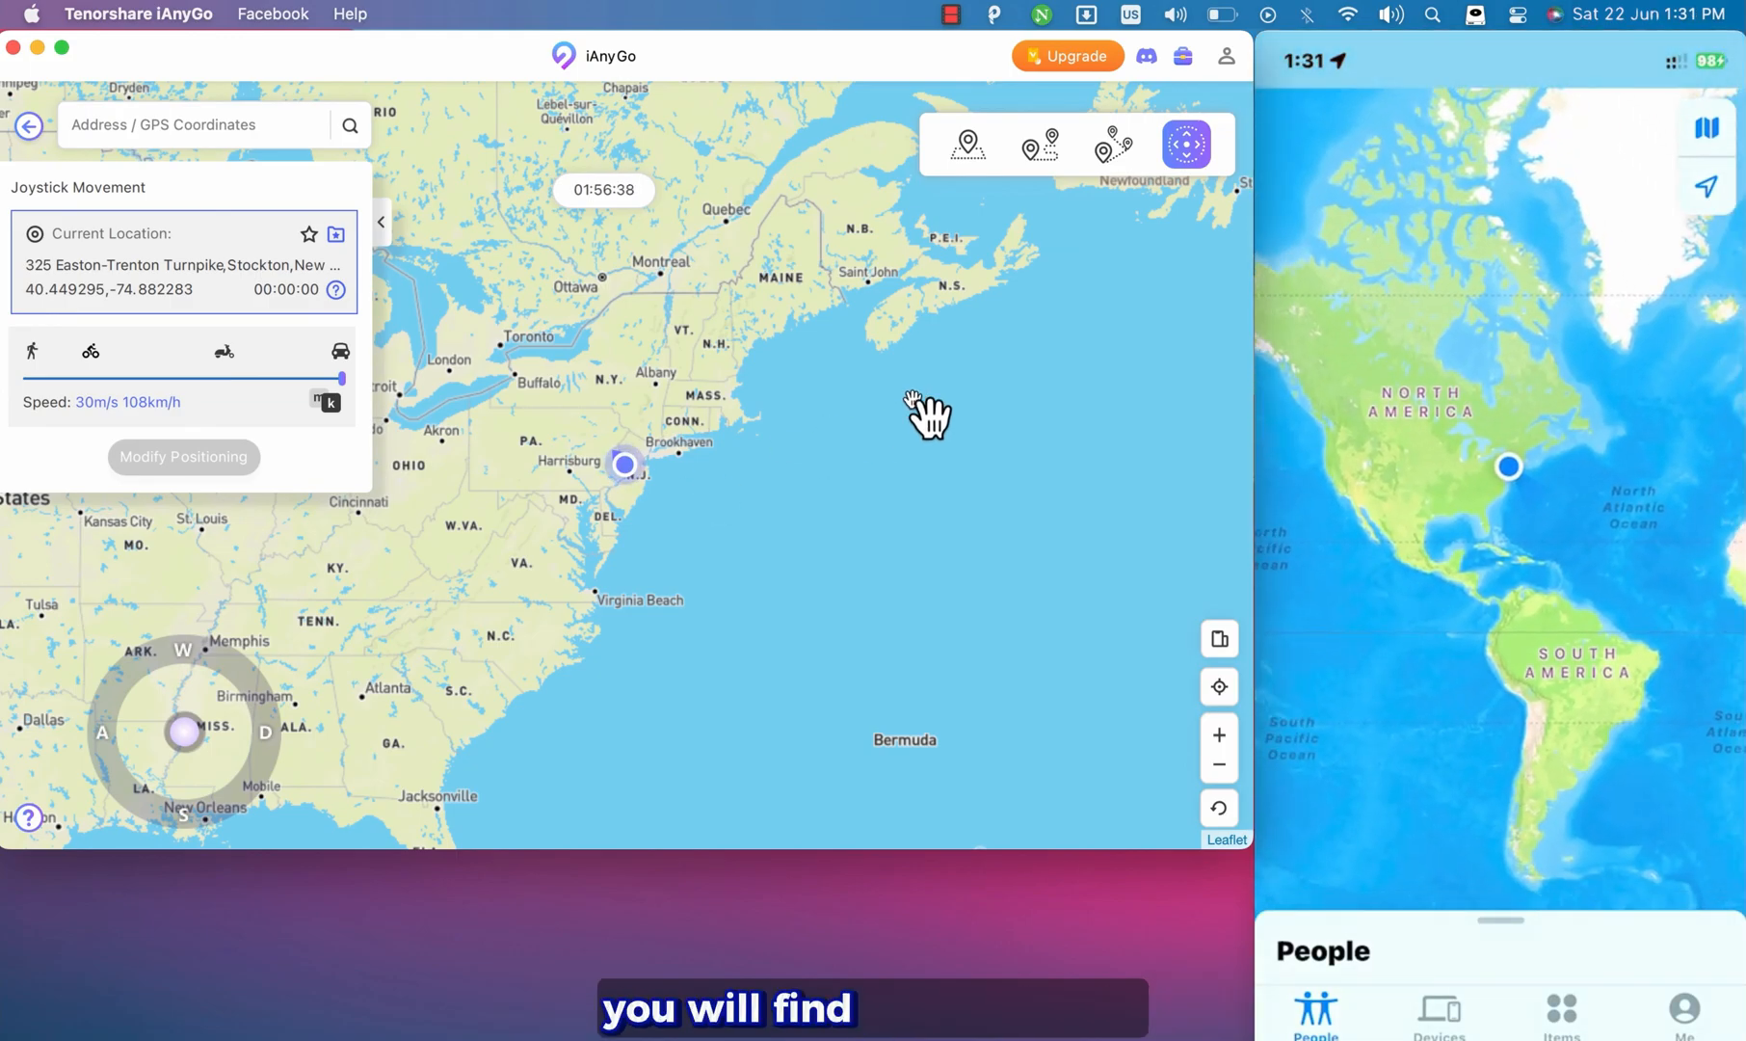
Step: Return to teleport mode and move the phone to Grovedale, Alberta, Canada
left_click(966, 144)
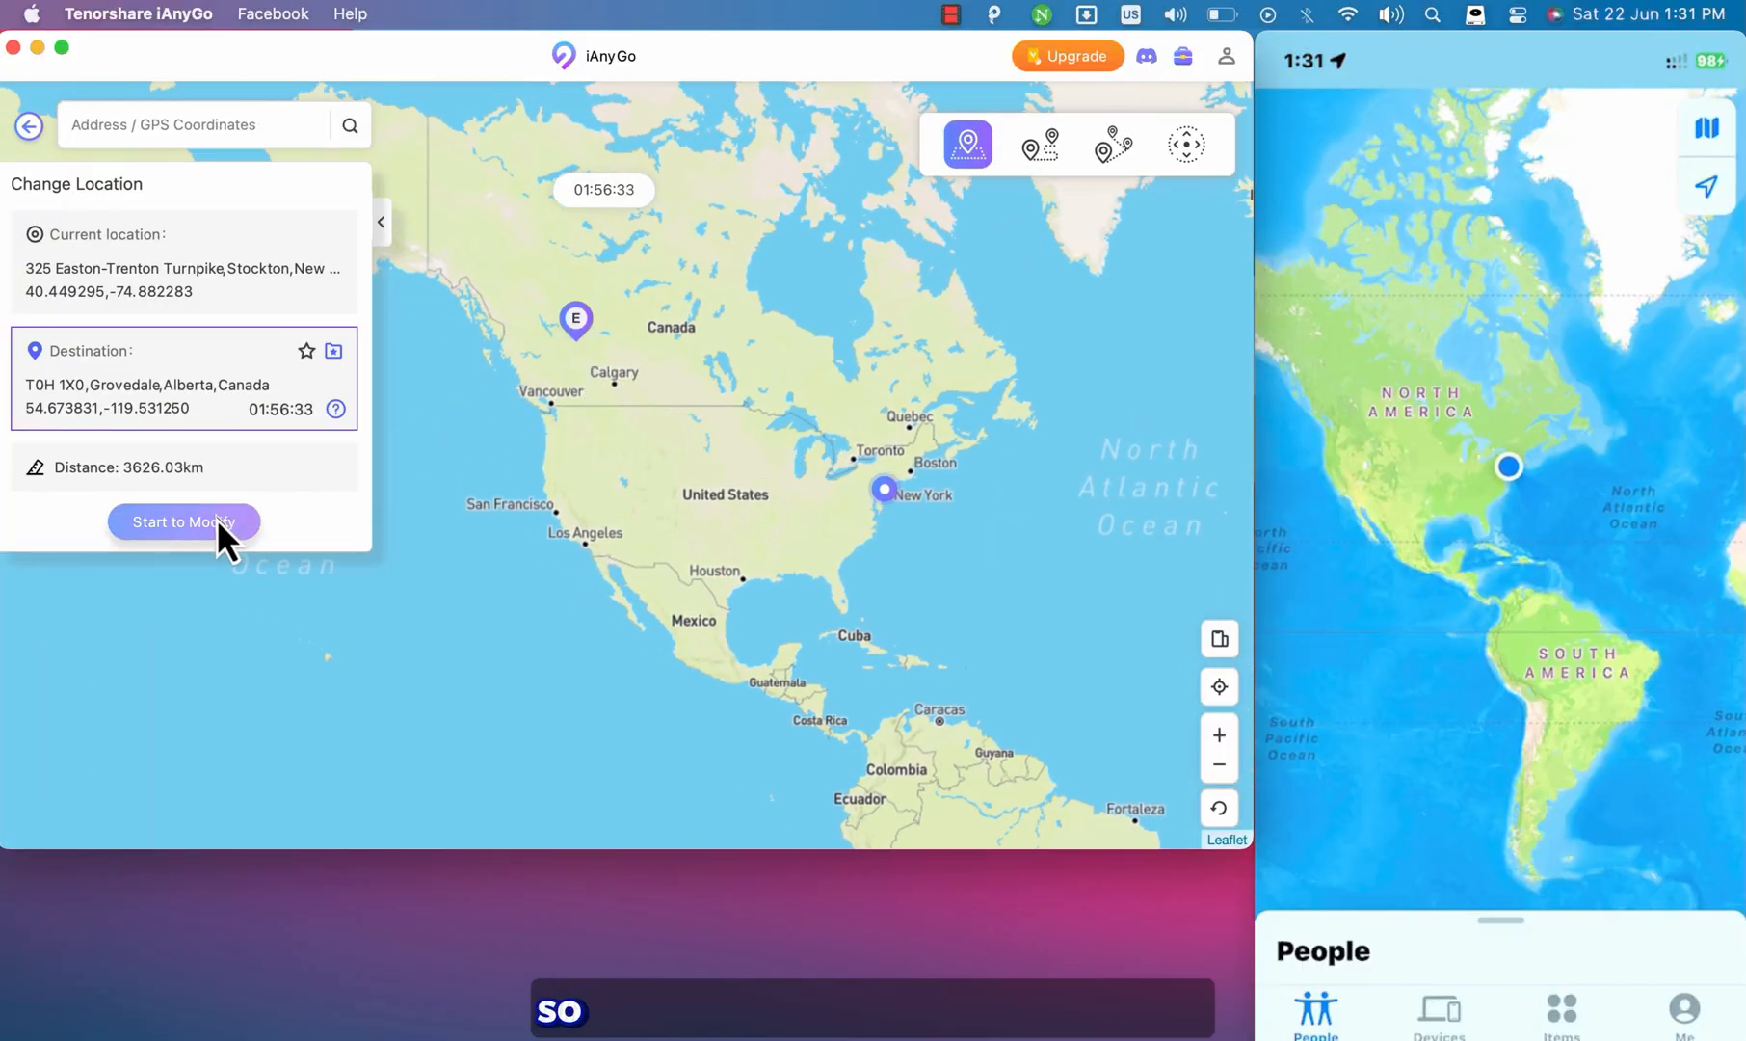
left_click(184, 521)
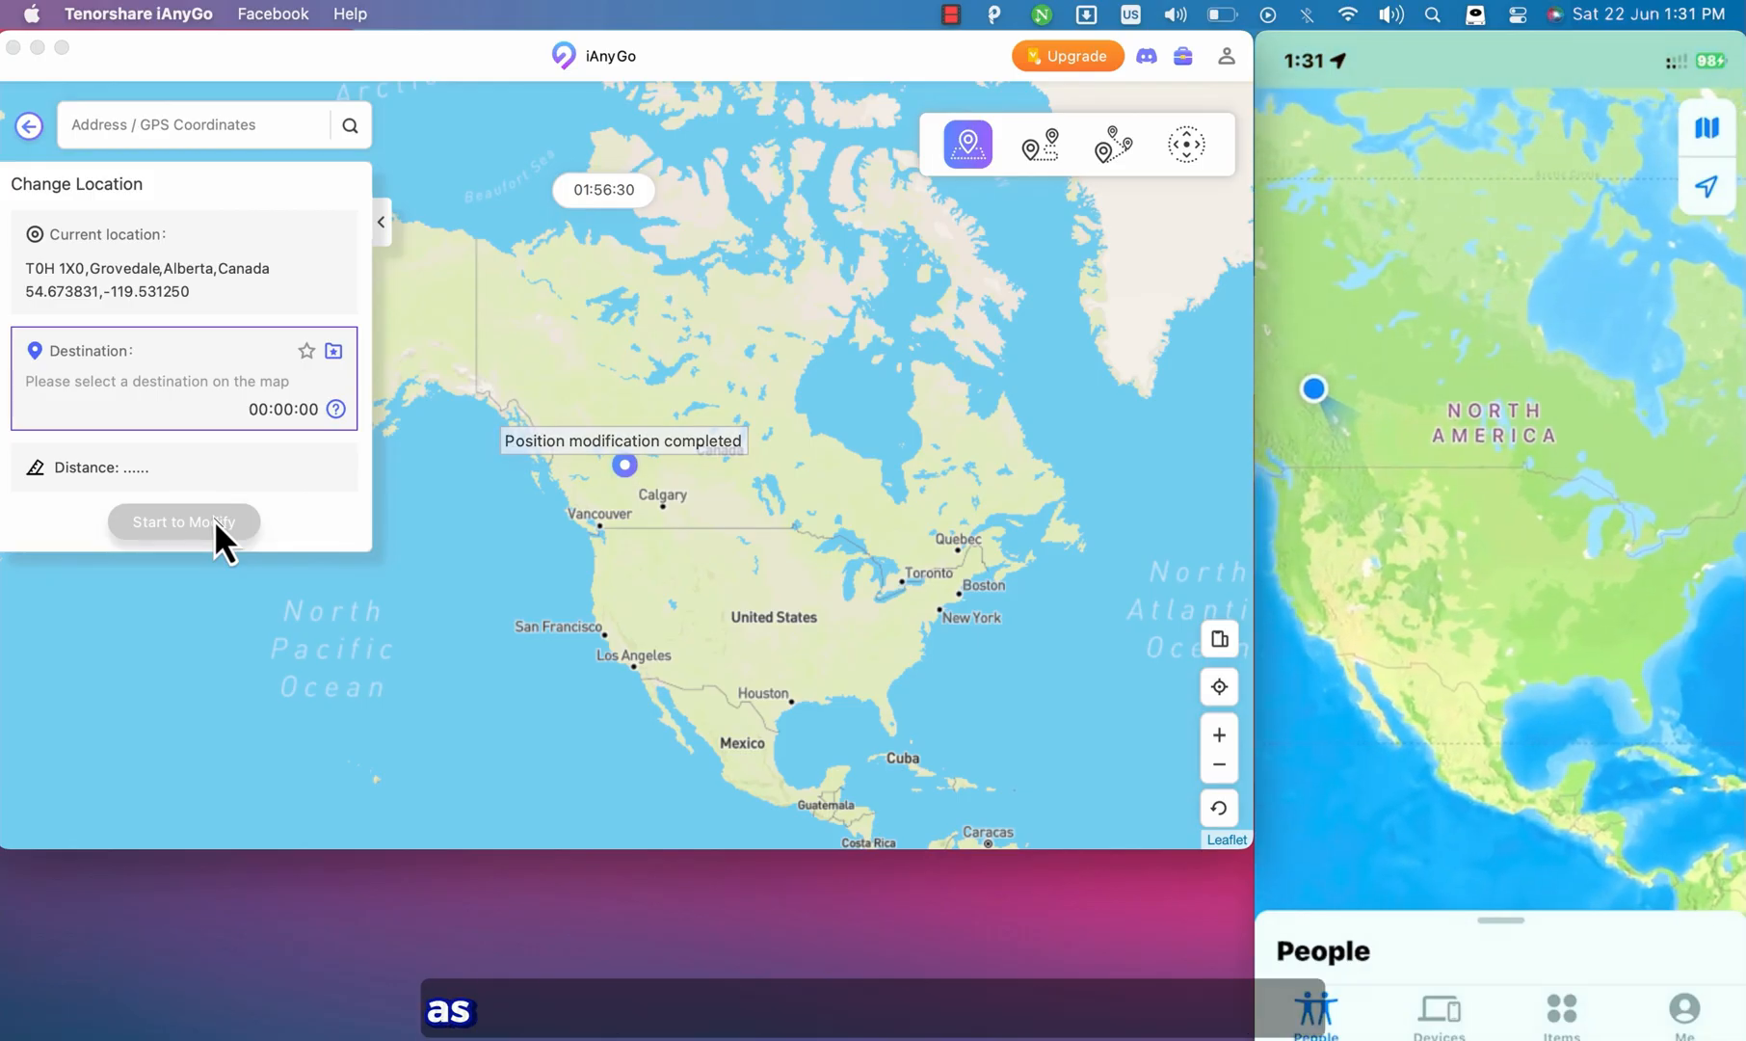